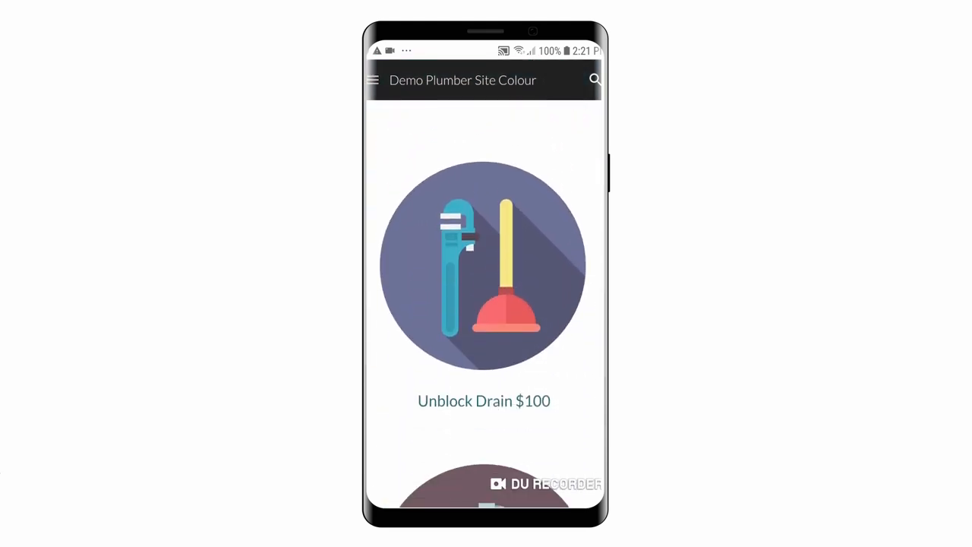
# Preview the published mobile site's Request Callback, then switch to the Botany Plumbers editor
pyautogui.scroll(-3)
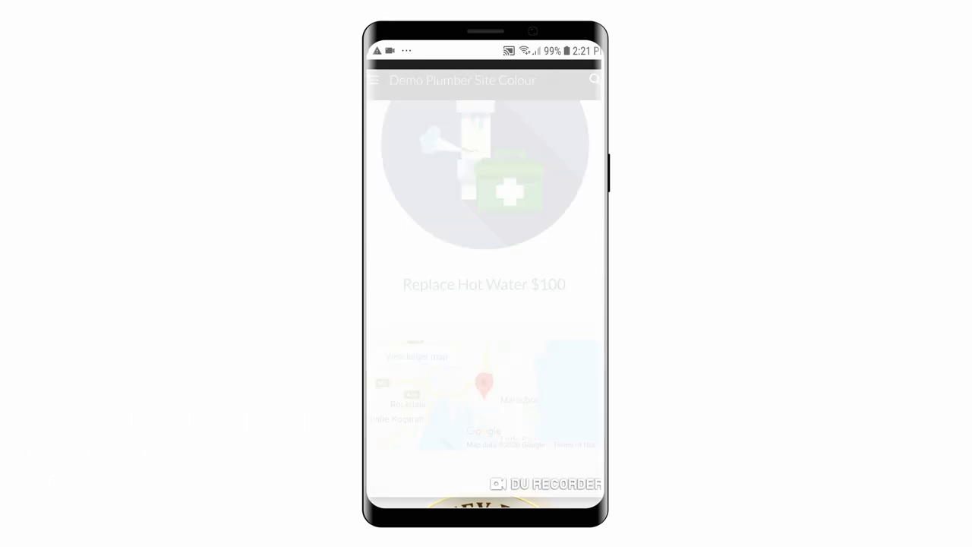
pyautogui.click(483, 387)
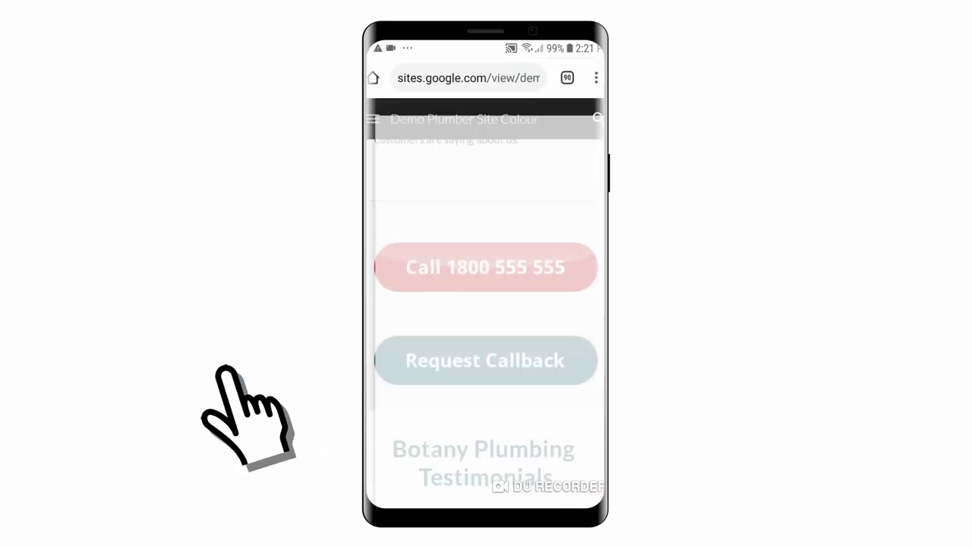
pyautogui.click(485, 360)
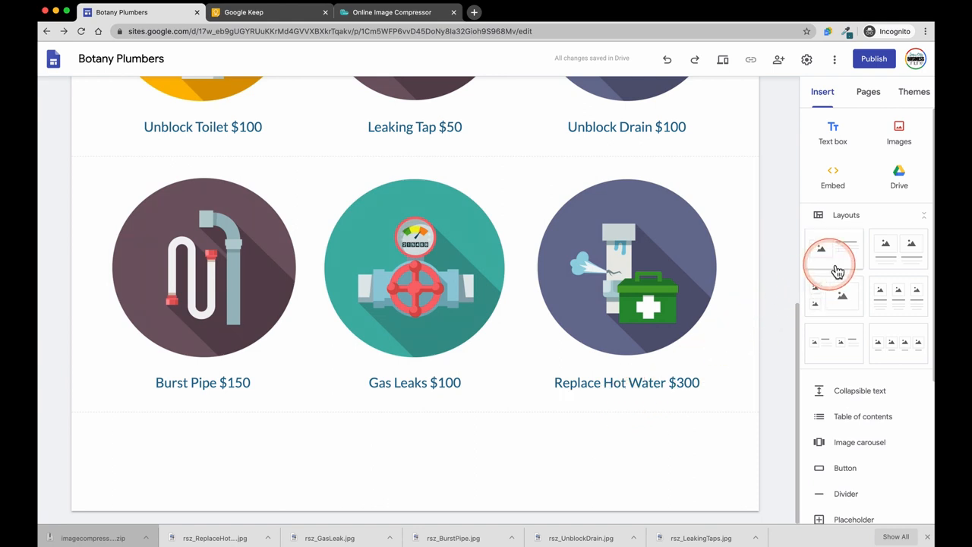
# Add an image-and-text section below the services containing a map of Eastern Suburbs, NSW
pyautogui.click(833, 253)
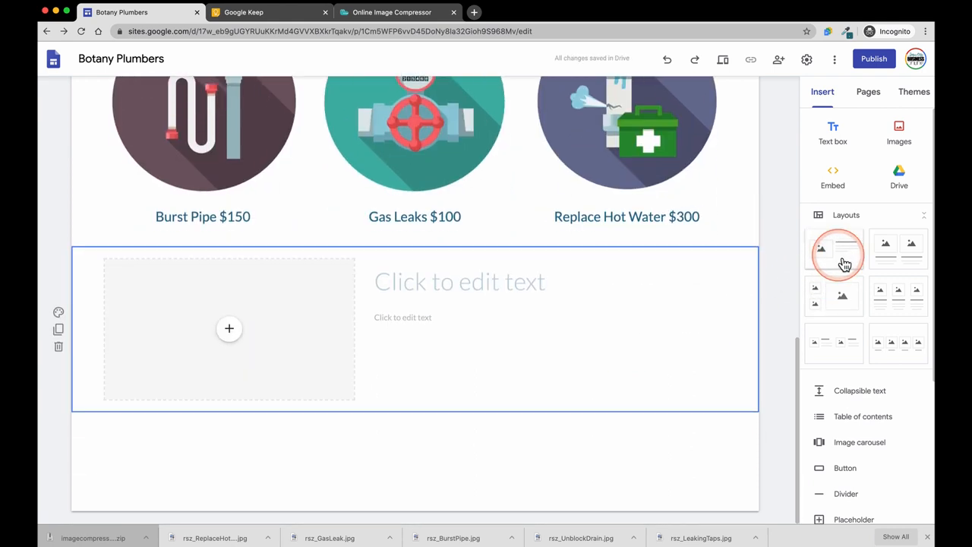
pyautogui.moveTo(858, 442)
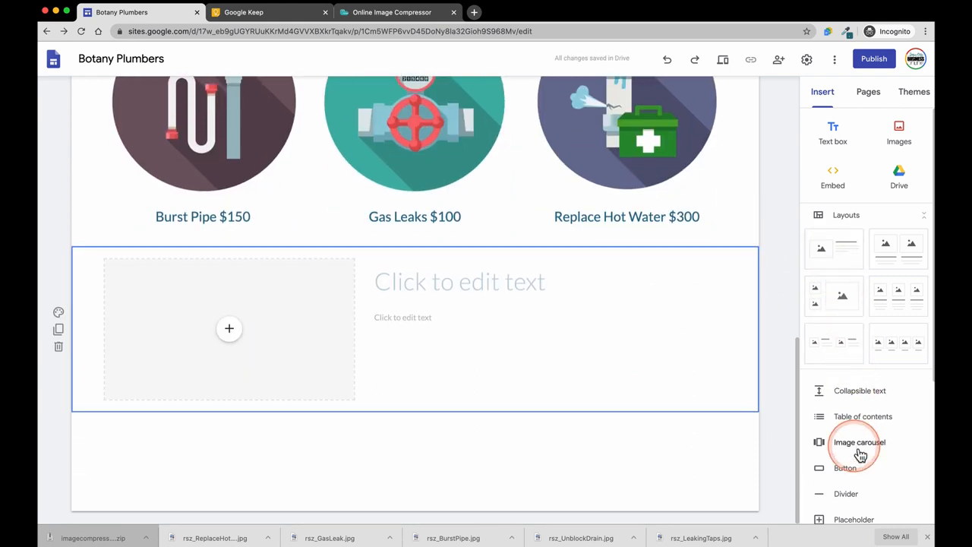
pyautogui.scroll(-3)
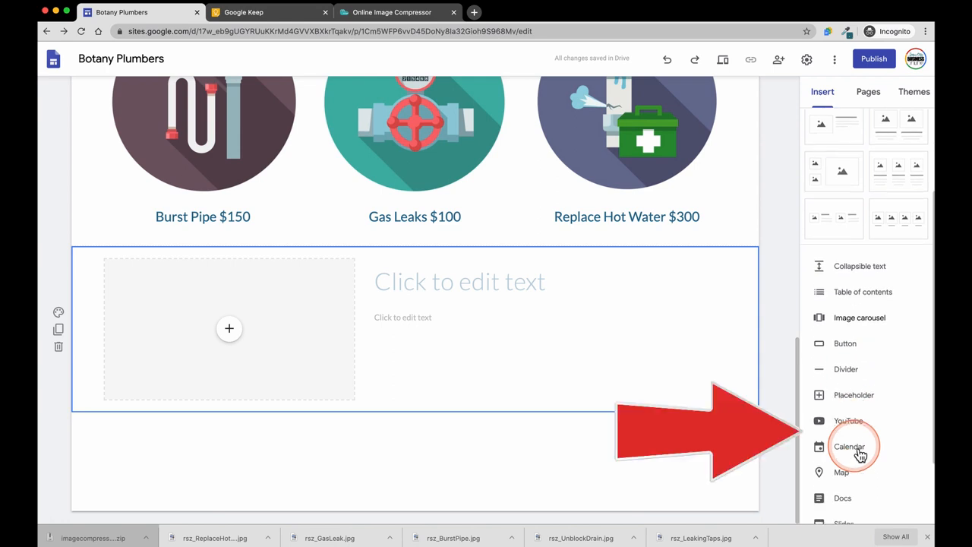
pyautogui.scroll(-3)
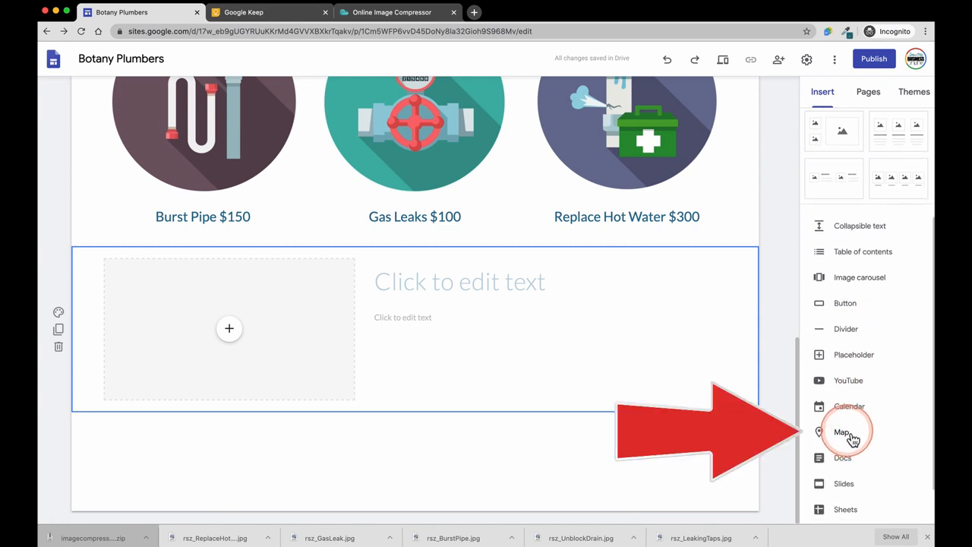
pyautogui.click(842, 432)
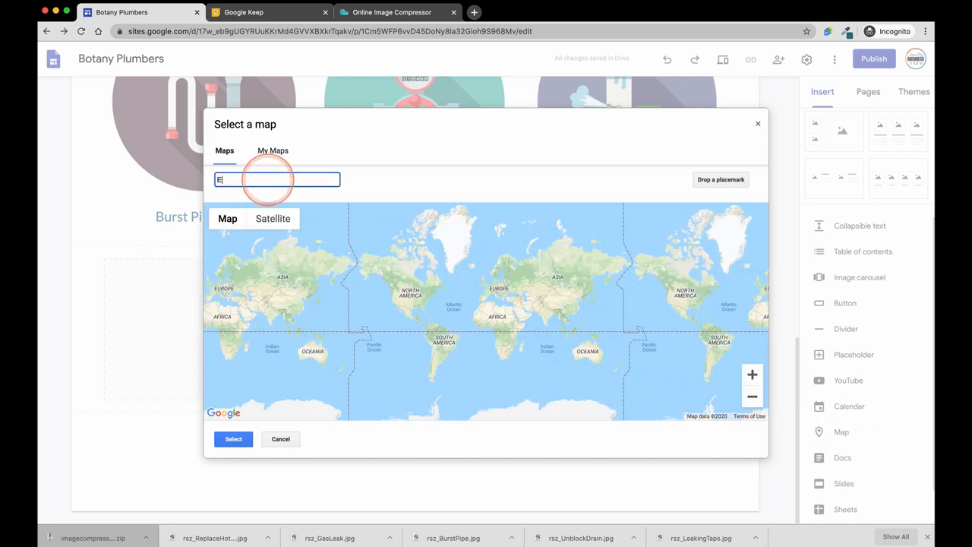
pyautogui.write('Eastern Sub')
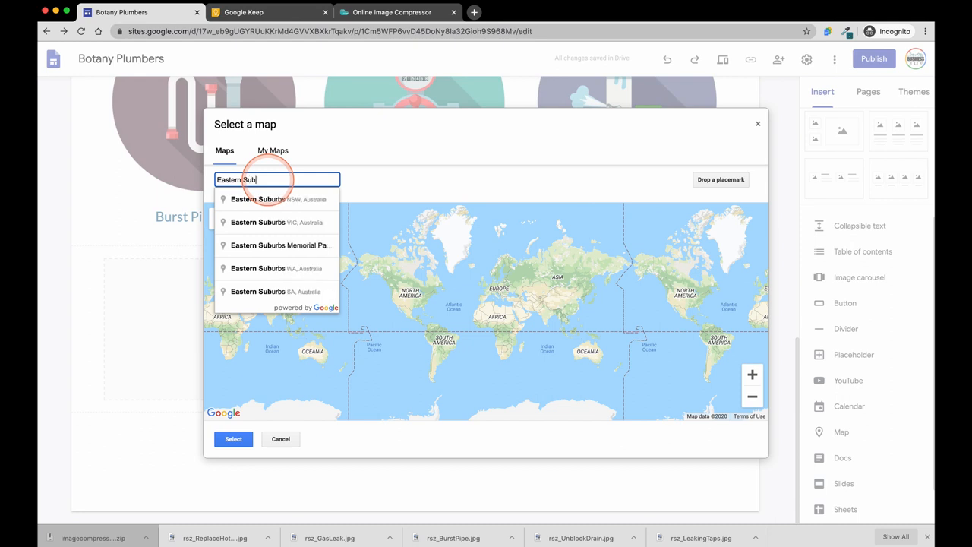
pyautogui.write('urbs')
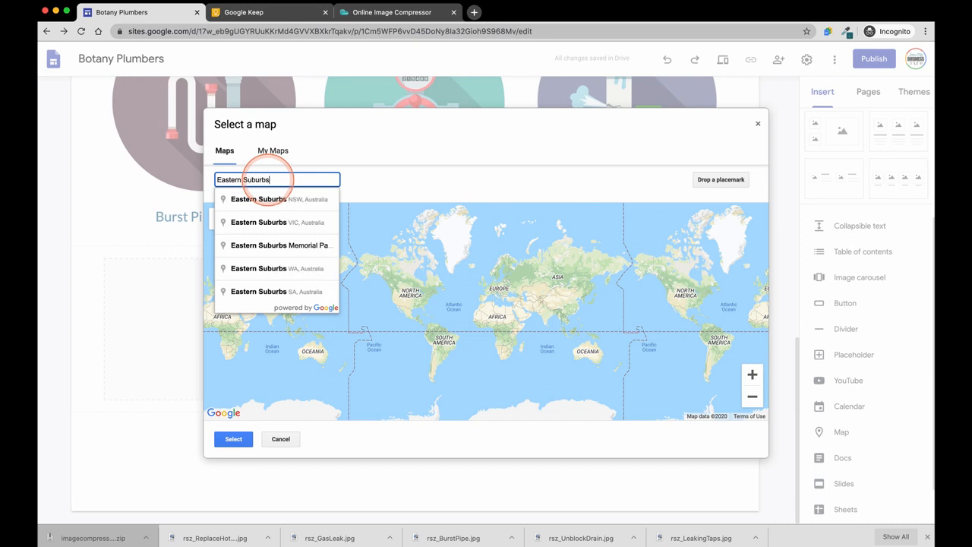
pyautogui.click(258, 199)
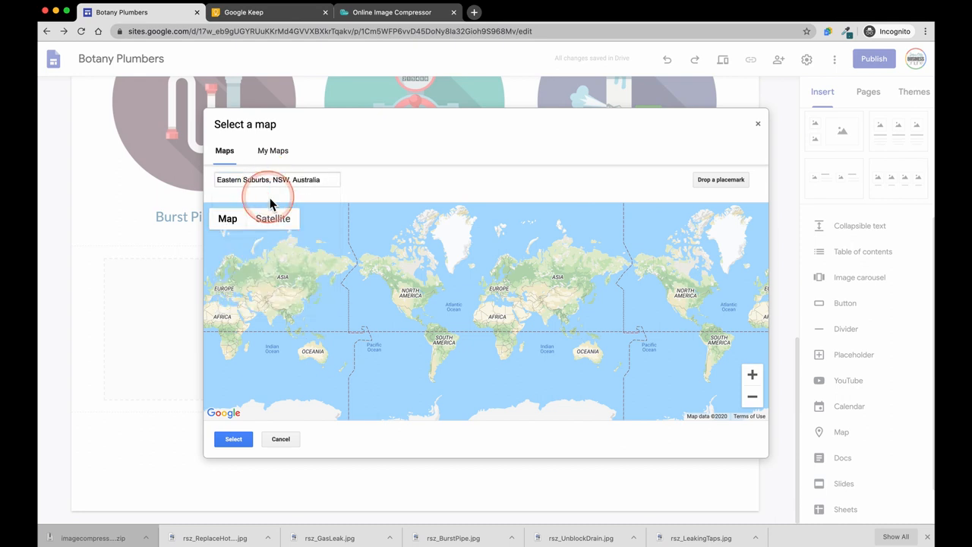
pyautogui.press('Return')
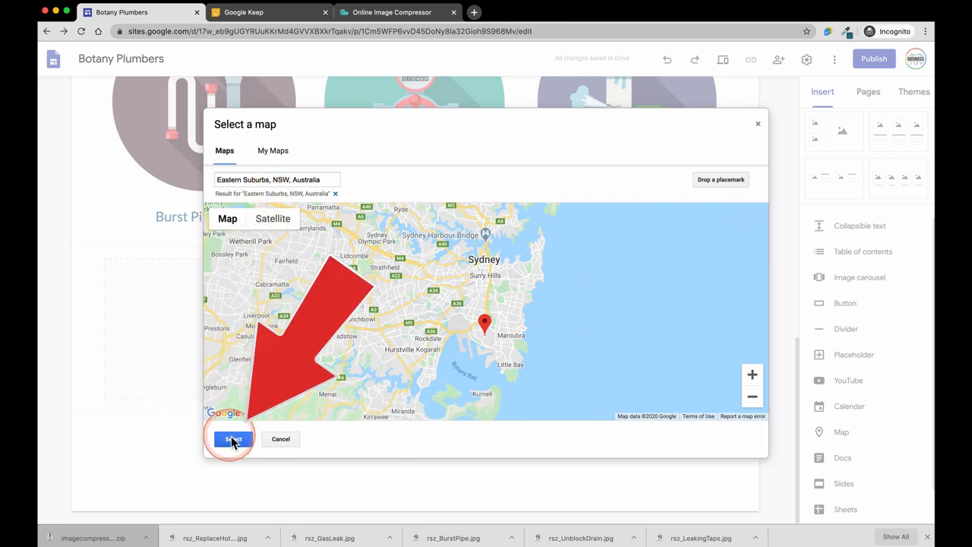
pyautogui.click(233, 439)
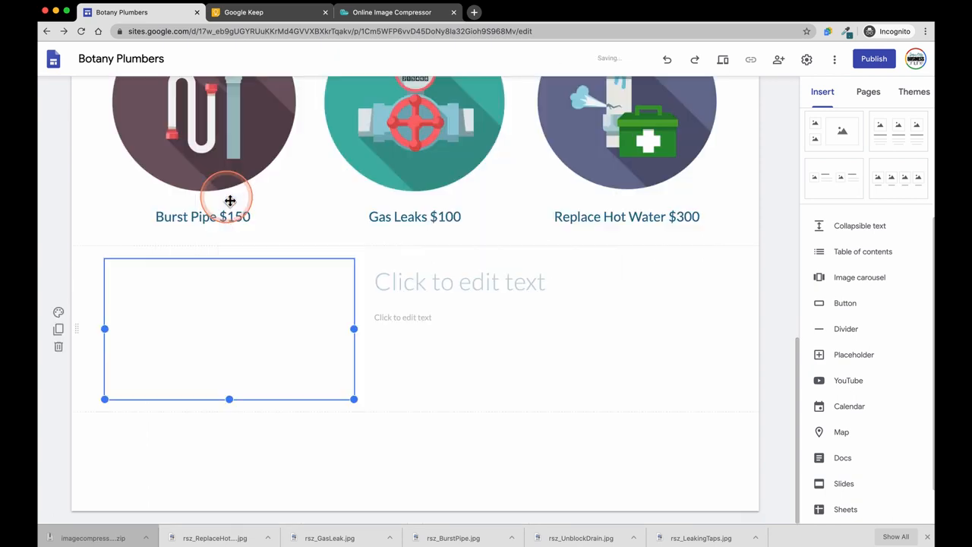
# Give the new section the heading 'Botany Plumbers' beside the map
pyautogui.click(841, 431)
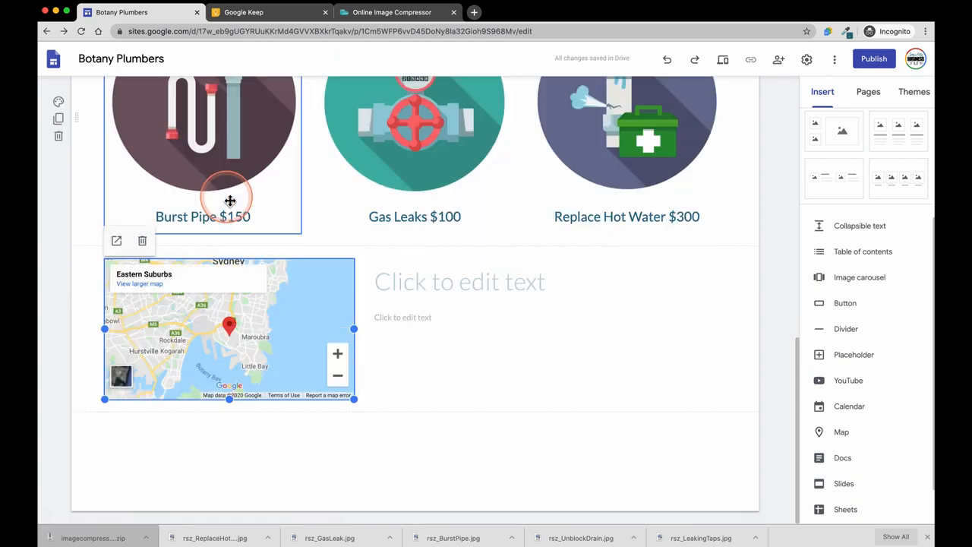
pyautogui.click(408, 284)
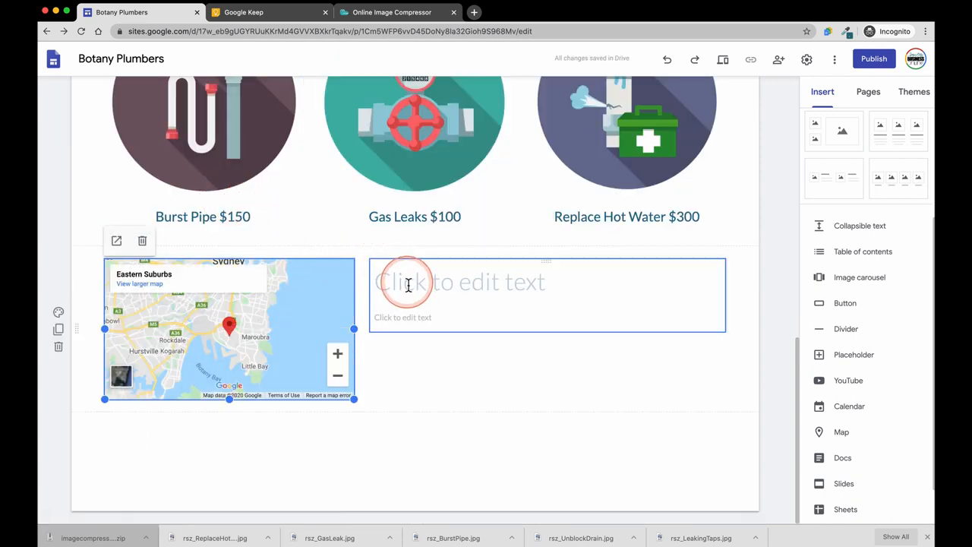
pyautogui.write('Botany')
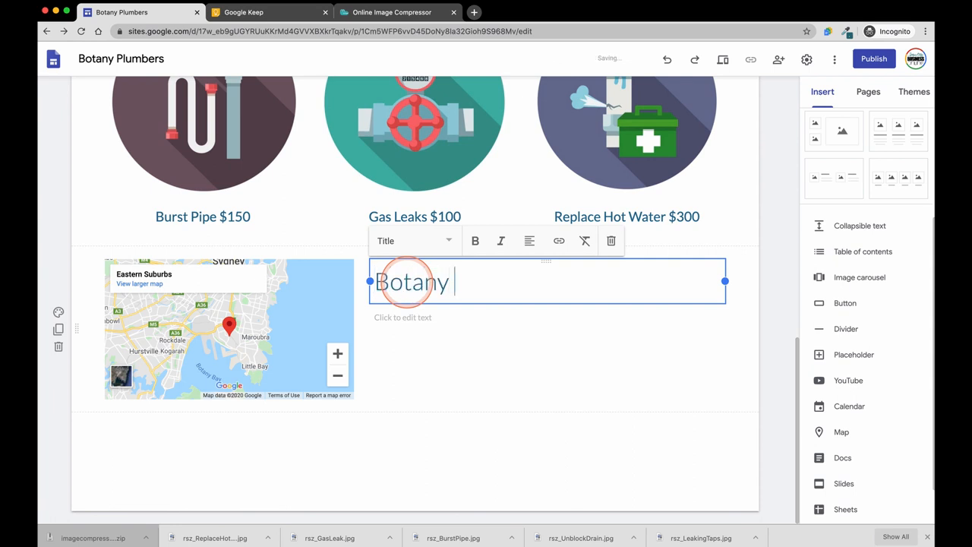
pyautogui.write('Plumbers')
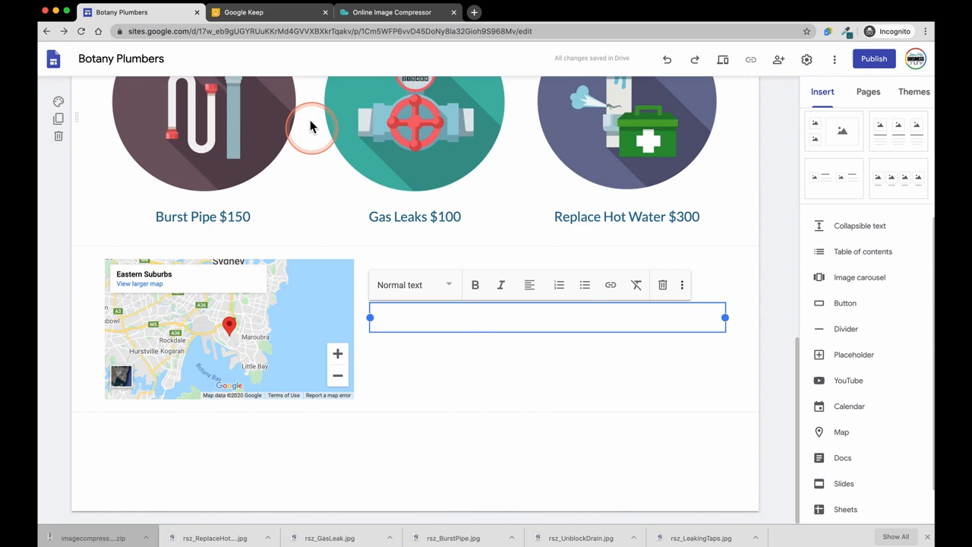
pyautogui.click(243, 12)
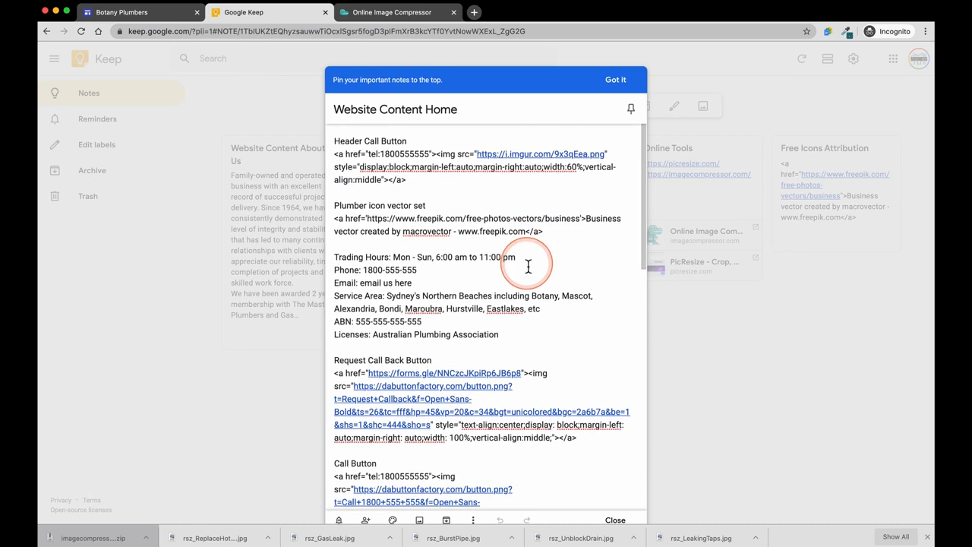
# Copy Trading Hours through Licenses from the Website Content Home note and return to the site
pyautogui.scroll(-3)
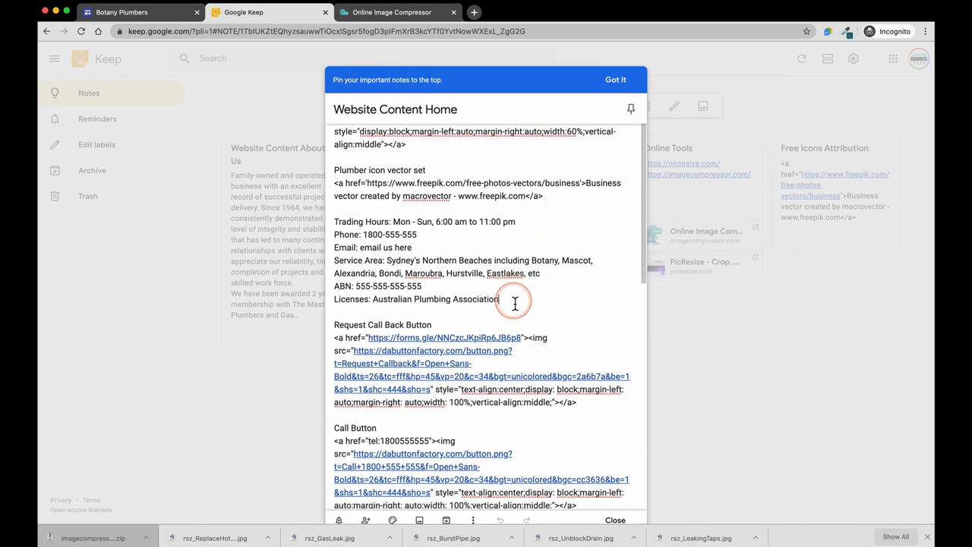
pyautogui.moveTo(334, 221); pyautogui.dragTo(500, 299)
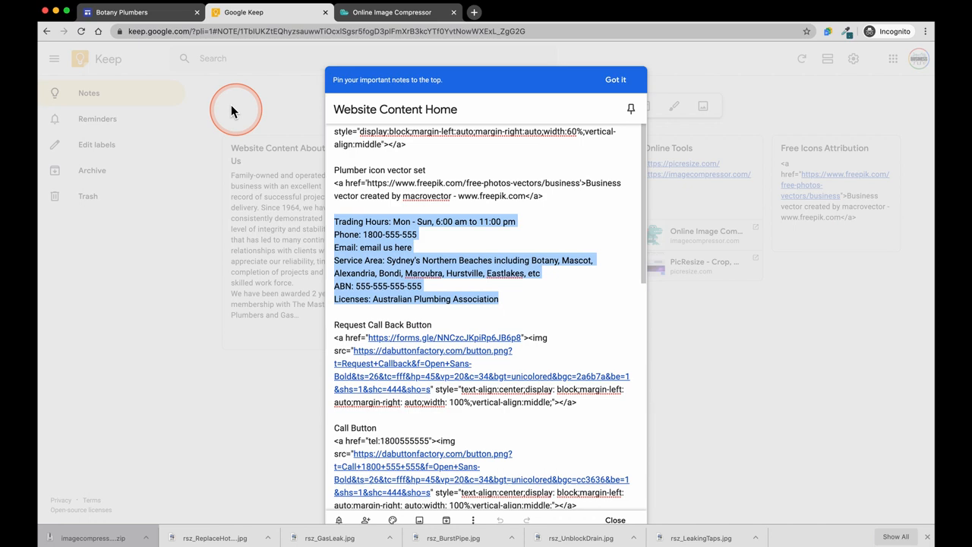
pyautogui.click(121, 12)
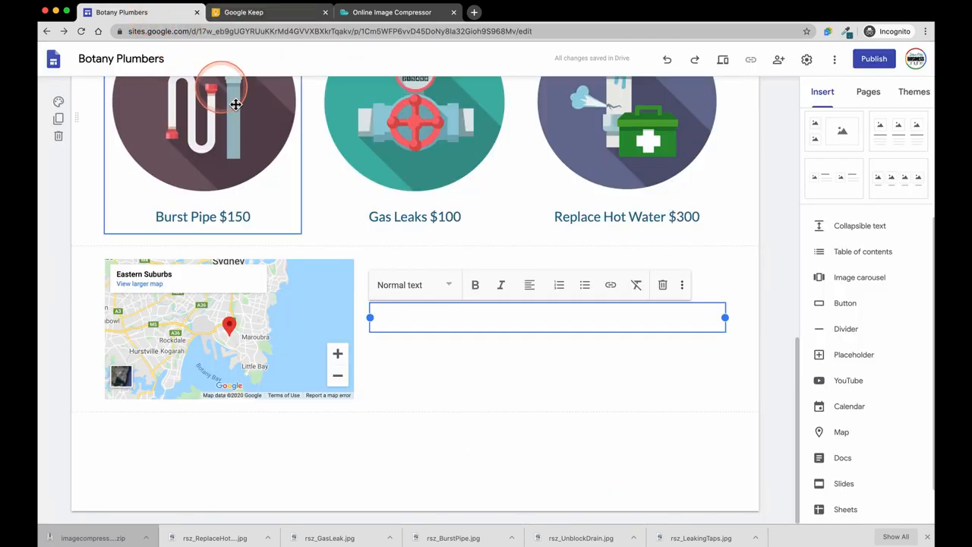
# Paste the business details beside the map as Subheading text with the Trading Hours label bold
pyautogui.rightClick(371, 317)
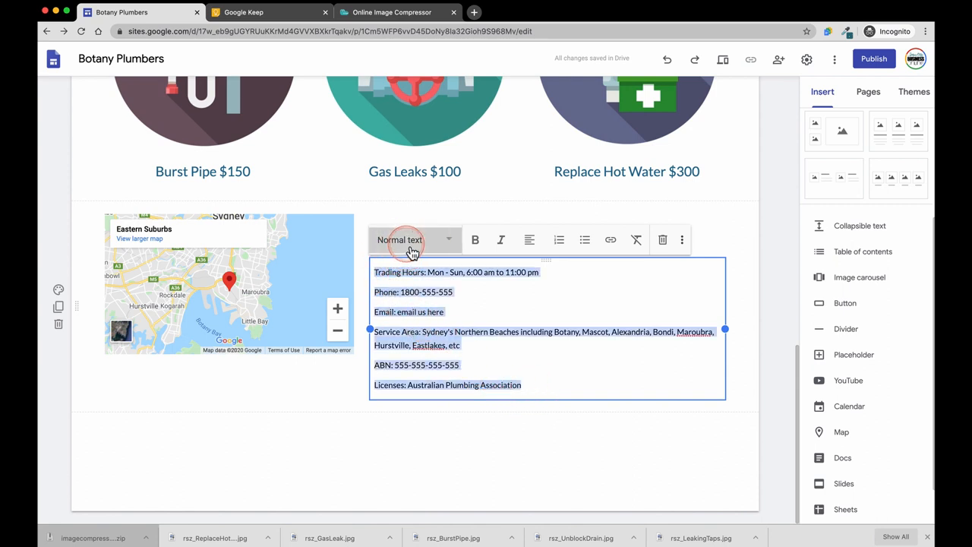
pyautogui.click(410, 239)
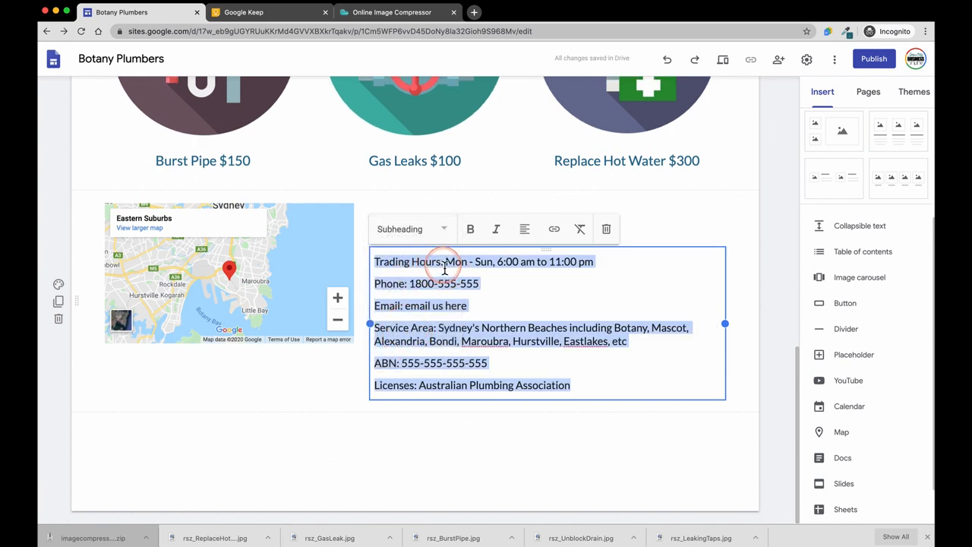
pyautogui.click(375, 261)
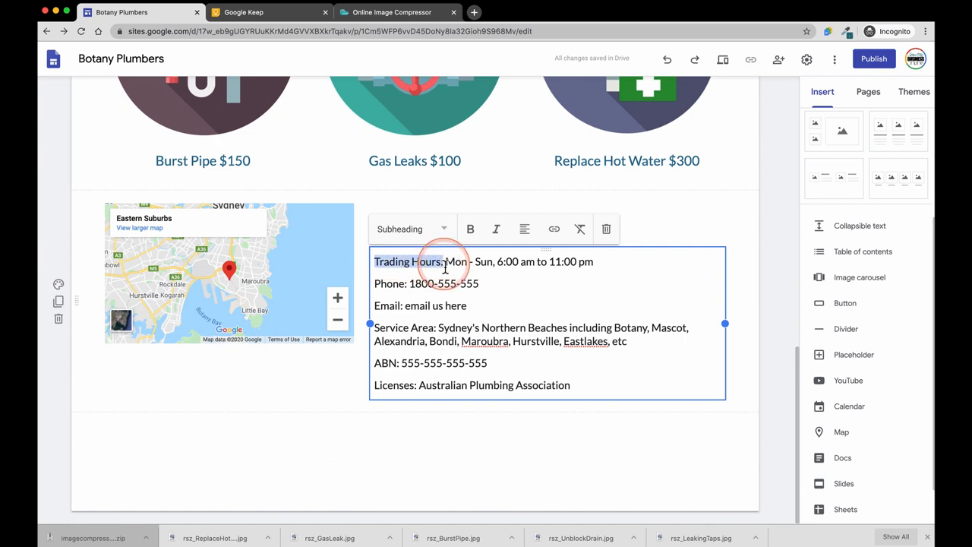
pyautogui.click(470, 229)
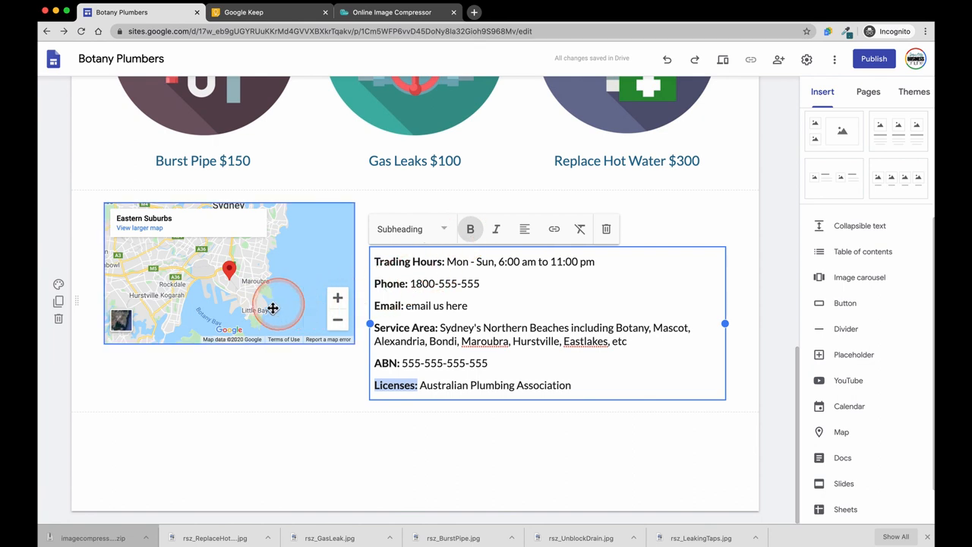
# Resize the Eastern Suburbs map to fill the left half of the section
pyautogui.click(228, 274)
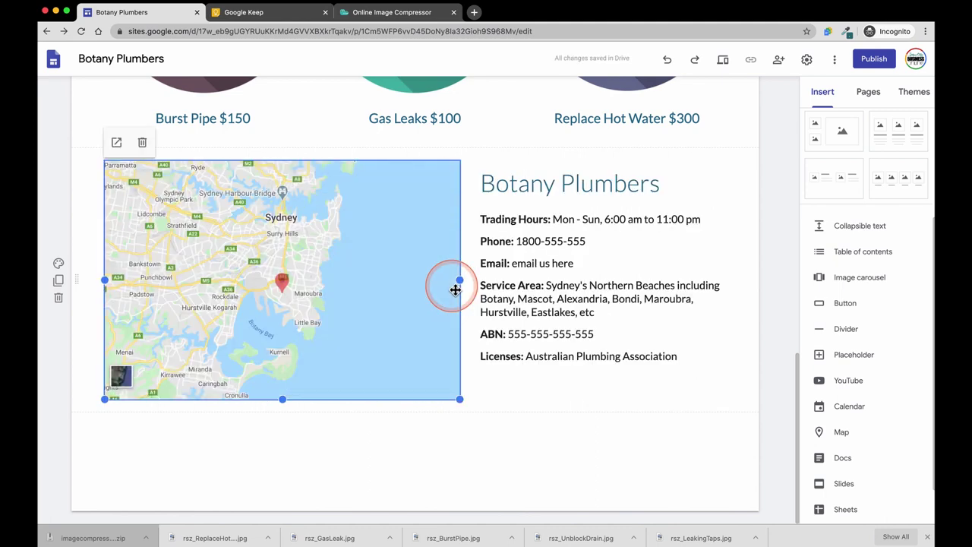
pyautogui.click(282, 284)
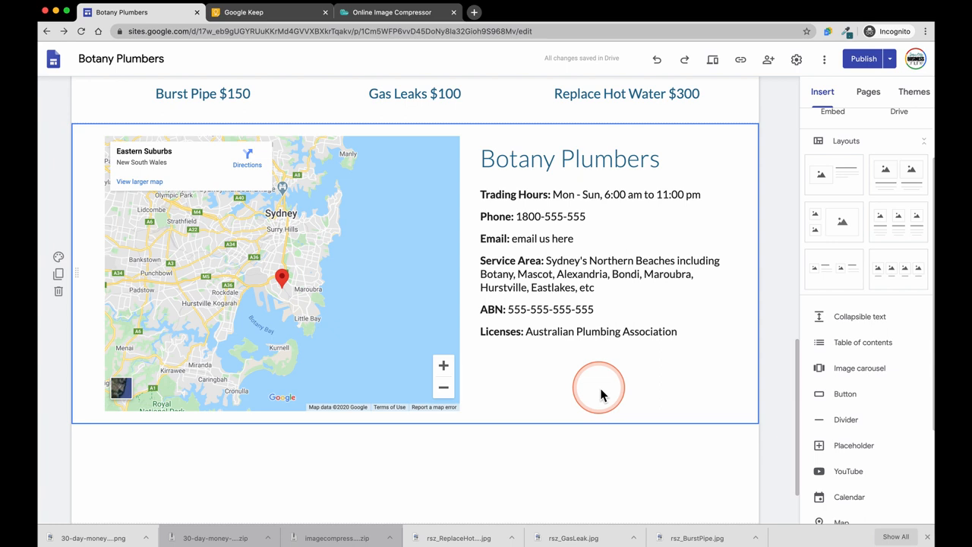
pyautogui.click(585, 331)
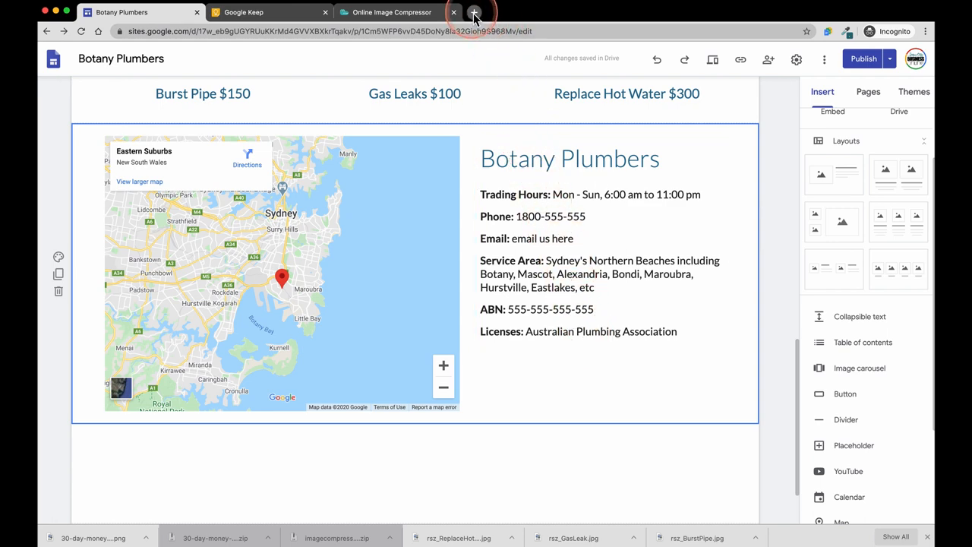
# Create a new blank form in Google Forms from a new browser tab
pyautogui.click(475, 12)
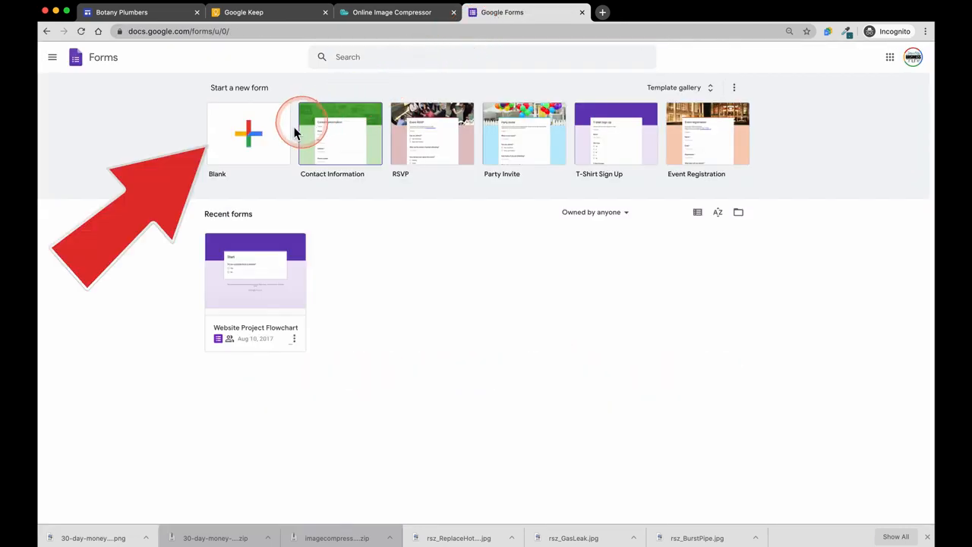
pyautogui.click(249, 140)
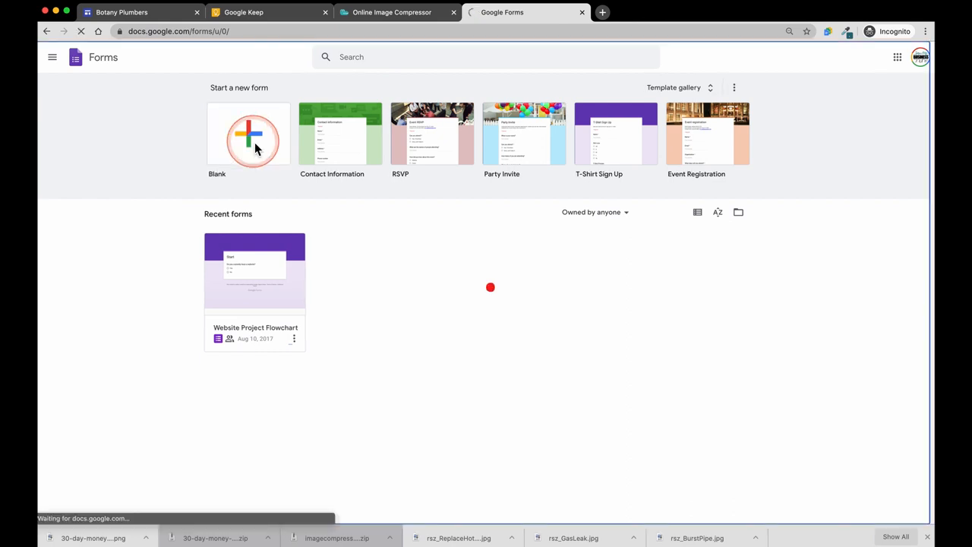
pyautogui.click(253, 139)
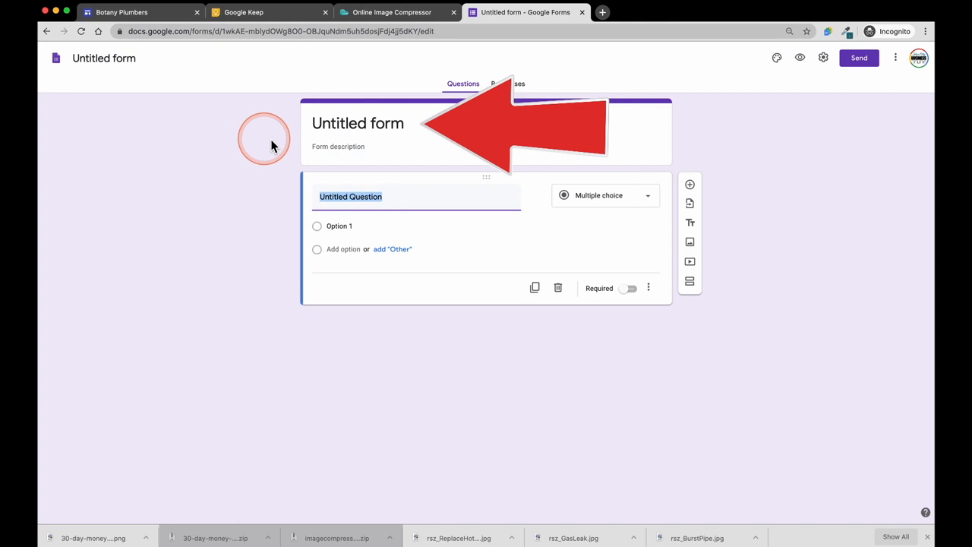
# Title the form 'Contact Botany Plumber' and name the first question 'Name'
pyautogui.click(357, 123)
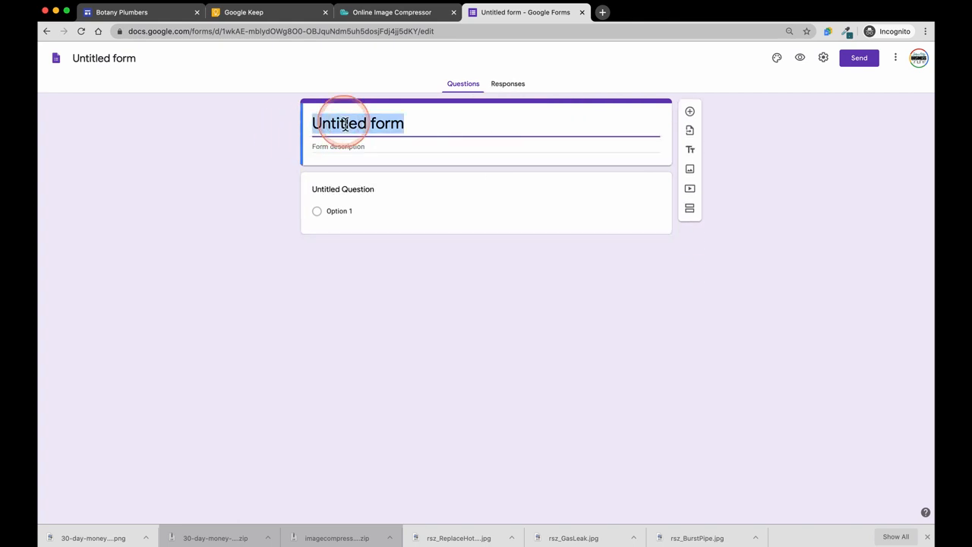
pyautogui.write('Contact Botany Plumb')
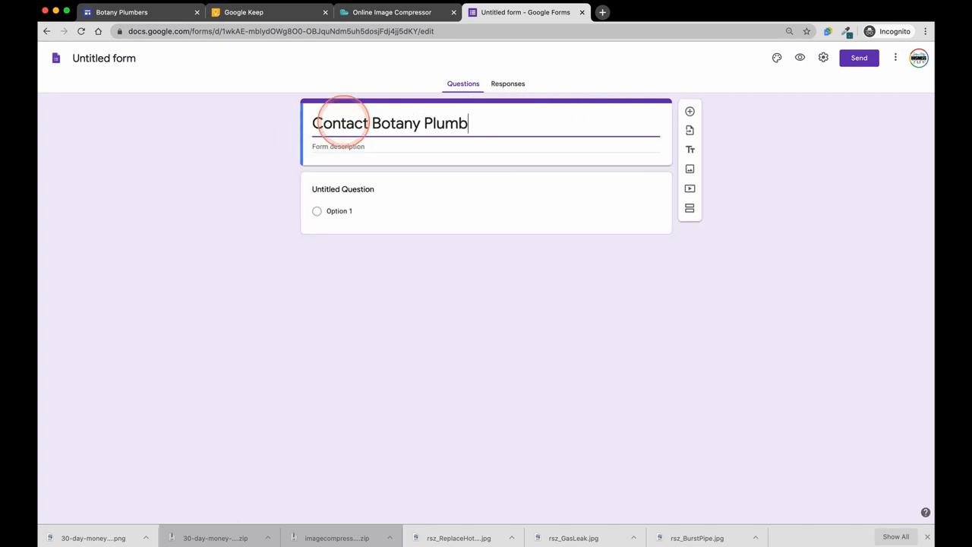
pyautogui.write('er')
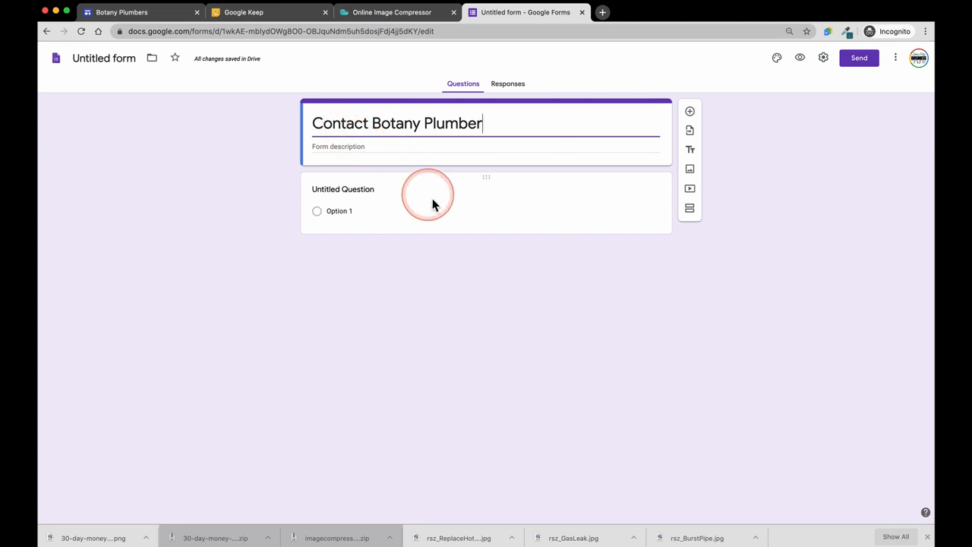
pyautogui.click(427, 194)
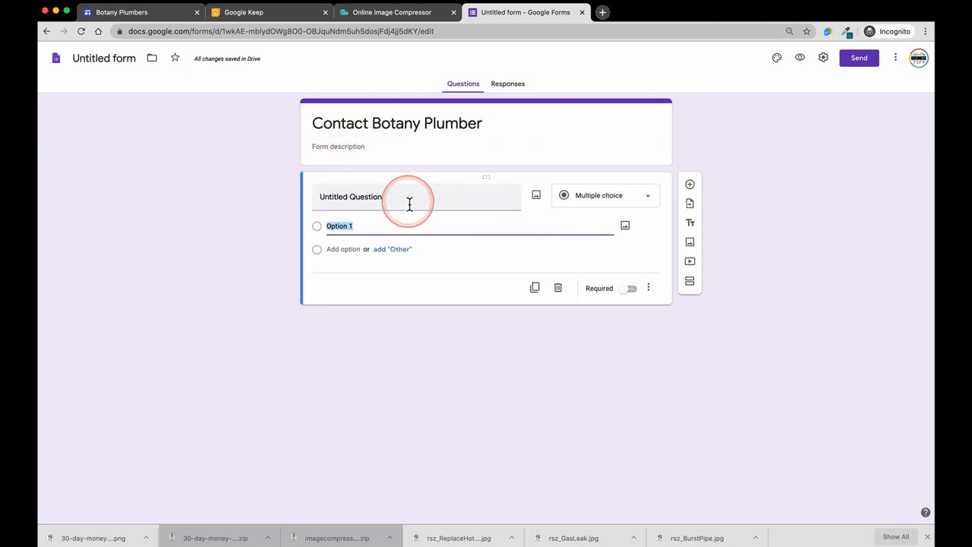
pyautogui.write('Name')
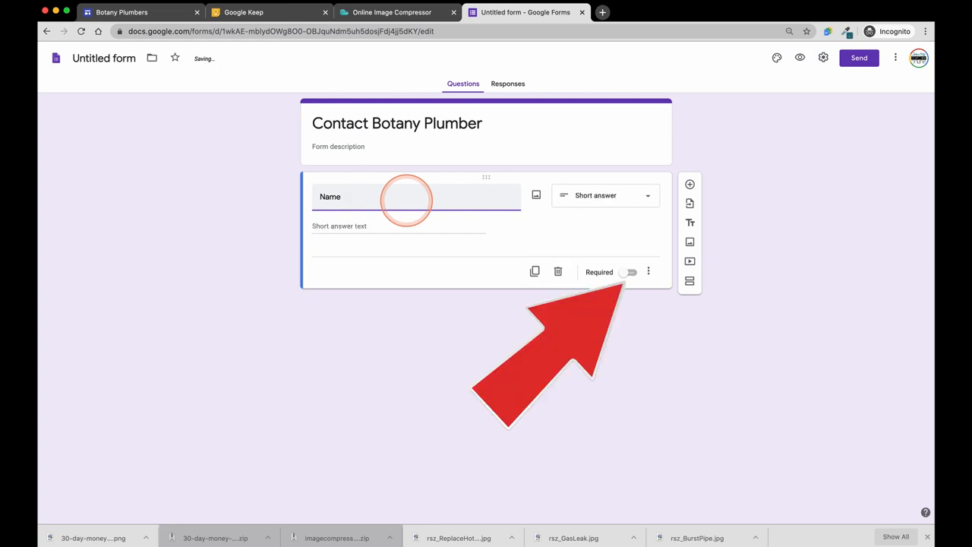
# Make the Name question required and duplicate it to start the next question
pyautogui.click(628, 272)
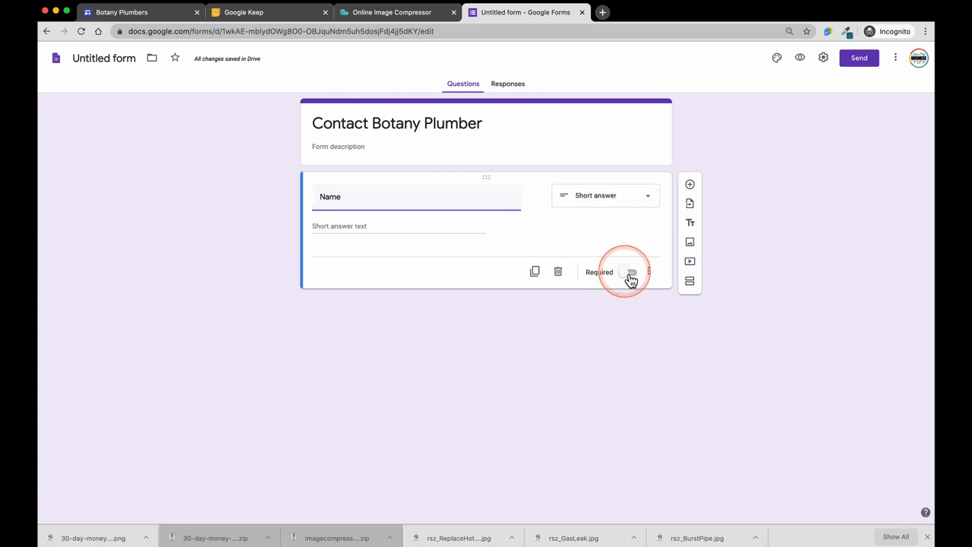
pyautogui.click(627, 271)
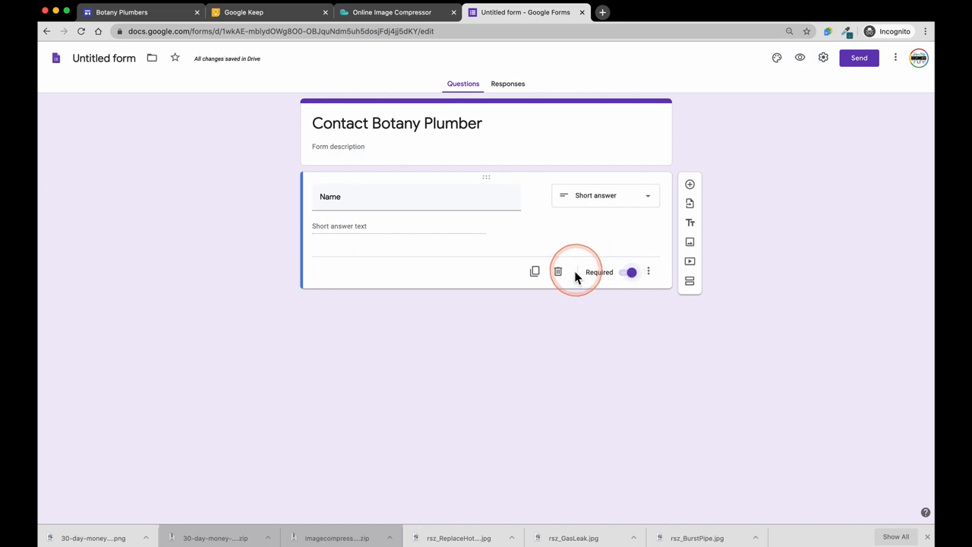
pyautogui.click(534, 271)
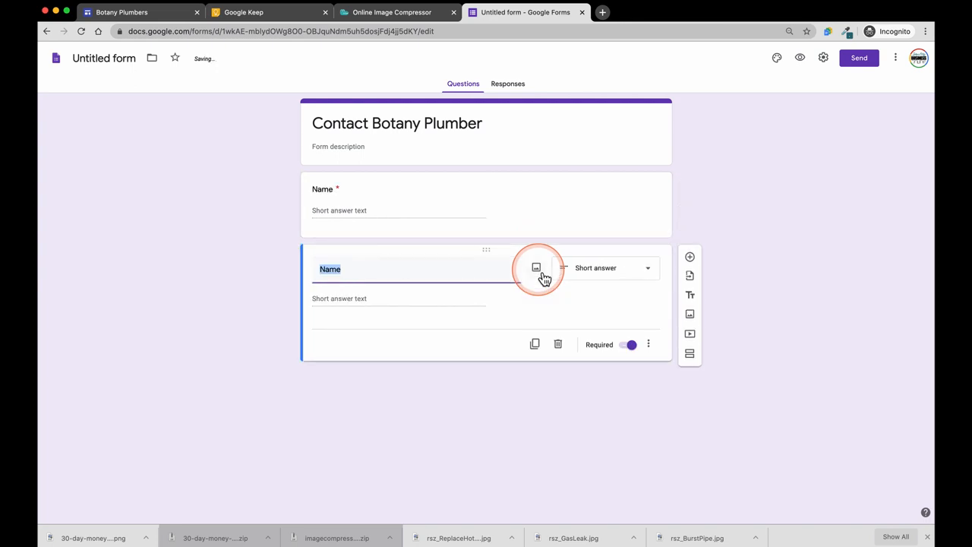
pyautogui.write('Pho')
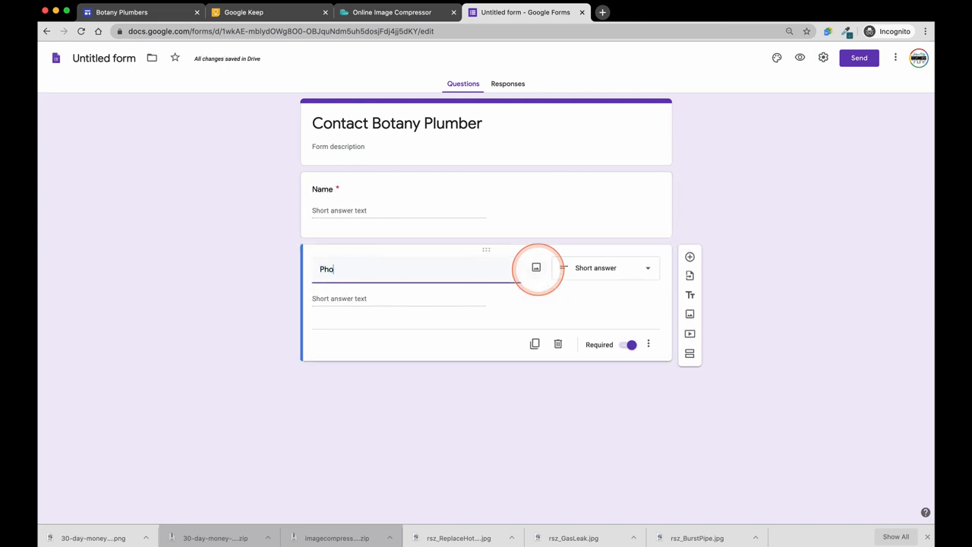
# Name the copied question 'Phone Number' with Regular expression Matches response validation
pyautogui.write('ne Number')
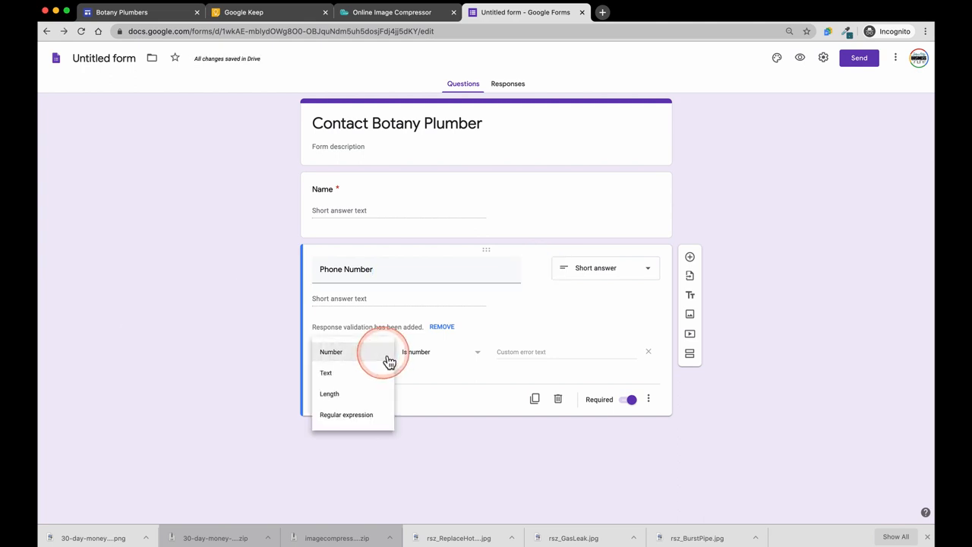
pyautogui.click(347, 414)
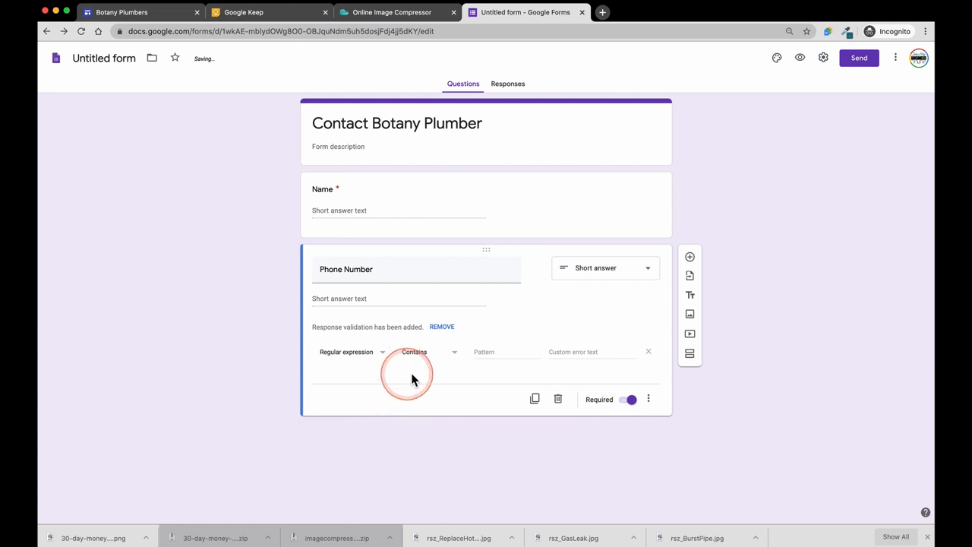
pyautogui.click(433, 352)
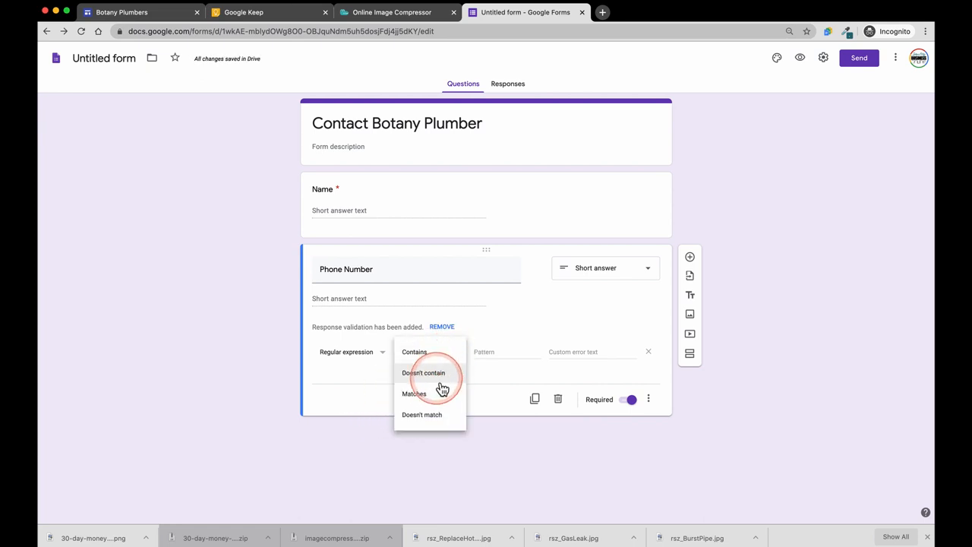
pyautogui.click(413, 393)
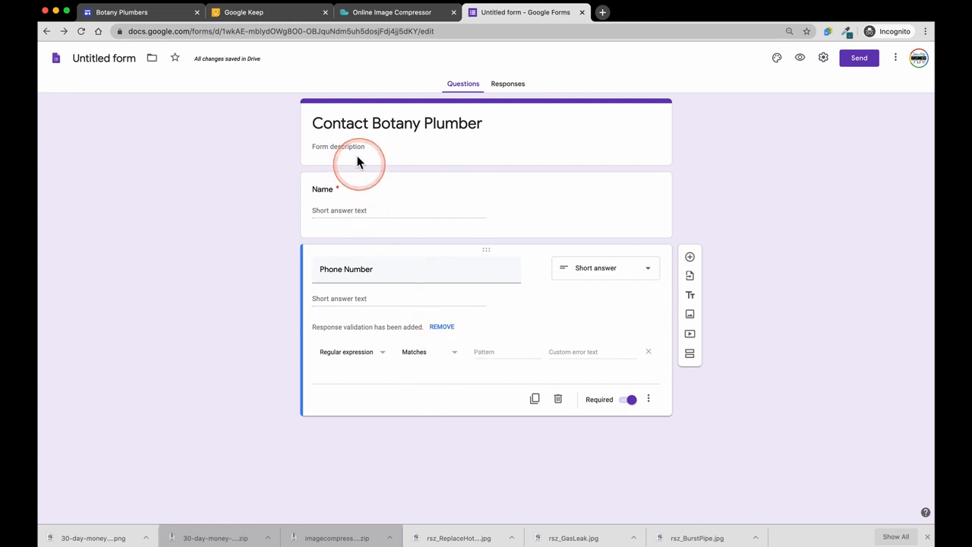
pyautogui.click(243, 12)
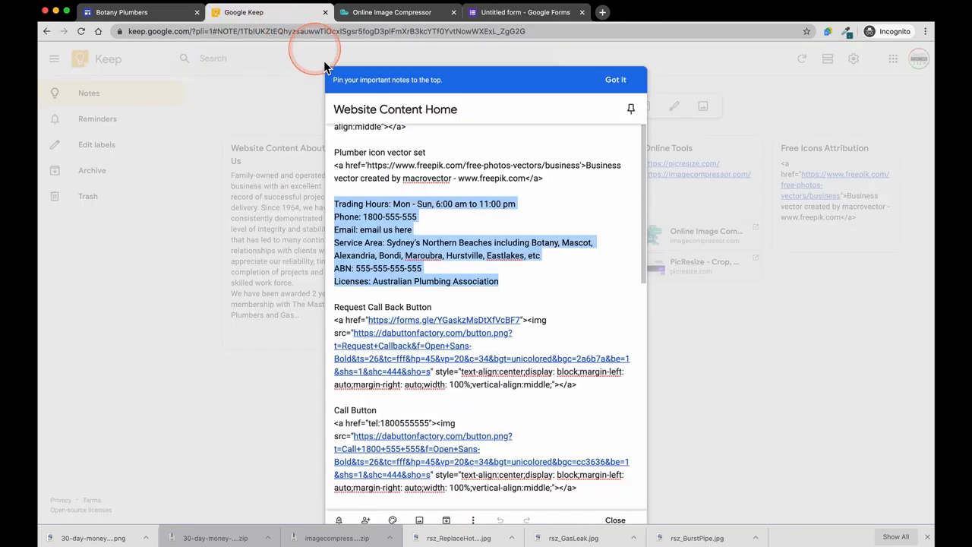
# Copy the phone validation pattern under Form Validation in the Keep note and return to the form
pyautogui.scroll(-3)
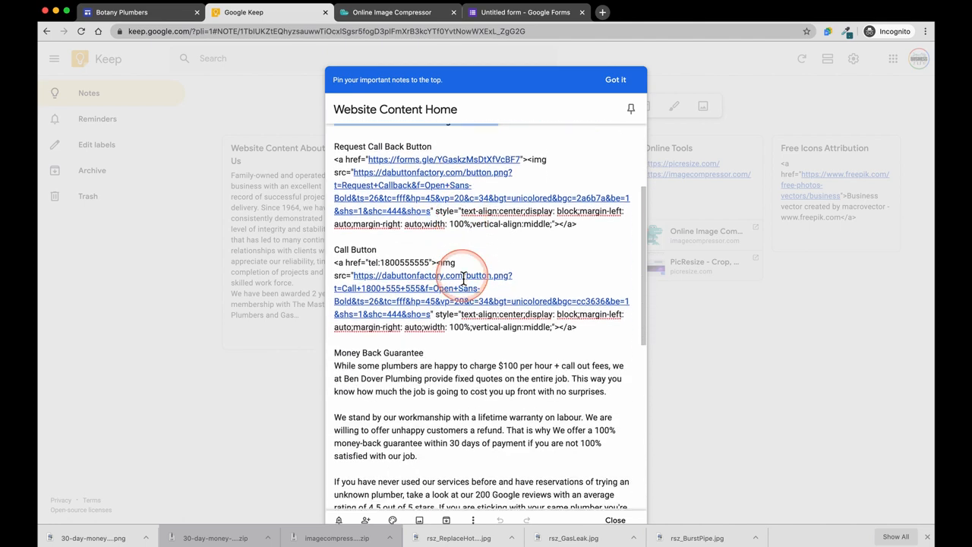
pyautogui.scroll(-3)
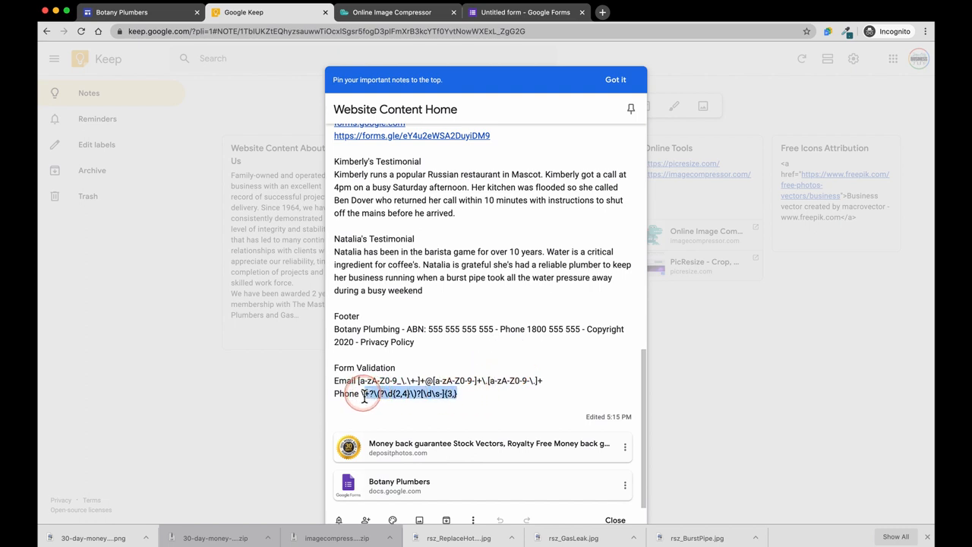
pyautogui.rightClick(365, 394)
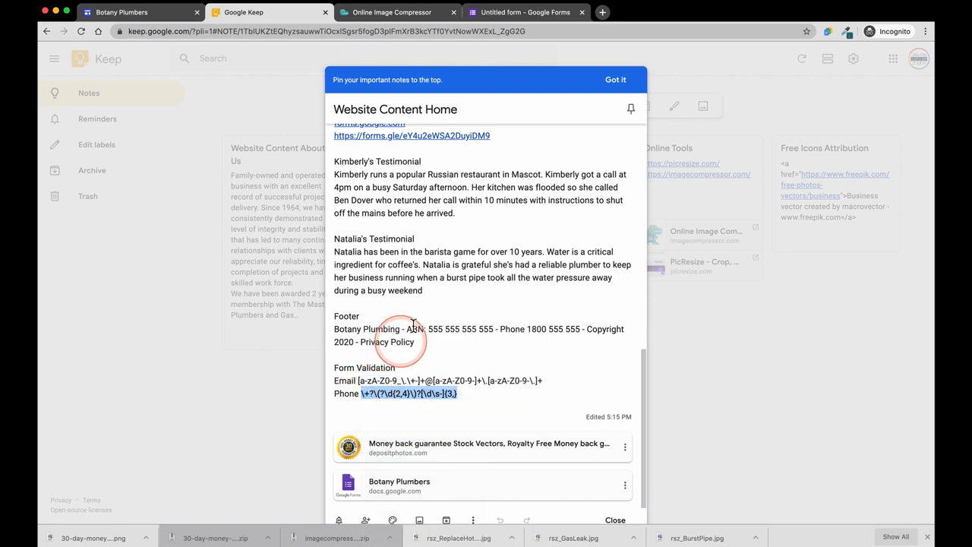
pyautogui.click(525, 13)
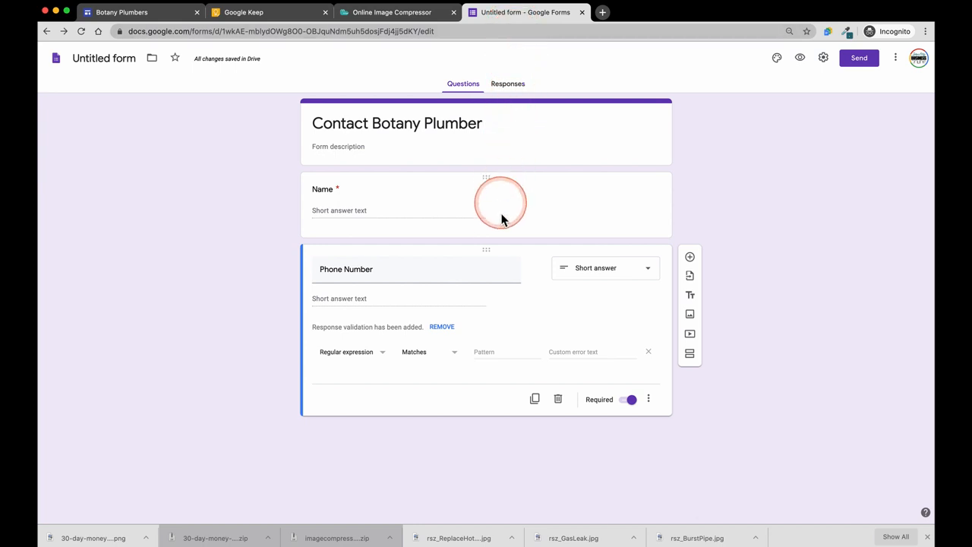
# Paste the phone pattern and set the error text 'Please enter a valid phone number'
pyautogui.click(486, 352)
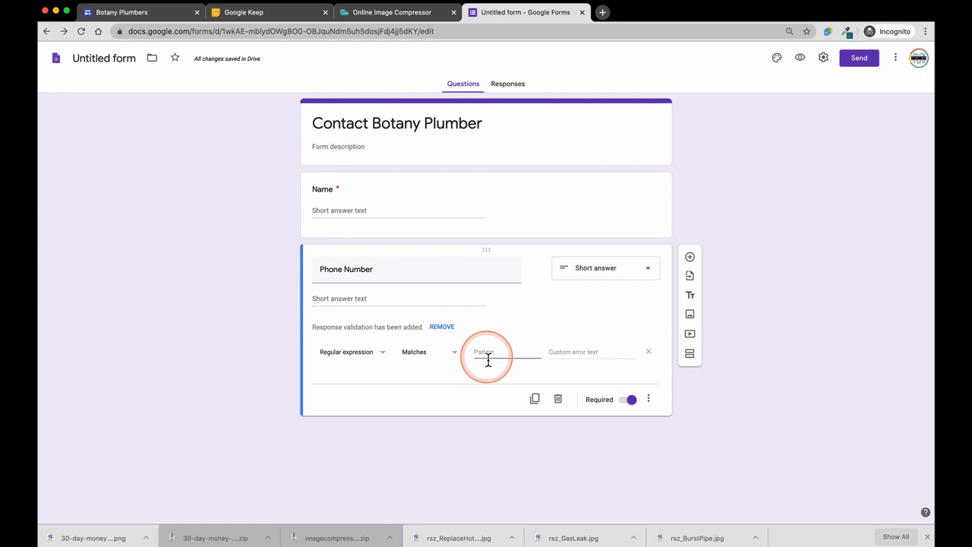
pyautogui.rightClick(486, 352)
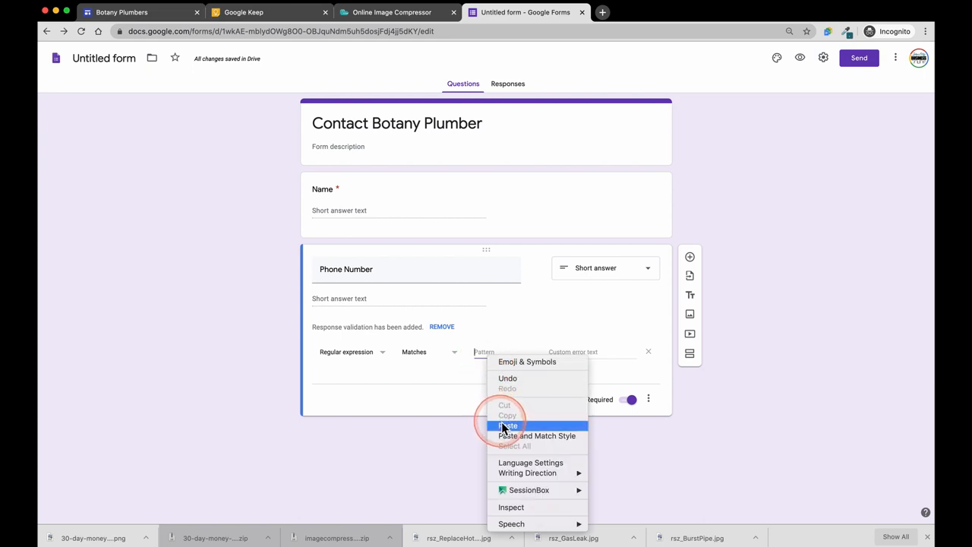
pyautogui.click(506, 425)
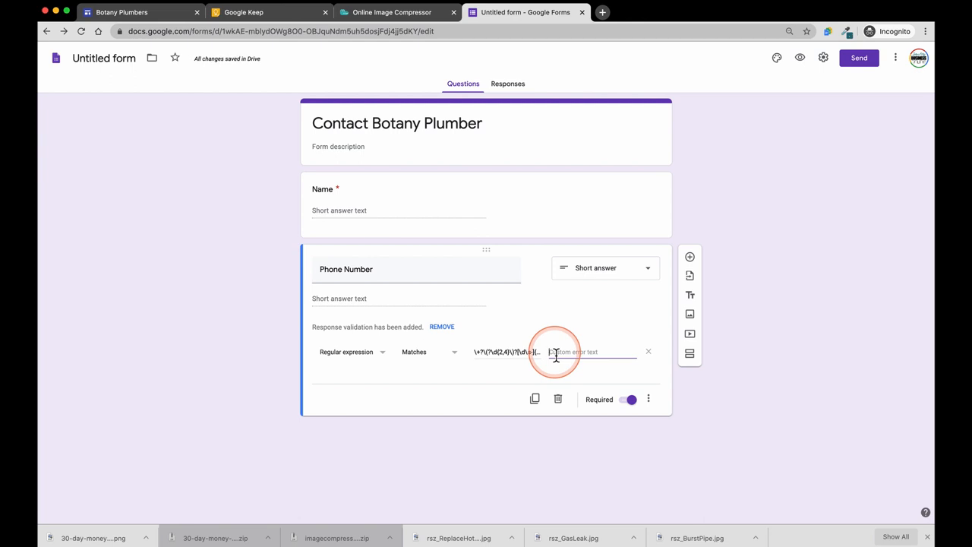
pyautogui.write('Please enter a valid p')
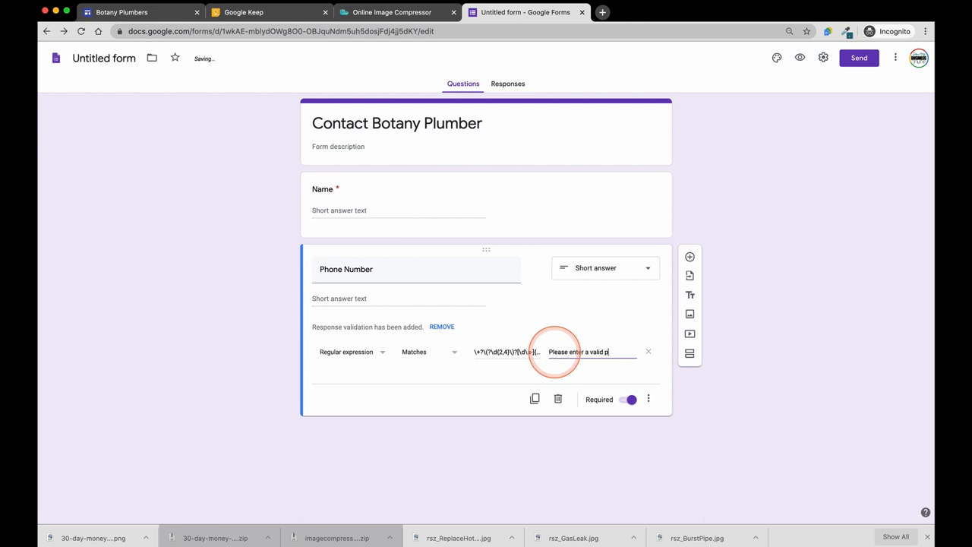
pyautogui.write('hone number')
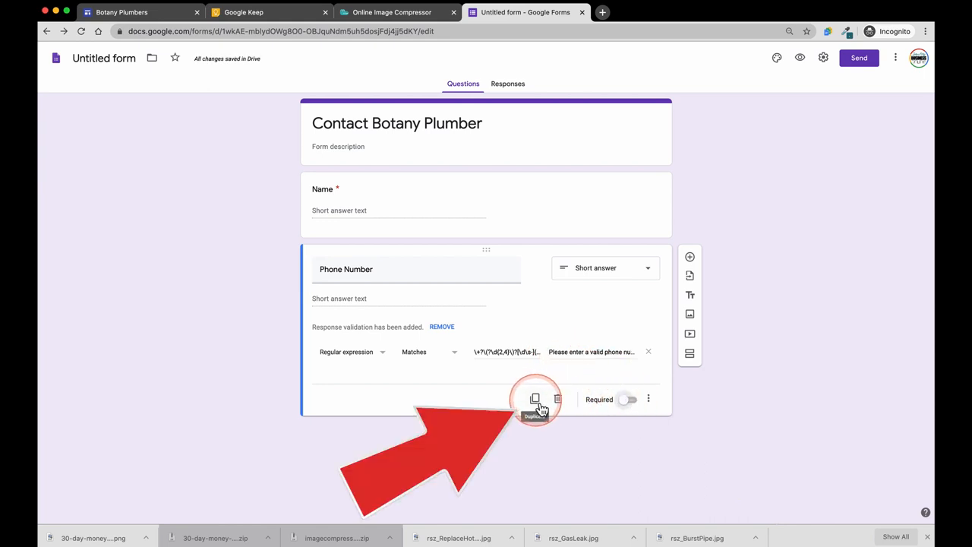
# Duplicate the Phone Number question and retitle the copy 'Email Address'
pyautogui.click(534, 398)
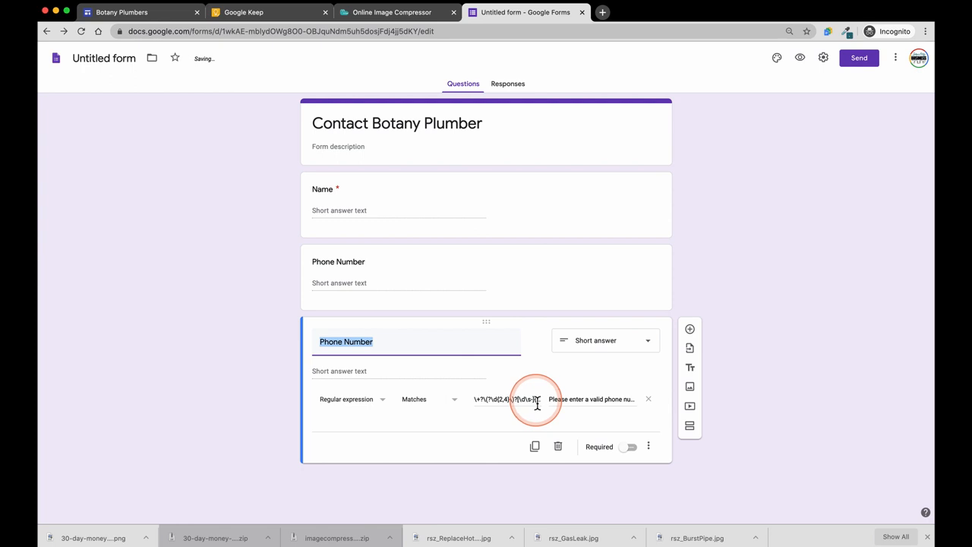
pyautogui.write('Email Addre')
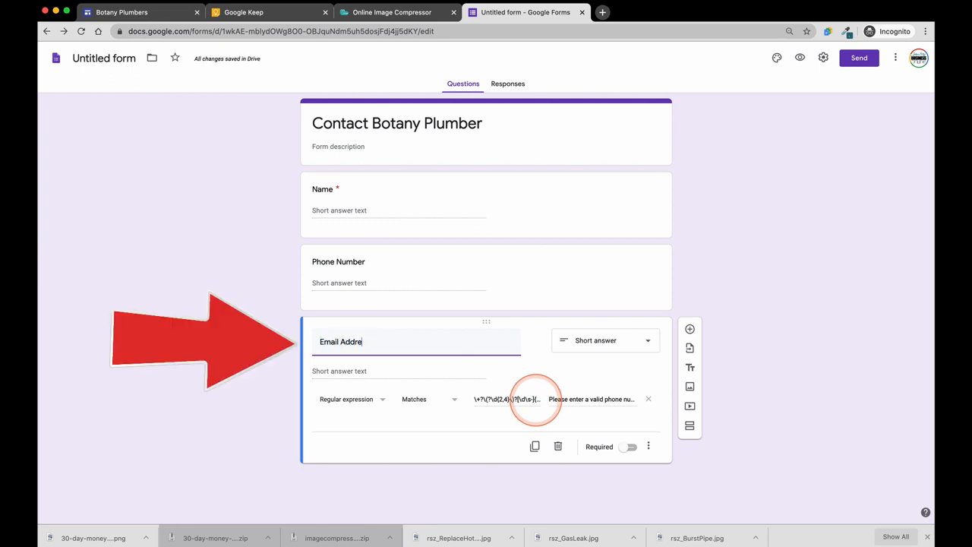
pyautogui.write('ss')
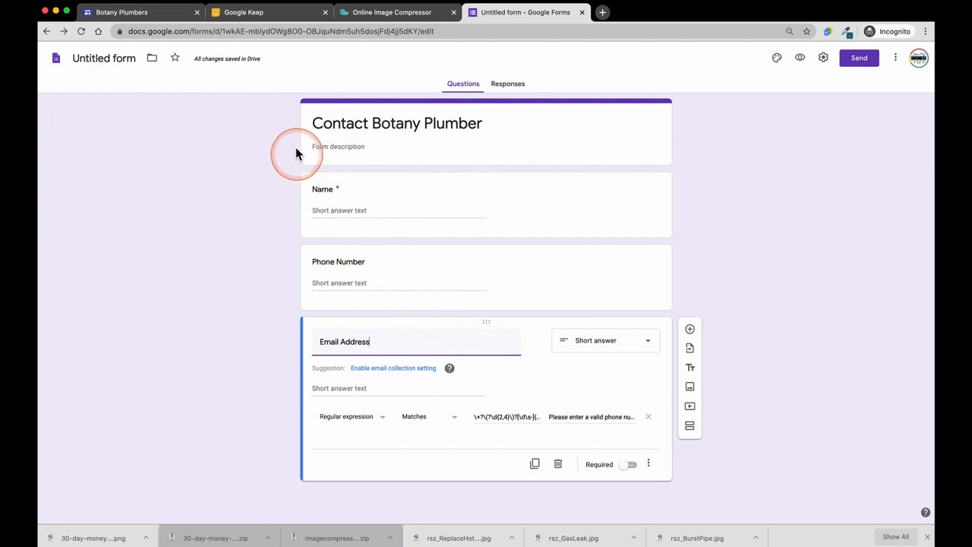
# Copy the email validation pattern from the Keep notes and return to the form
pyautogui.click(244, 12)
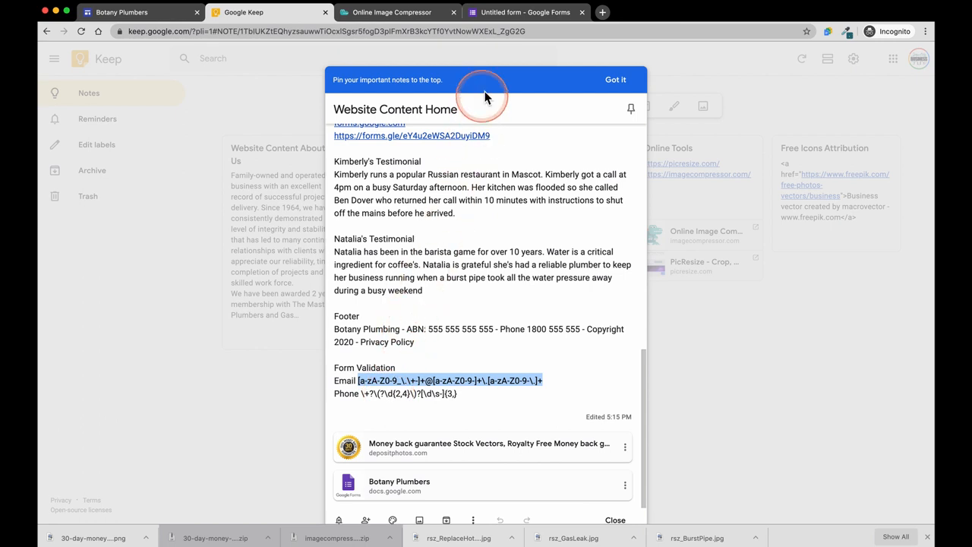
pyautogui.click(524, 12)
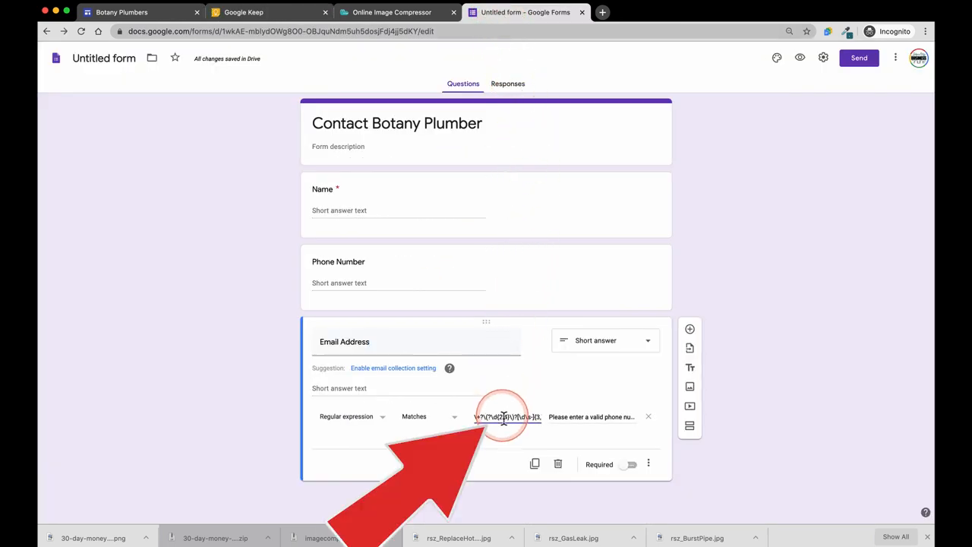
# Replace the phone pattern with the pasted email pattern and name the file Contact Botany Plumber
pyautogui.doubleClick(505, 416)
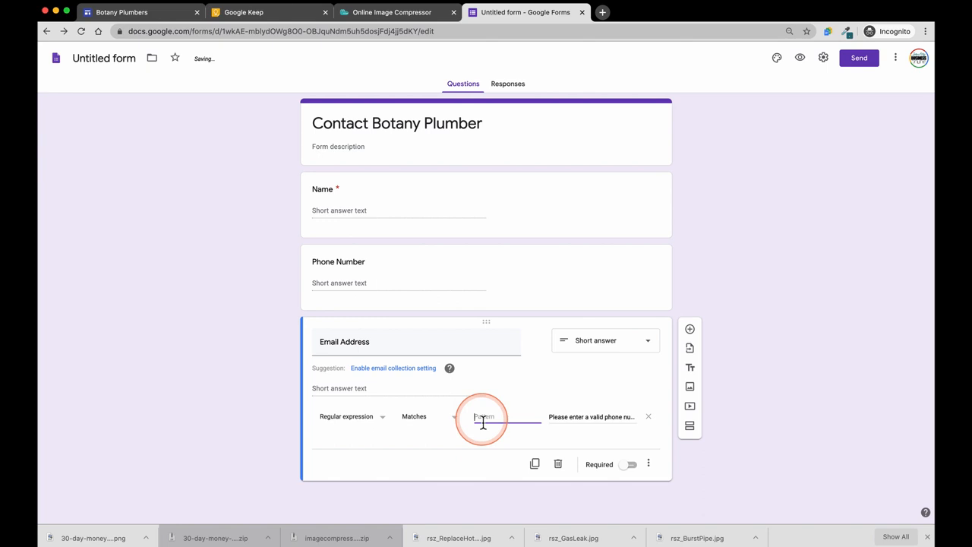
pyautogui.rightClick(483, 416)
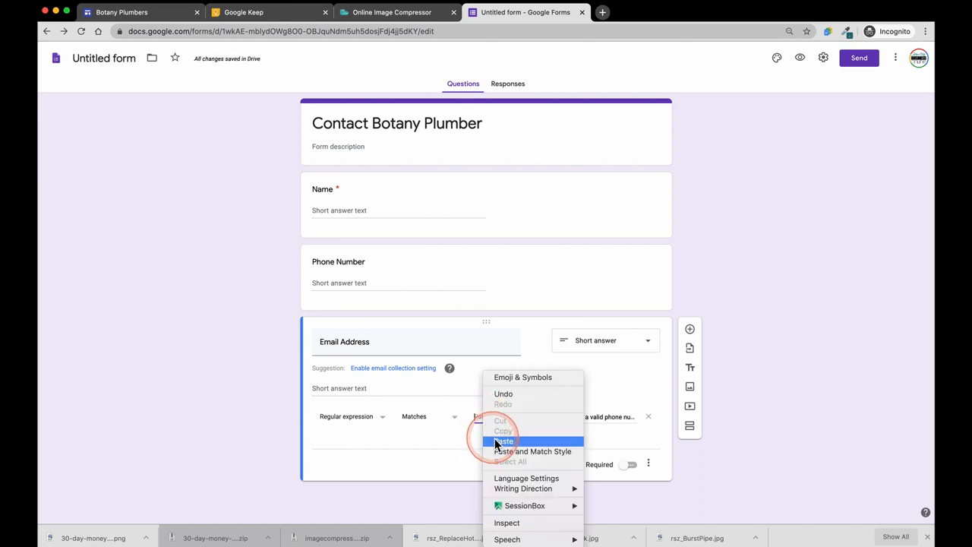
pyautogui.click(503, 441)
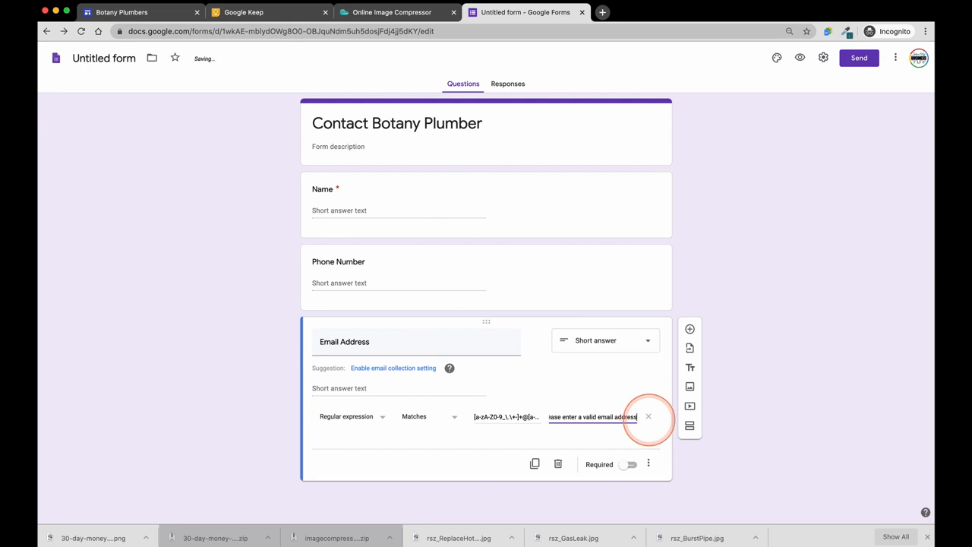
pyautogui.click(118, 59)
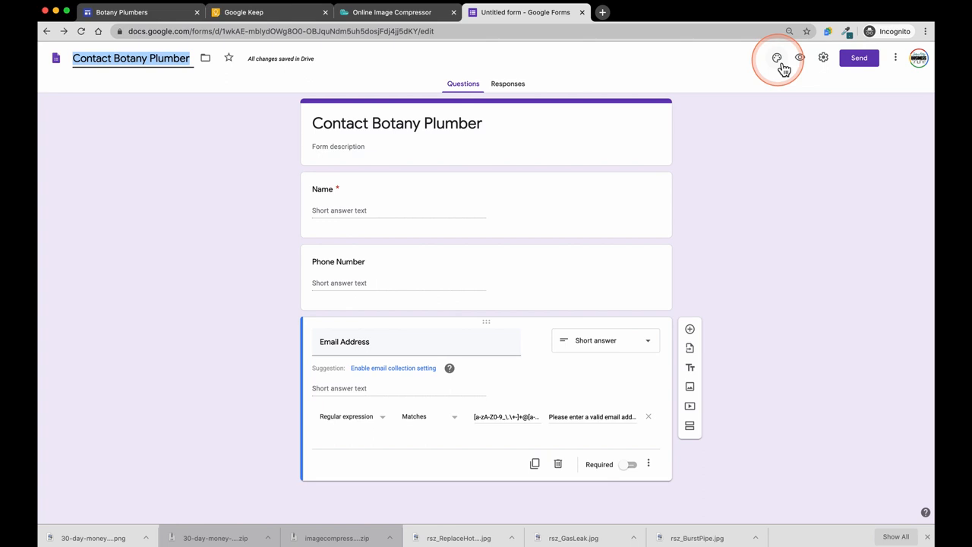
# In Theme options, swap the purple theme colour for a custom dark slate-teal shade
pyautogui.click(776, 57)
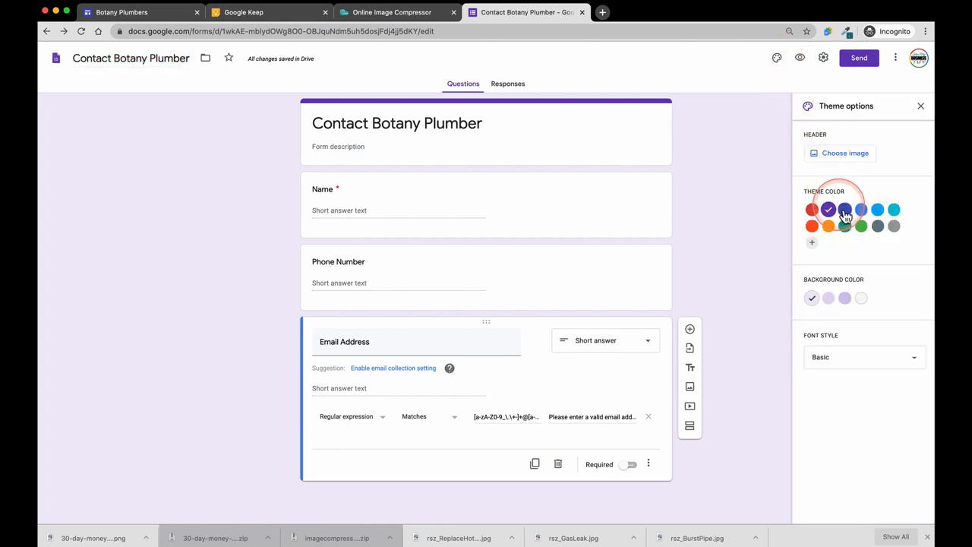
pyautogui.click(844, 225)
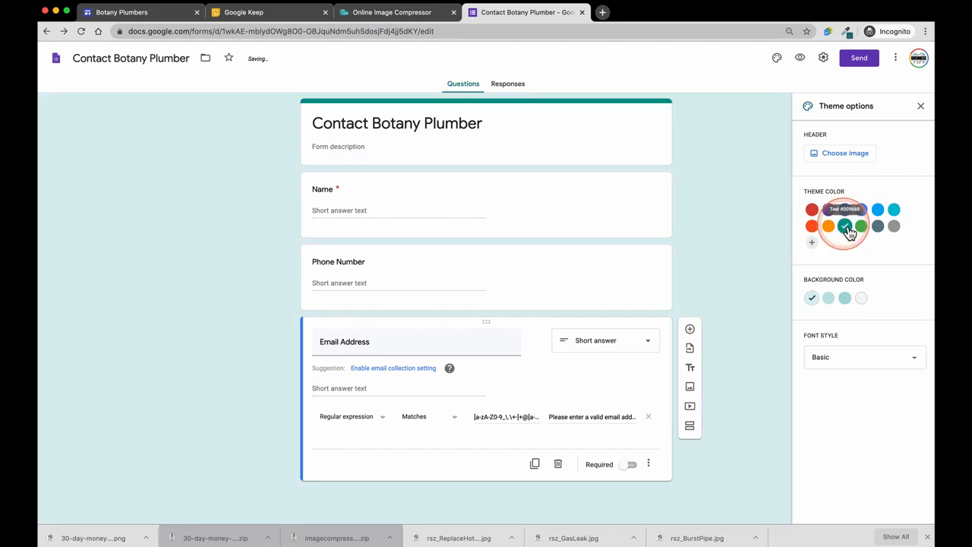
pyautogui.click(845, 226)
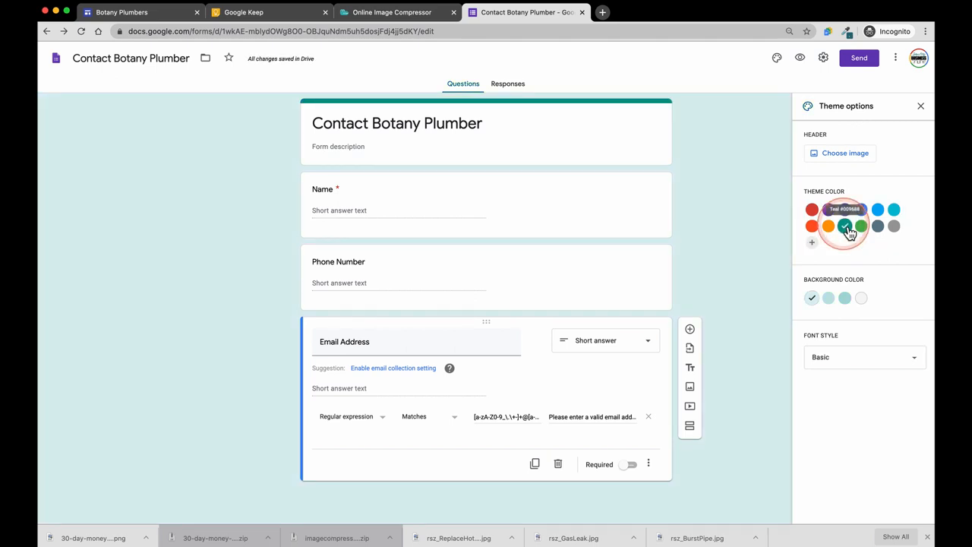
pyautogui.click(812, 242)
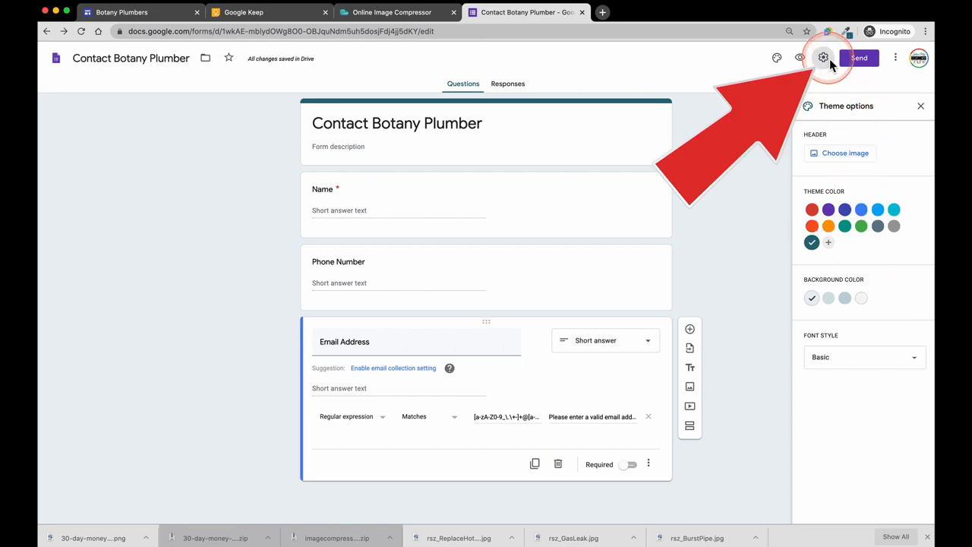
# Set the Presentation confirmation message to 'Thank you! A Botany Plumber will reach out shortly.' and save
pyautogui.click(823, 58)
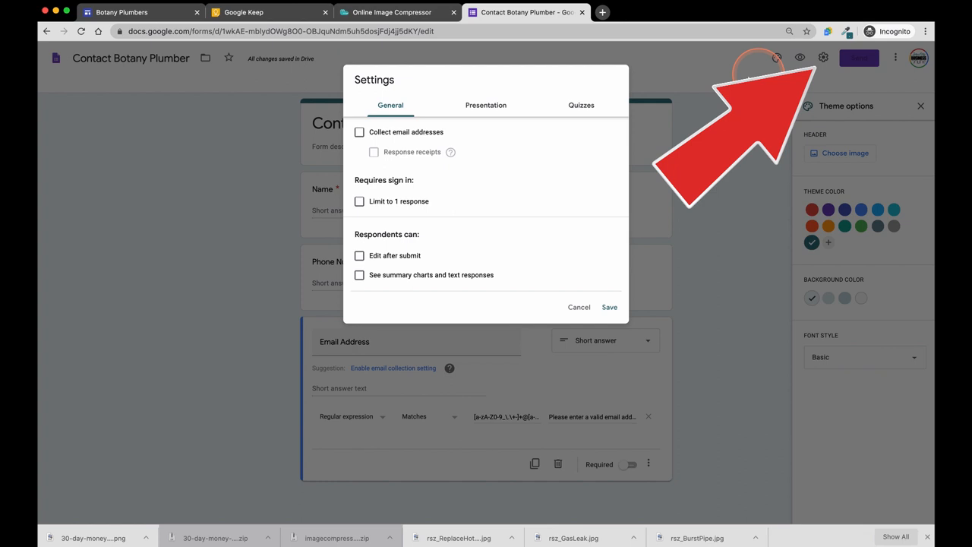
pyautogui.click(486, 105)
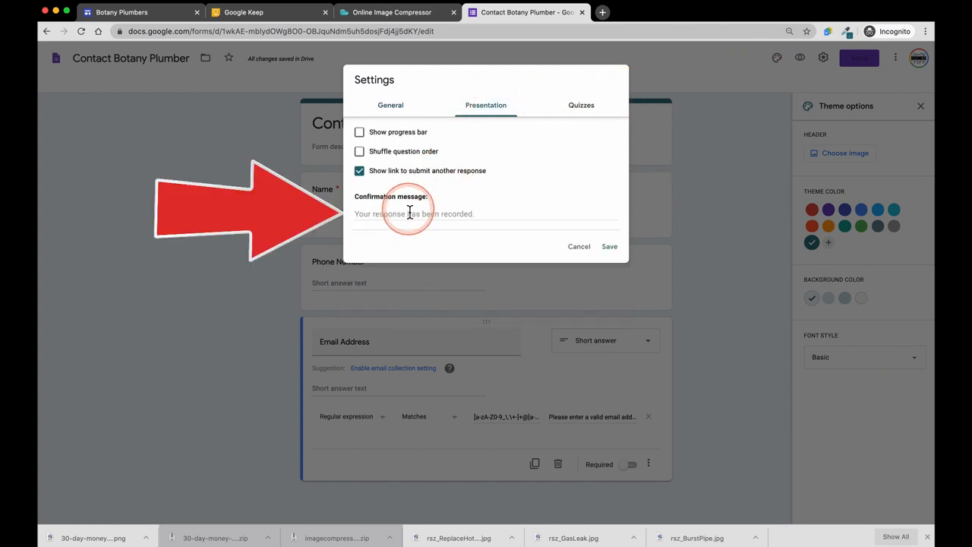
pyautogui.write('Thank yo')
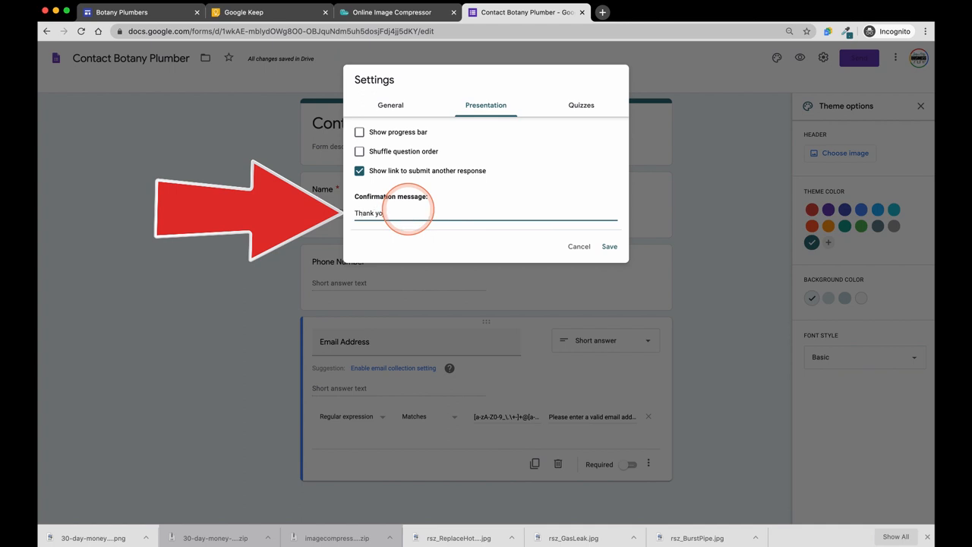
pyautogui.write('Botany Plumber will be')
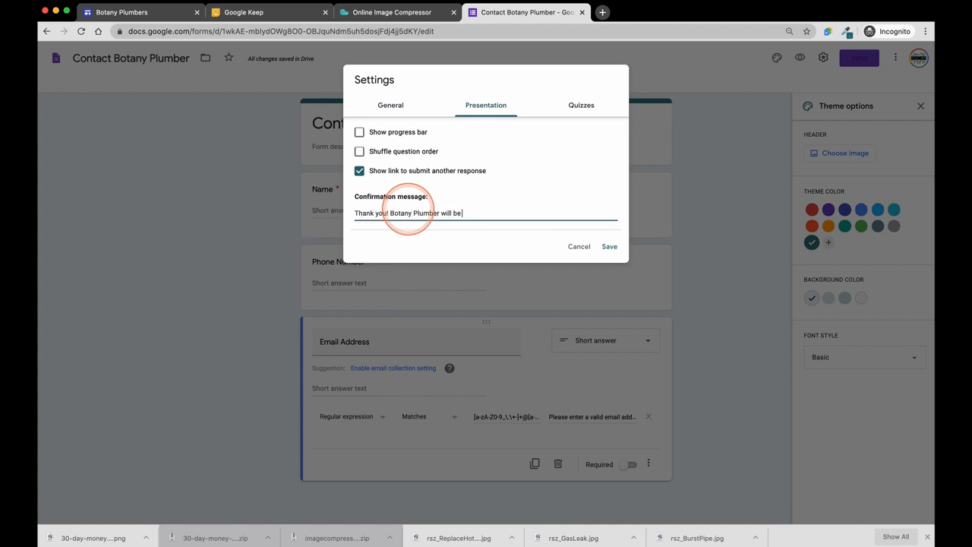
pyautogui.write('reach out shortly.')
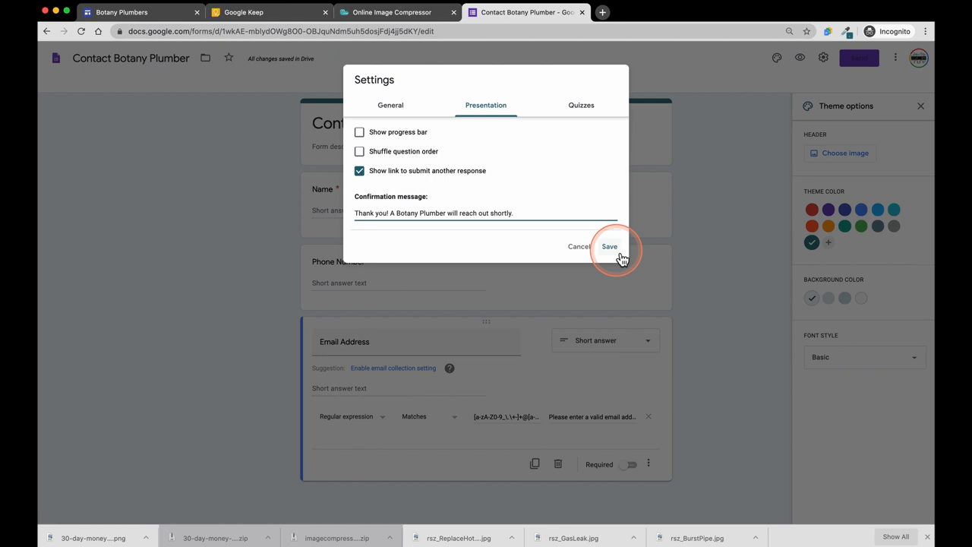
pyautogui.click(609, 246)
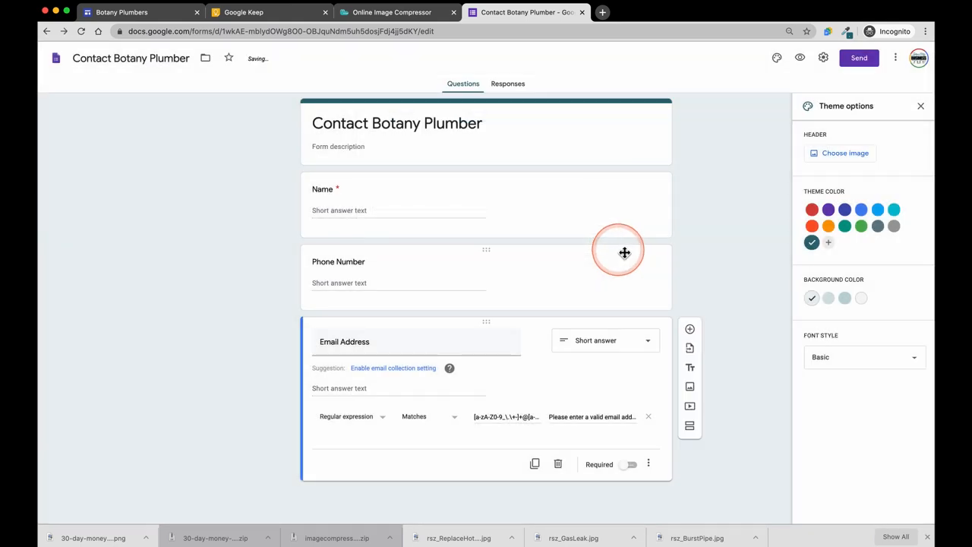
pyautogui.click(895, 58)
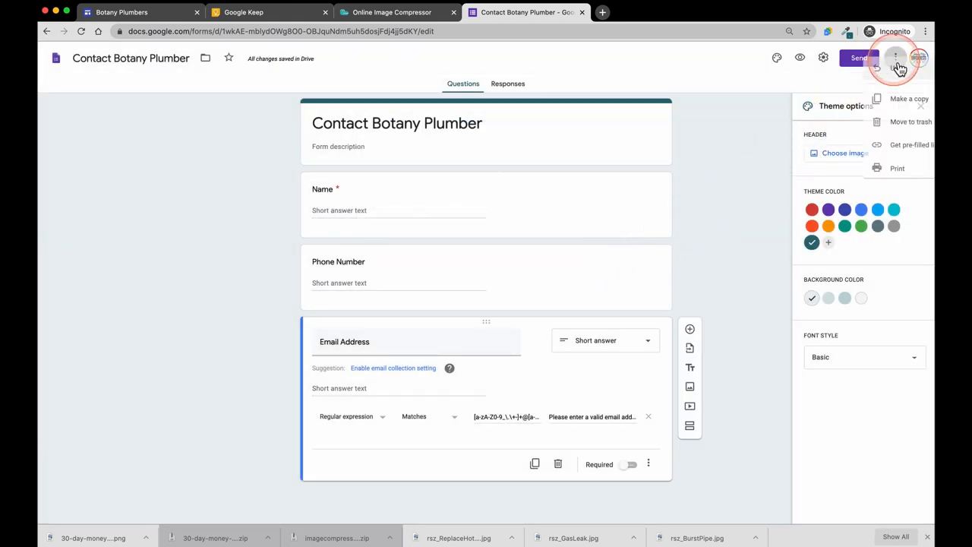
# From Add-ons, choose Form Notifications and start its installation
pyautogui.click(896, 57)
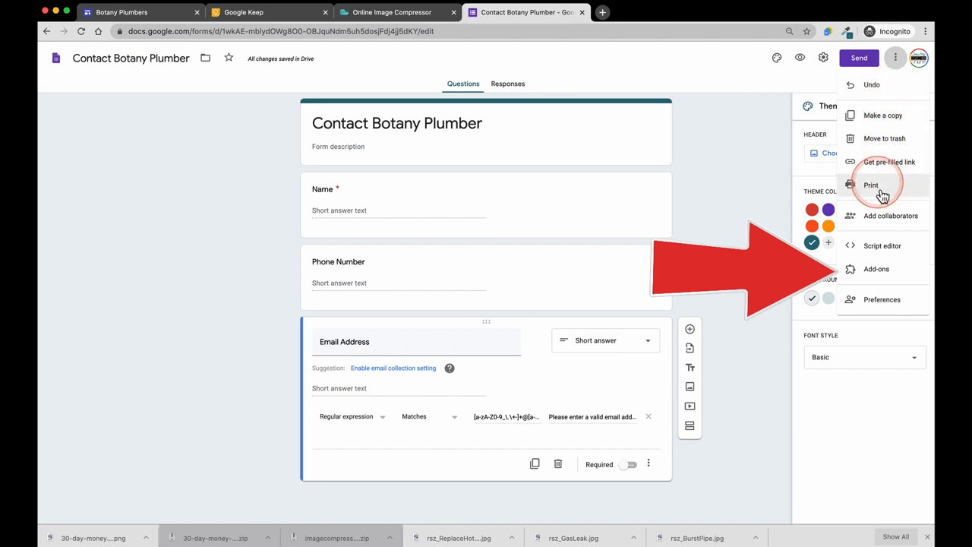
pyautogui.moveTo(876, 269)
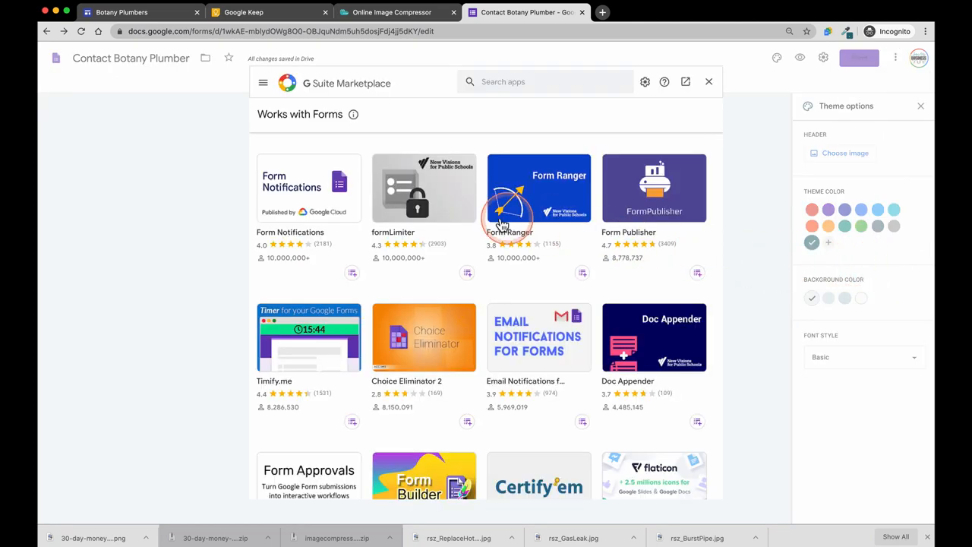
pyautogui.click(309, 188)
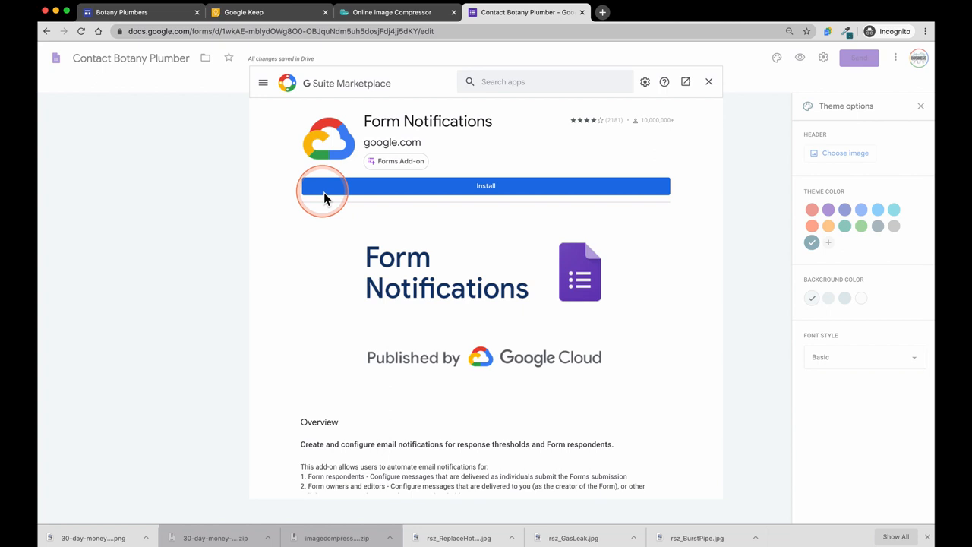
pyautogui.click(486, 185)
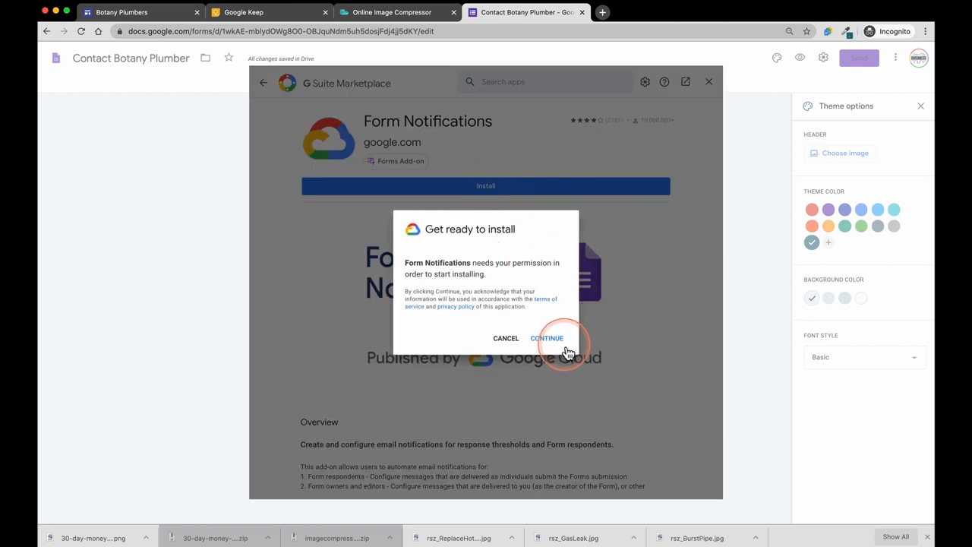
pyautogui.click(547, 338)
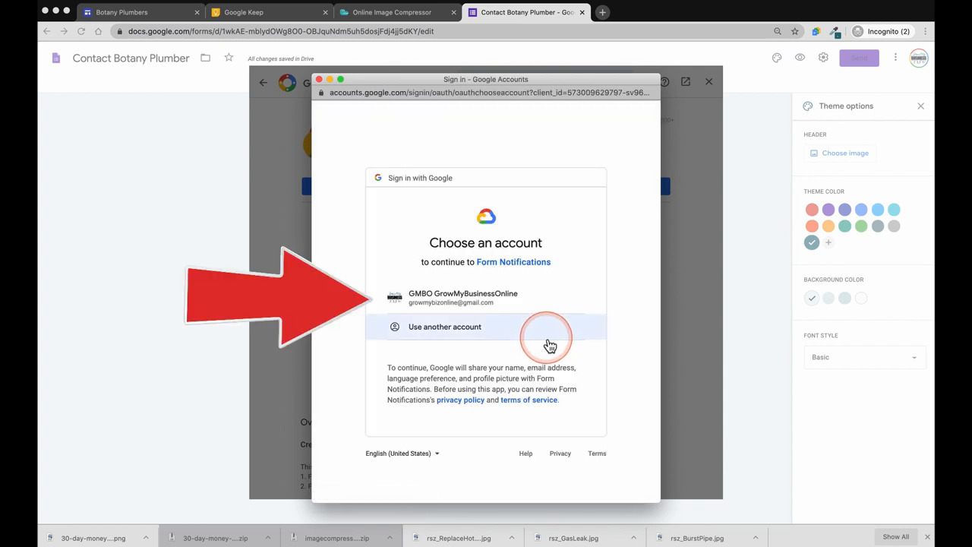
# Grant Form Notifications access with the existing Google account and finish the install
pyautogui.click(462, 297)
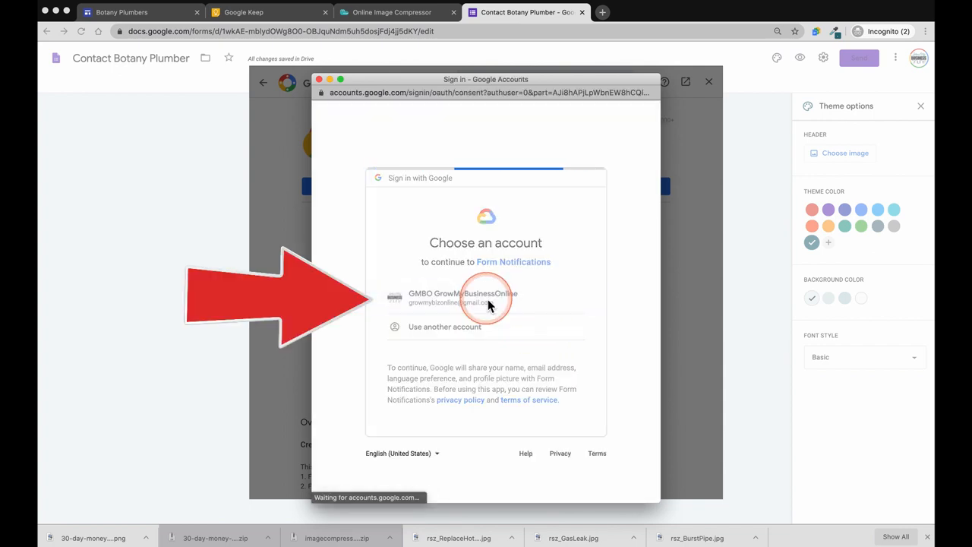
pyautogui.click(462, 296)
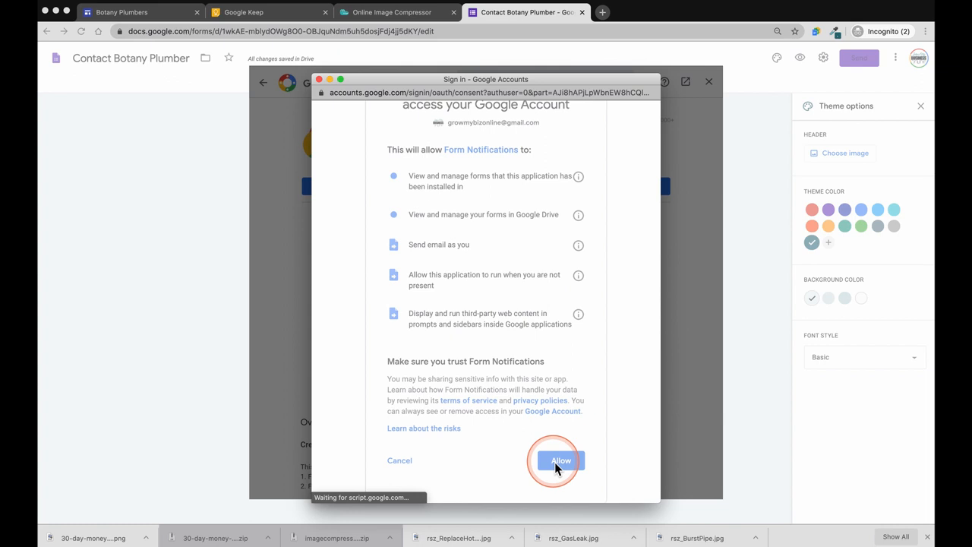
pyautogui.click(561, 460)
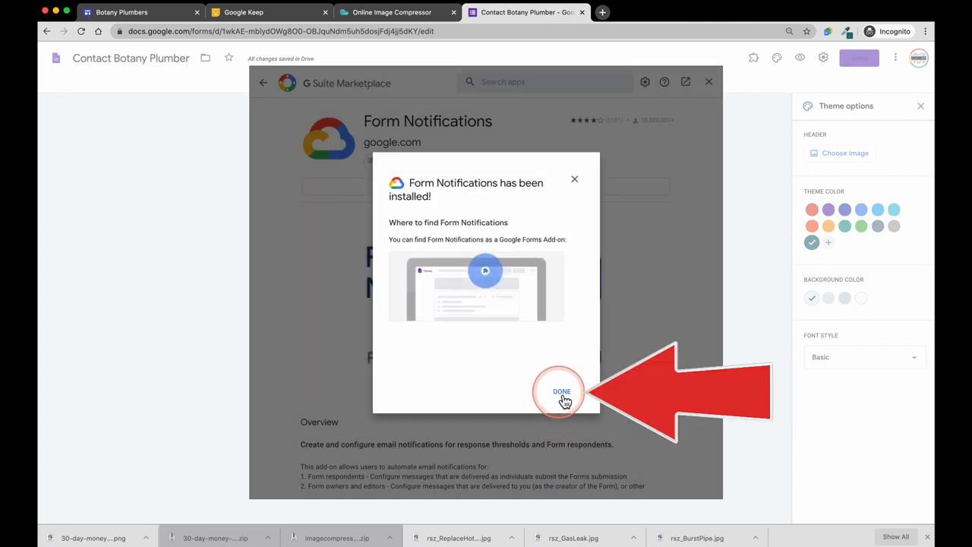
pyautogui.click(561, 391)
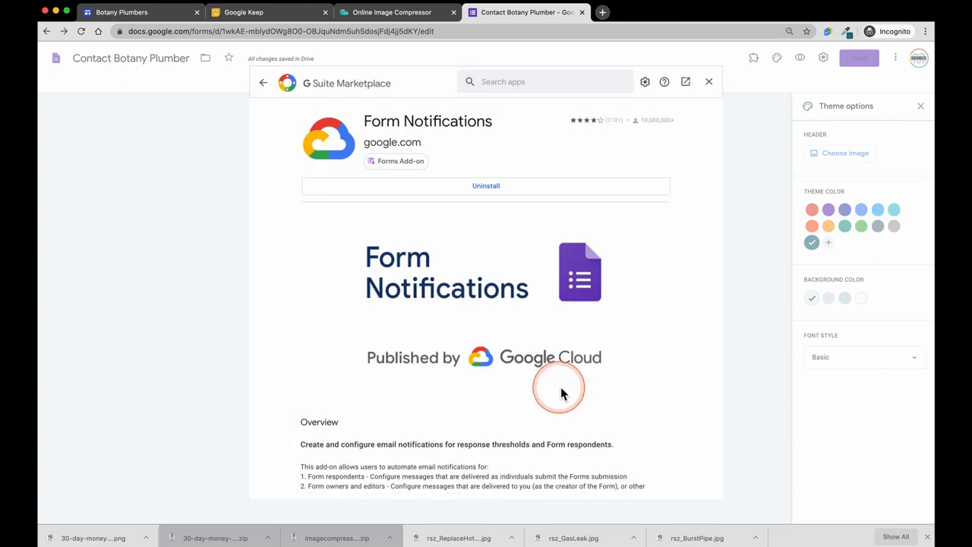
pyautogui.moveTo(708, 81)
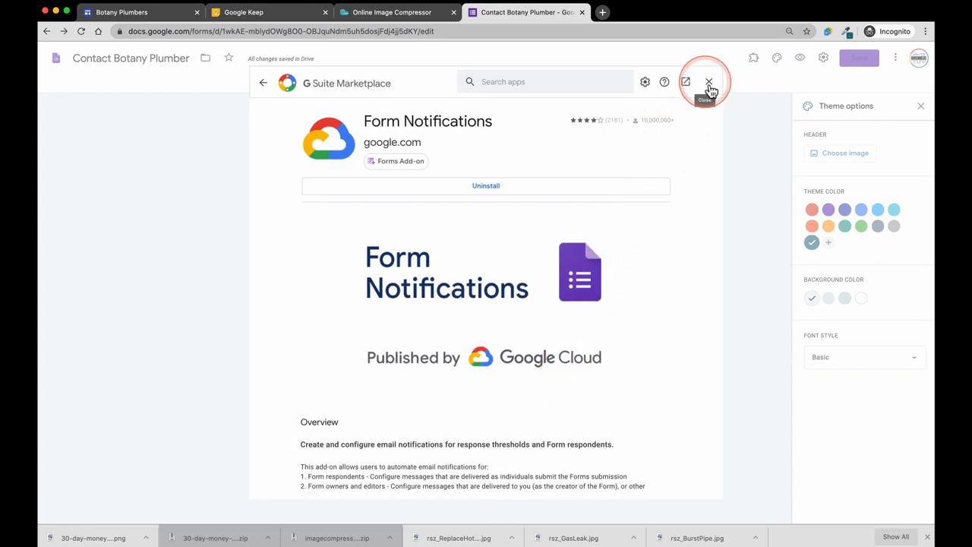
# Launch Form Notifications and switch on Notify on form responses
pyautogui.click(709, 82)
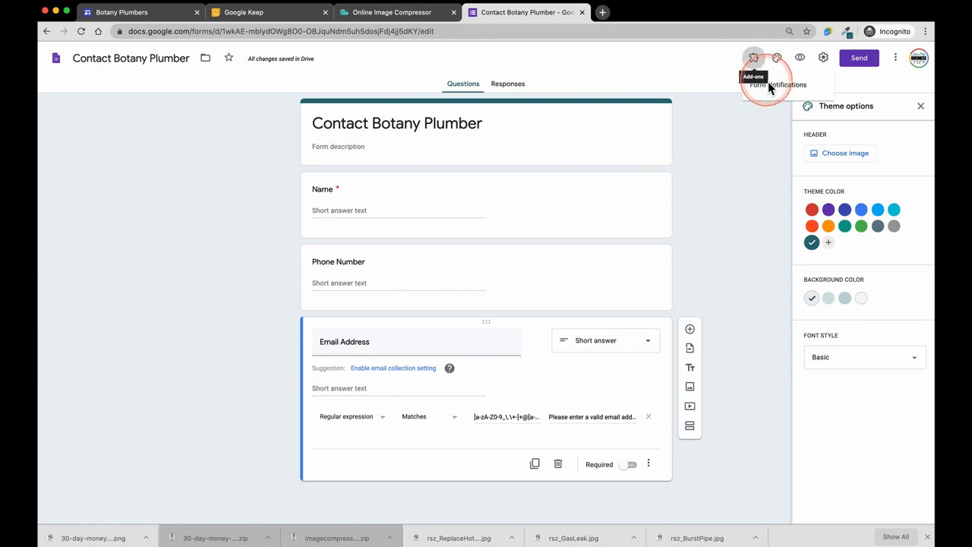
pyautogui.click(752, 58)
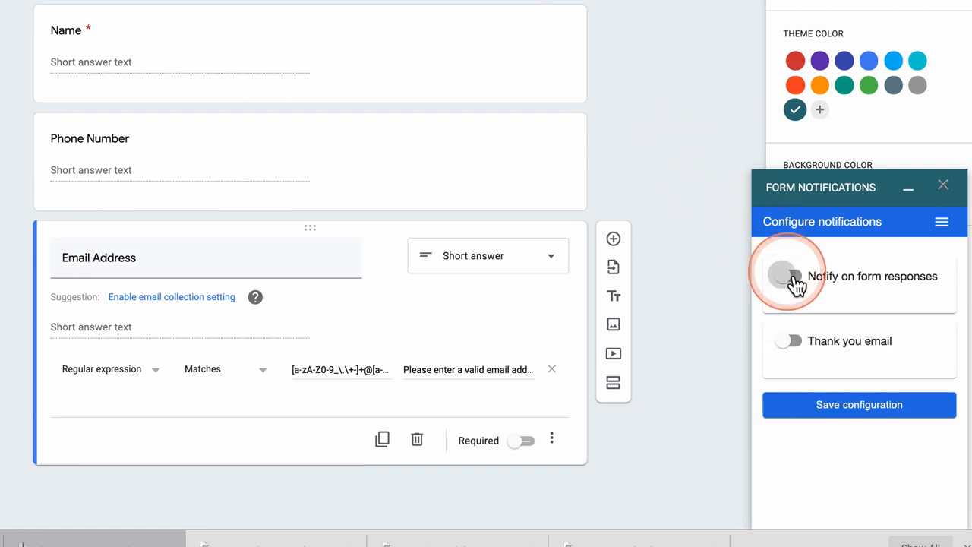
pyautogui.click(788, 276)
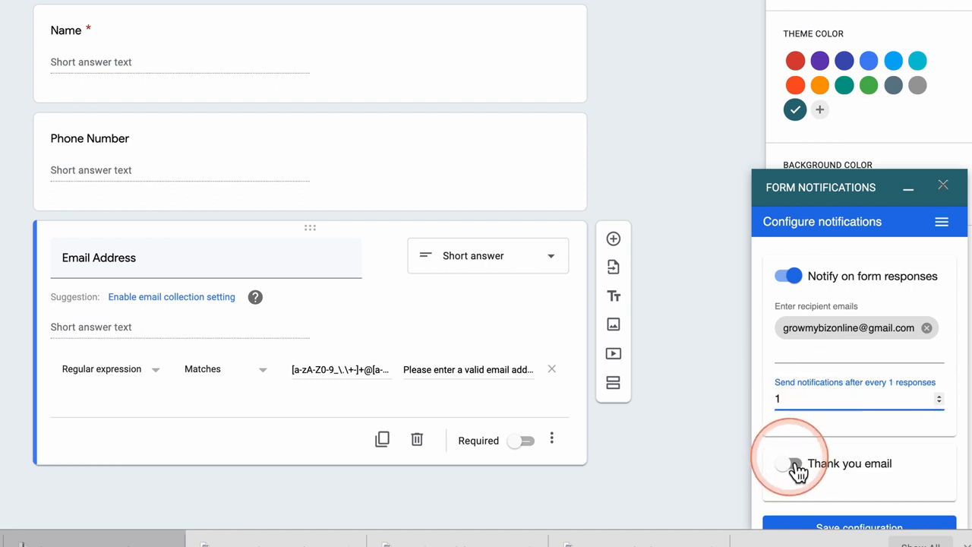
# Enable the respondent thank-you email, sourcing addresses from the Email Address question
pyautogui.click(788, 463)
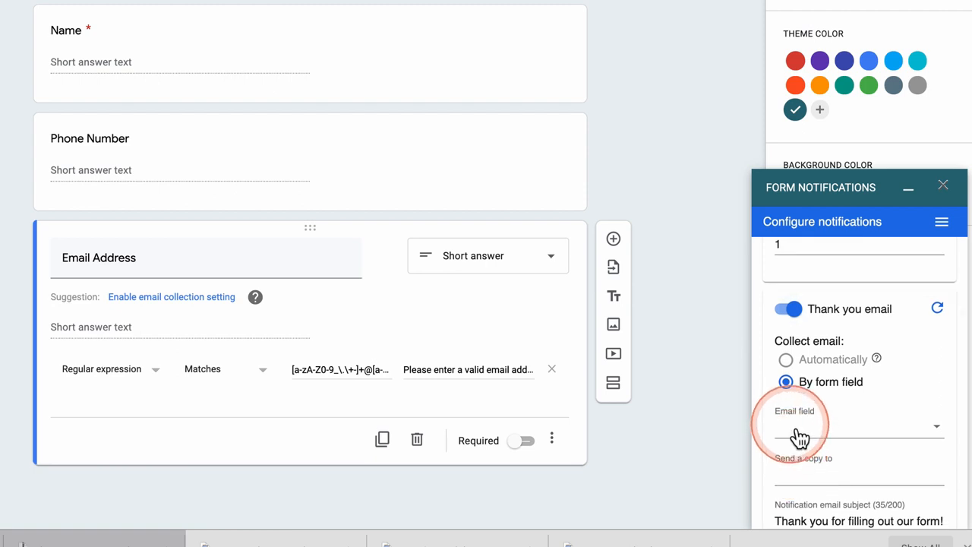
pyautogui.click(858, 425)
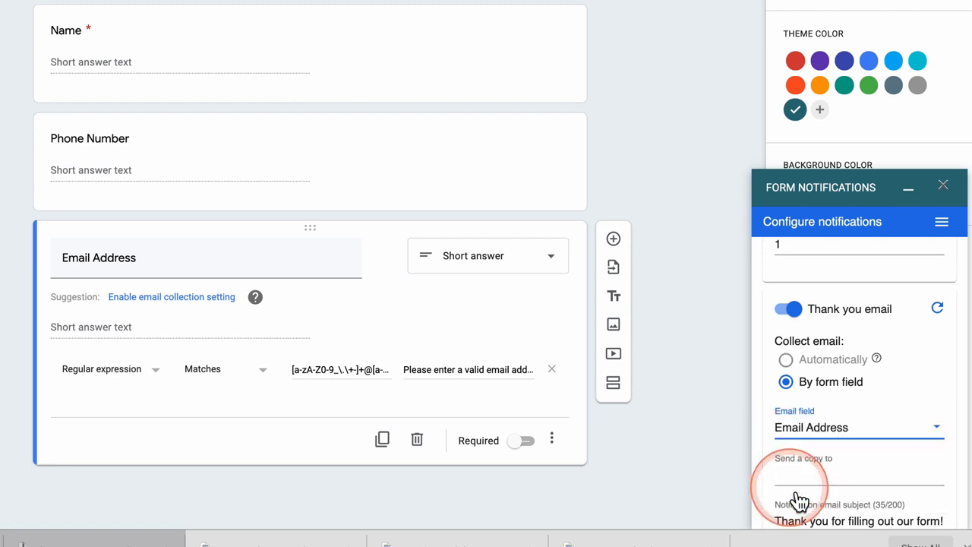
pyautogui.scroll(-3)
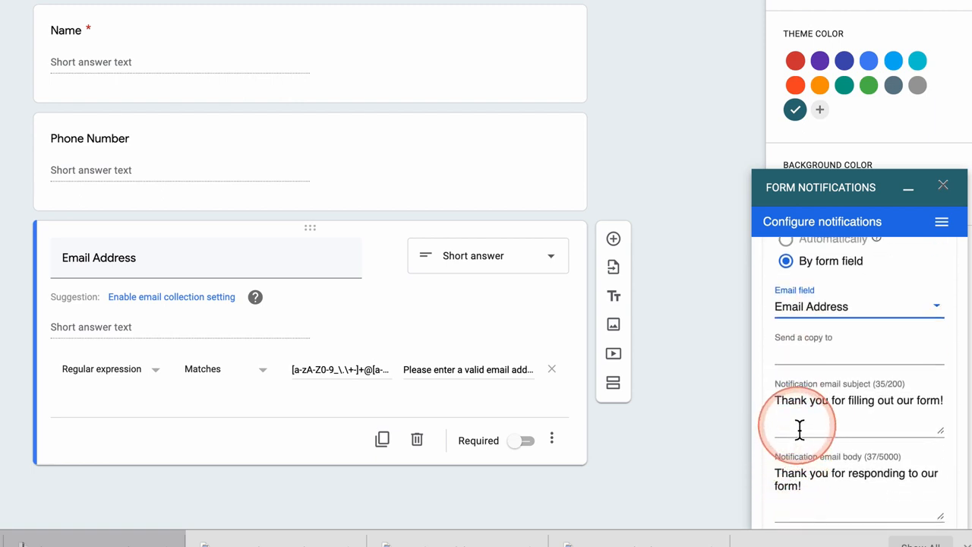
pyautogui.scroll(-3)
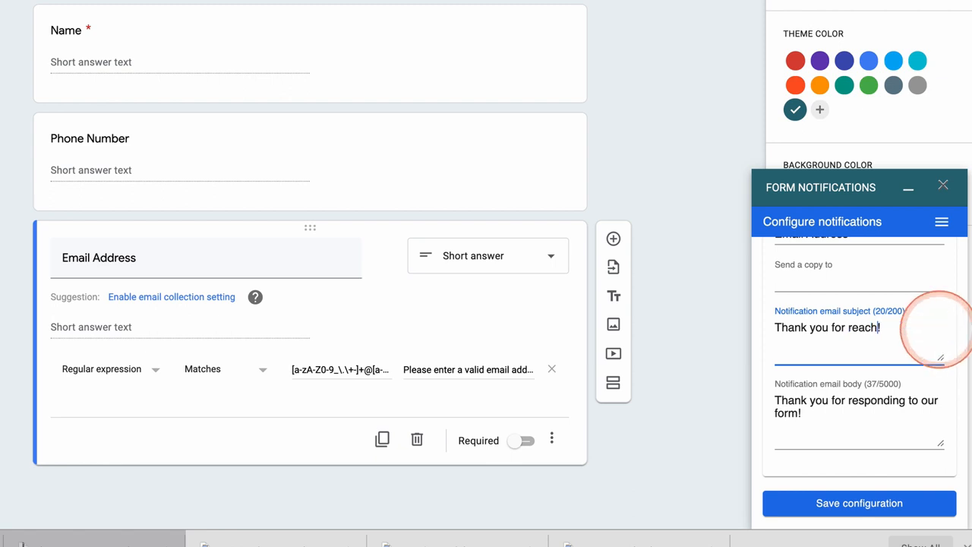
# Write a Botany Plumber thank-you subject and a body promising a response within 15 minutes
pyautogui.write('ing out to')
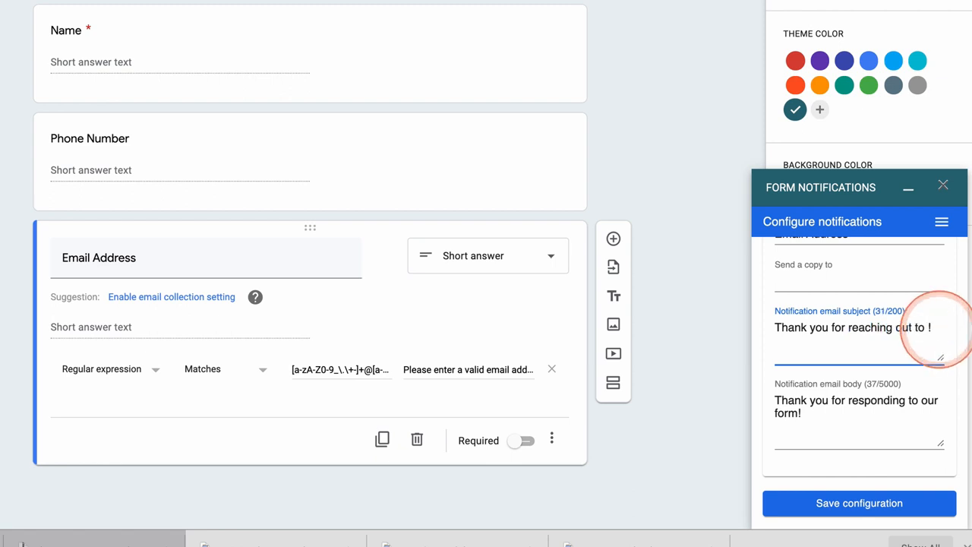
pyautogui.write('a Botany Pl')
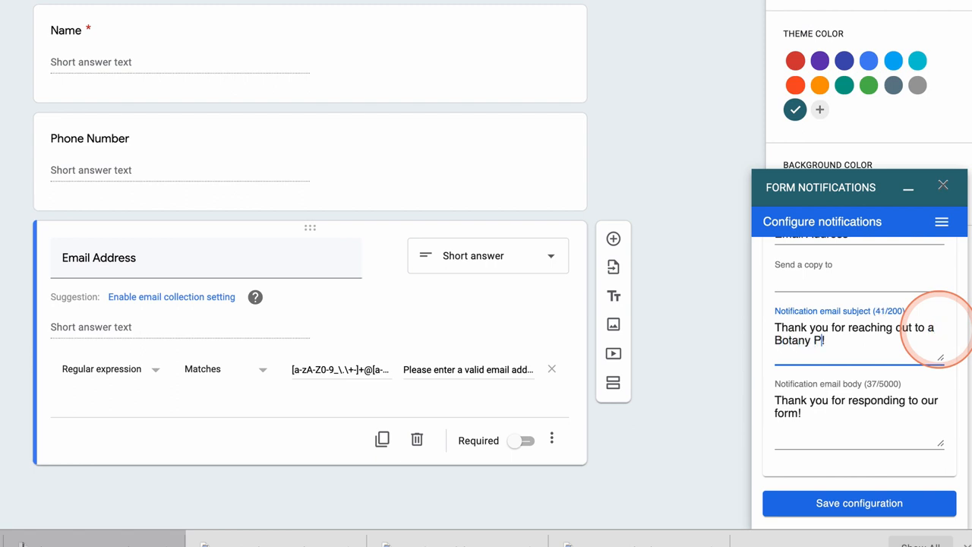
pyautogui.write('umber')
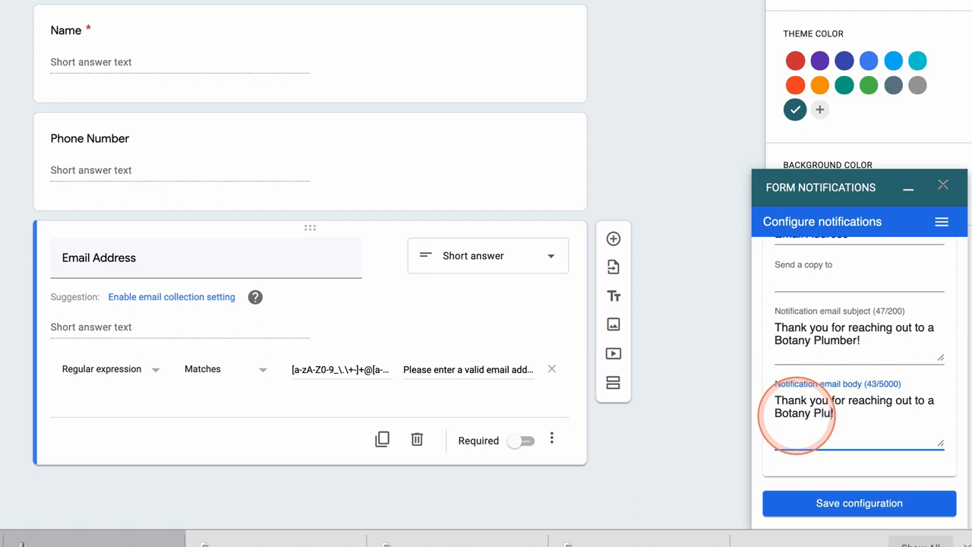
pyautogui.write('mber!')
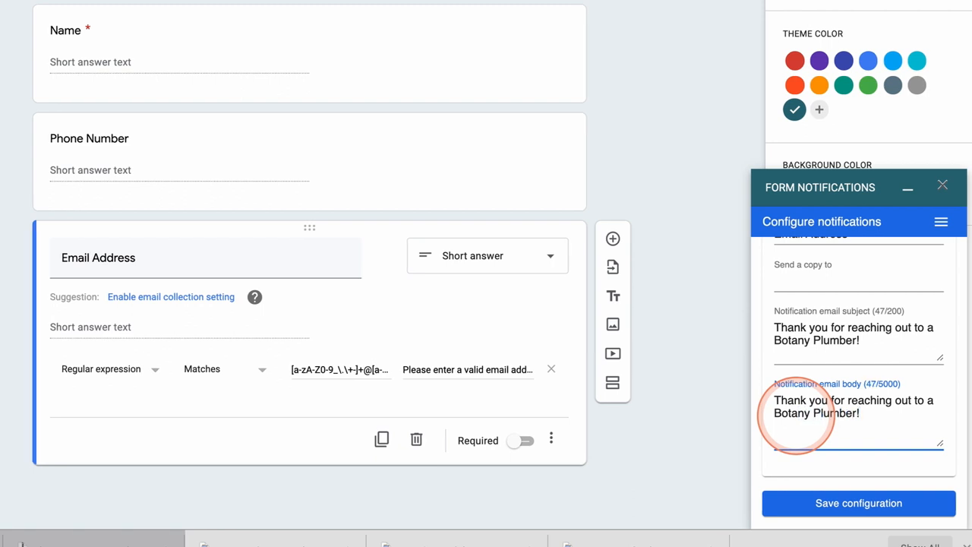
pyautogui.write('We typically respond within 15 minutes of receiving a')
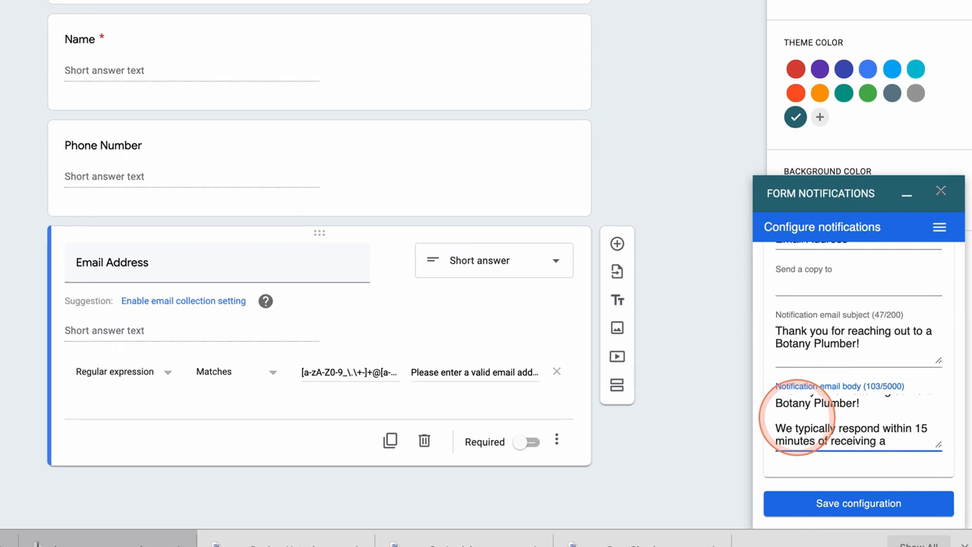
pyautogui.write('notification.')
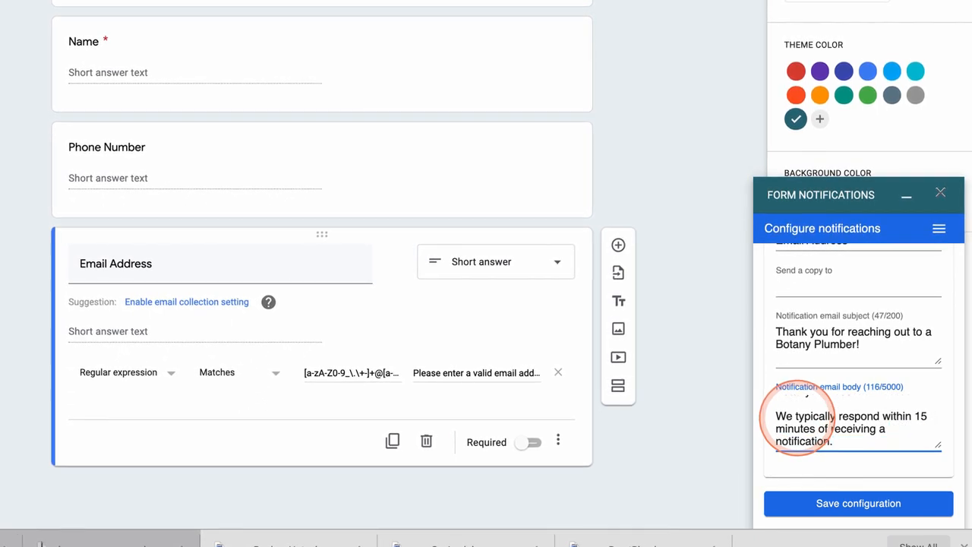
pyautogui.scroll(3)
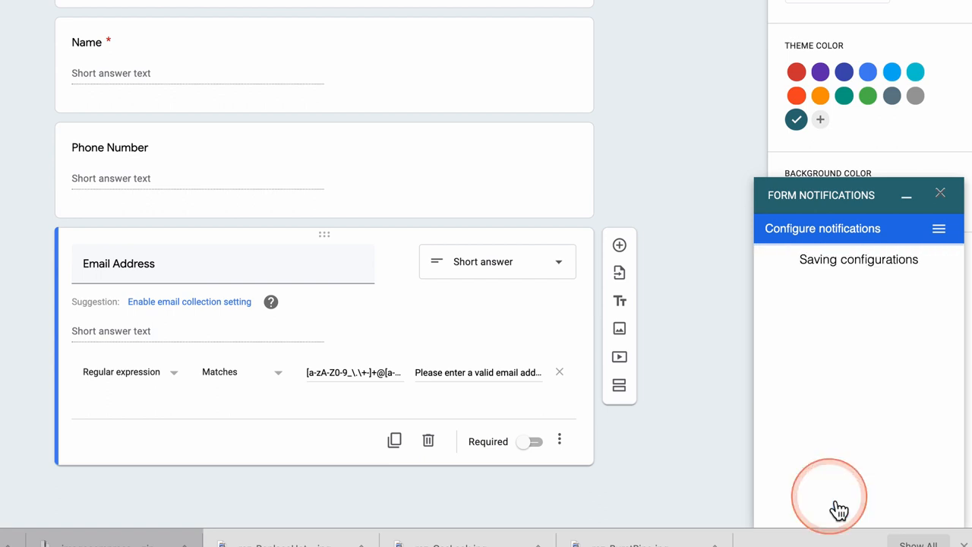
# From Send, shorten the form link to forms.gle/vXPho24GJ2d6Xcpo7 and copy it
pyautogui.click(939, 228)
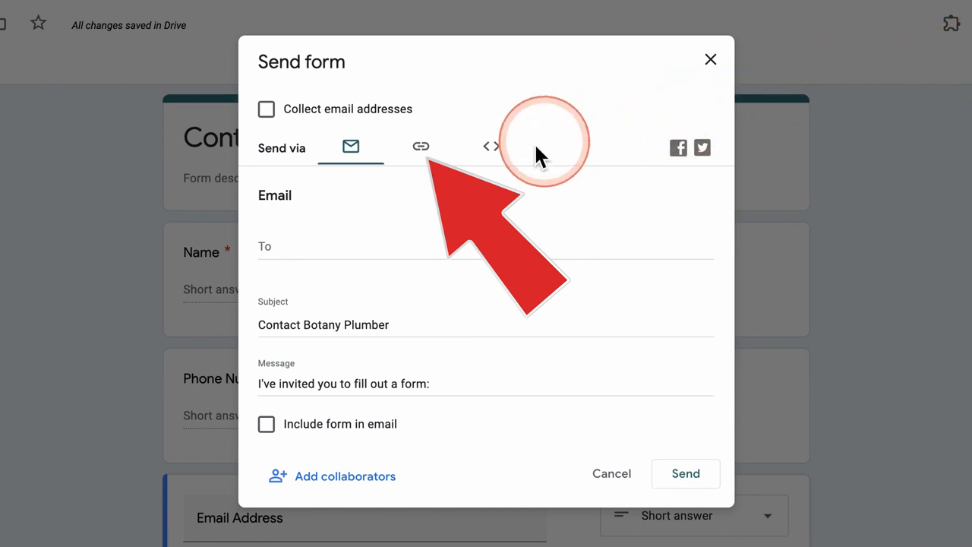
pyautogui.click(421, 146)
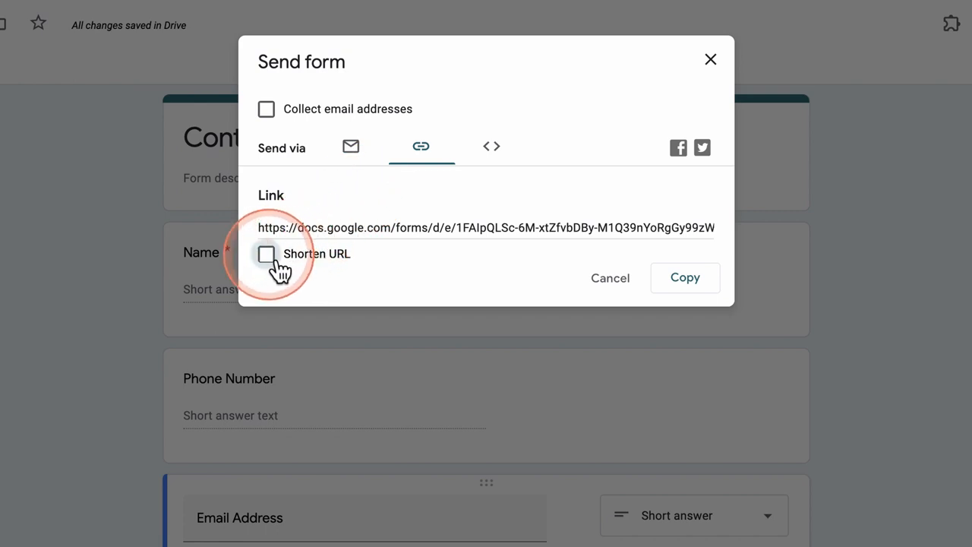
pyautogui.click(265, 254)
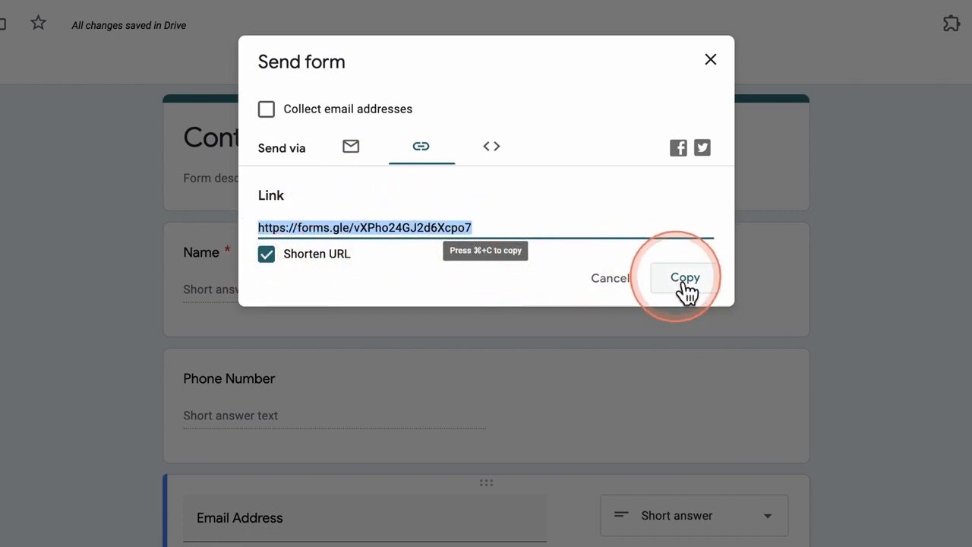
pyautogui.click(684, 277)
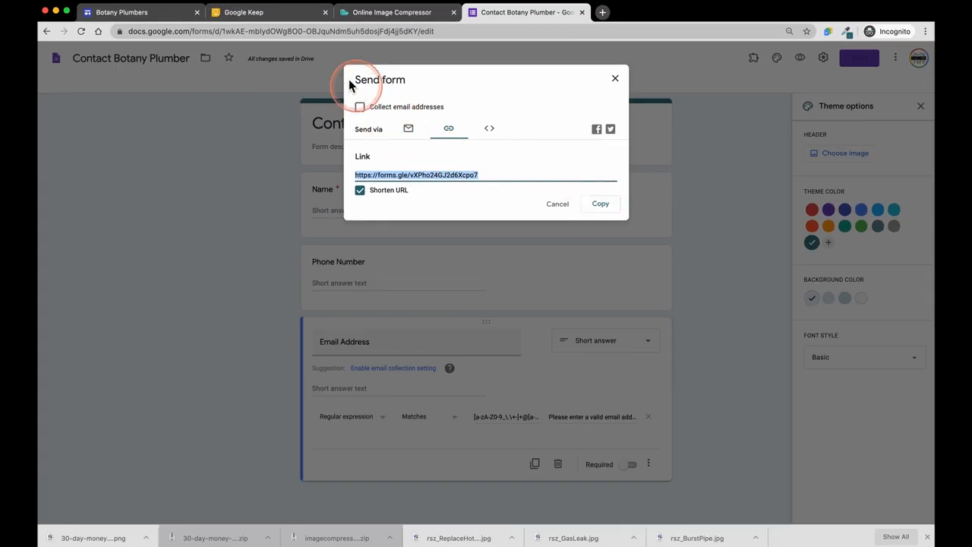
# Paste the new forms.gle link over the old URL in the Request Call Back Button code in Keep
pyautogui.click(270, 12)
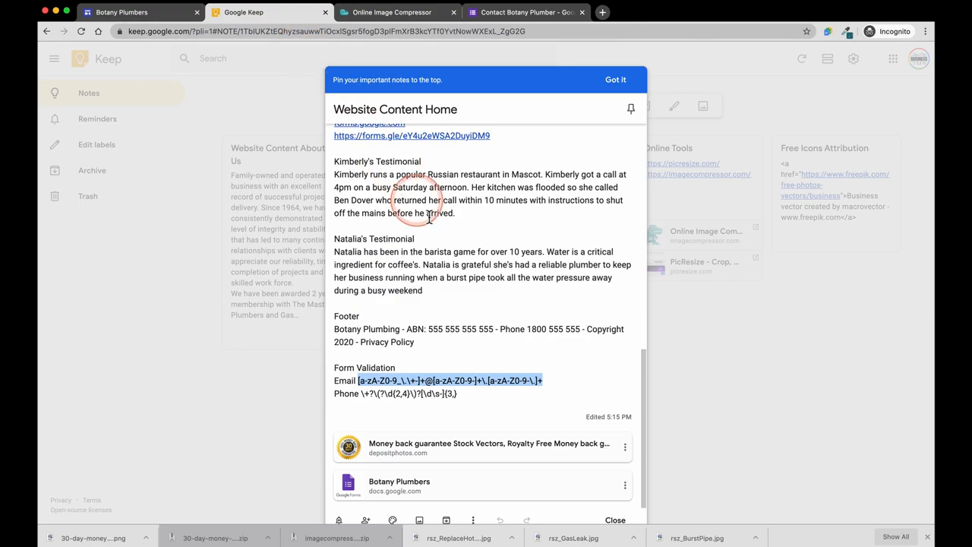
pyautogui.scroll(3)
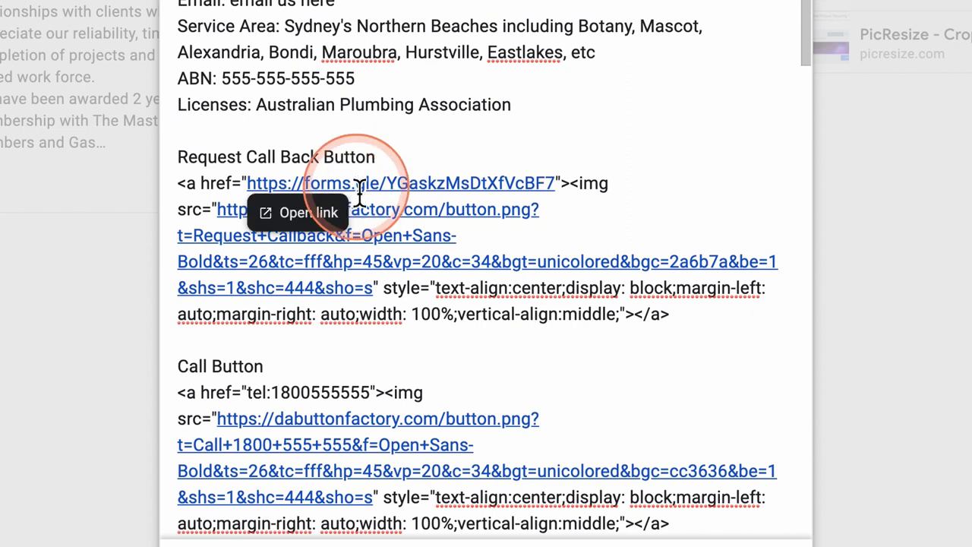
pyautogui.click(471, 198)
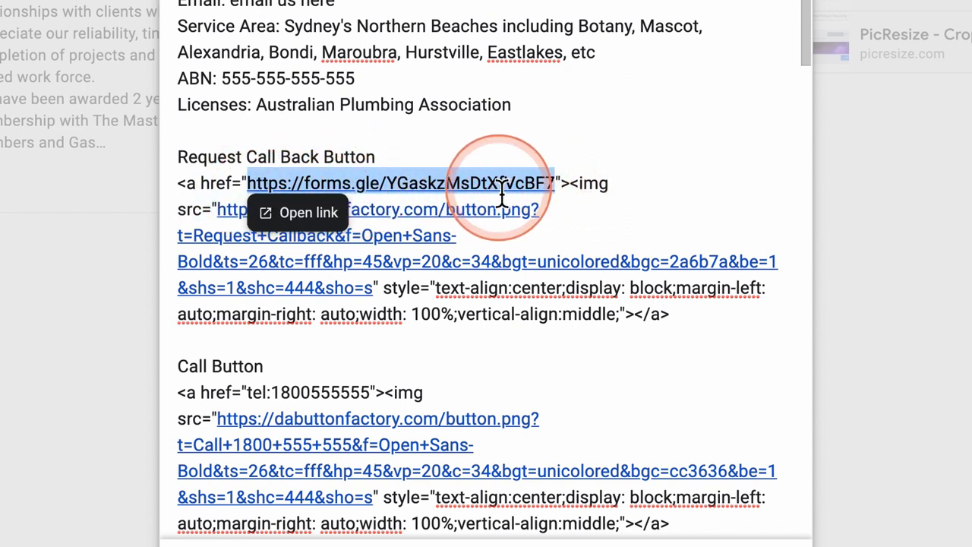
pyautogui.rightClick(501, 197)
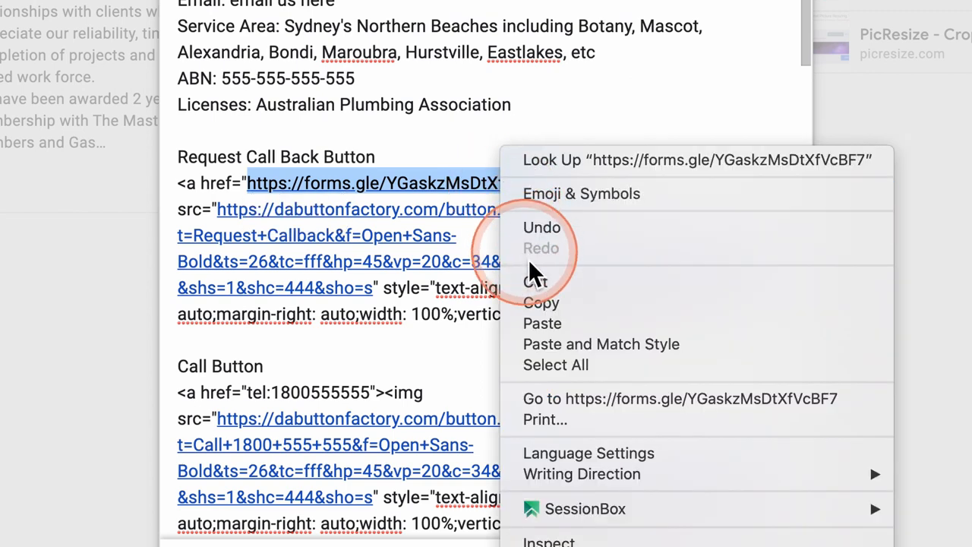
pyautogui.click(542, 322)
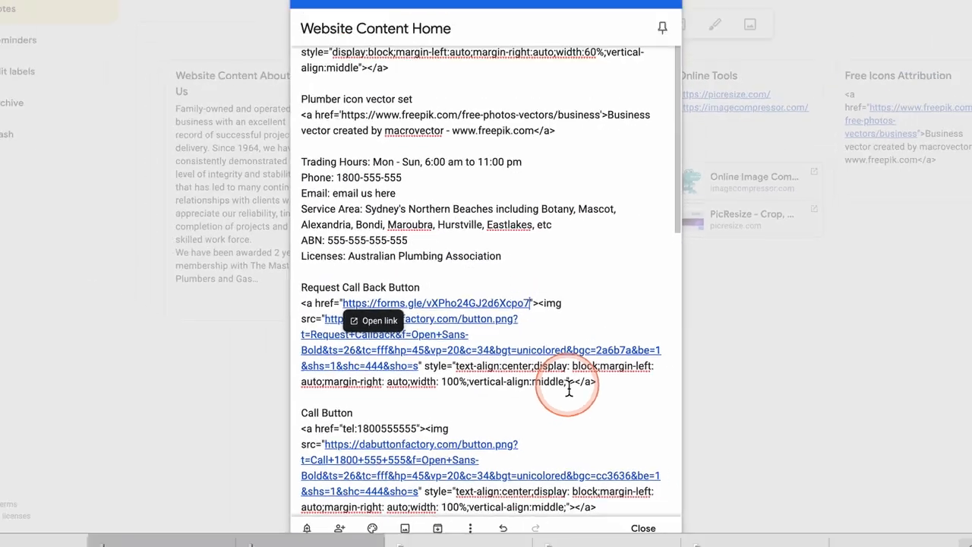
pyautogui.click(524, 12)
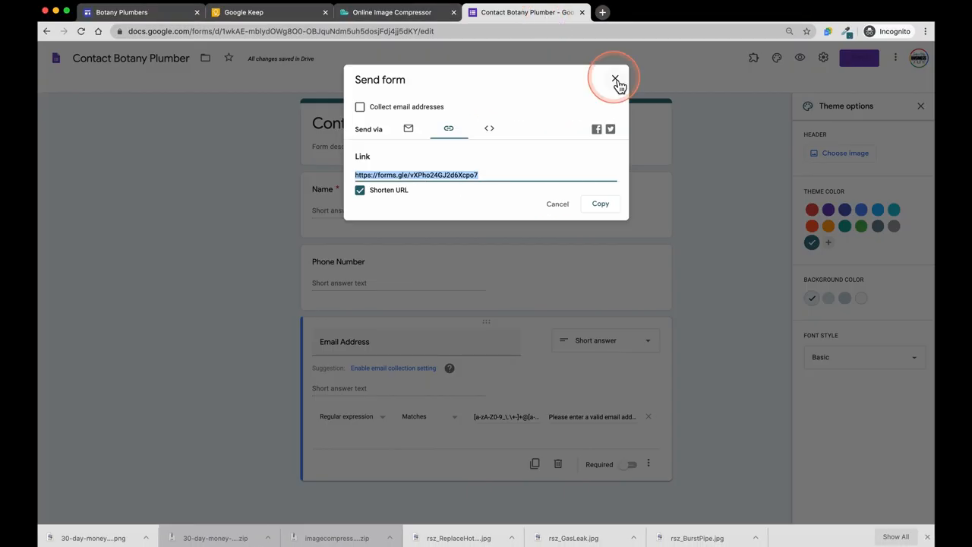
# From Responses, create a new Contact Botany Plumber (Responses) spreadsheet
pyautogui.click(615, 79)
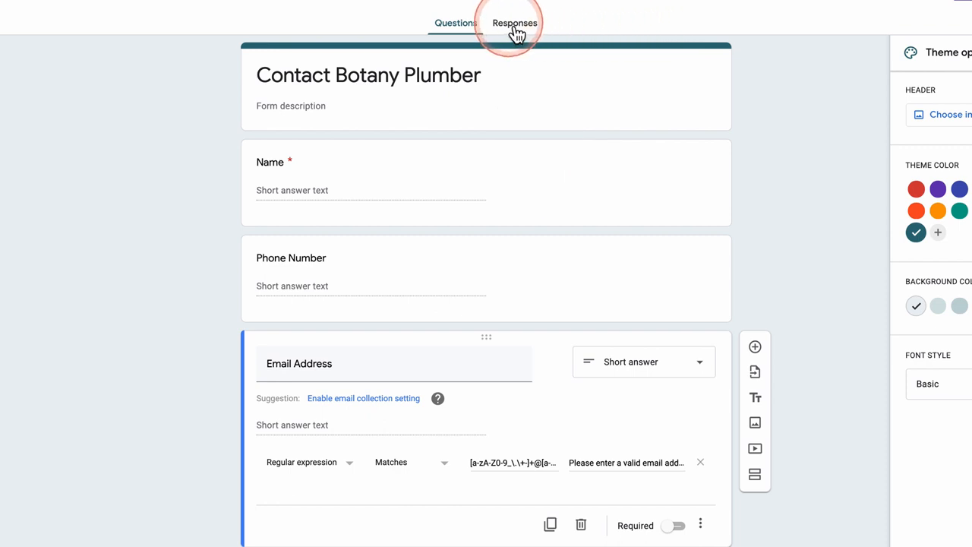
pyautogui.click(514, 23)
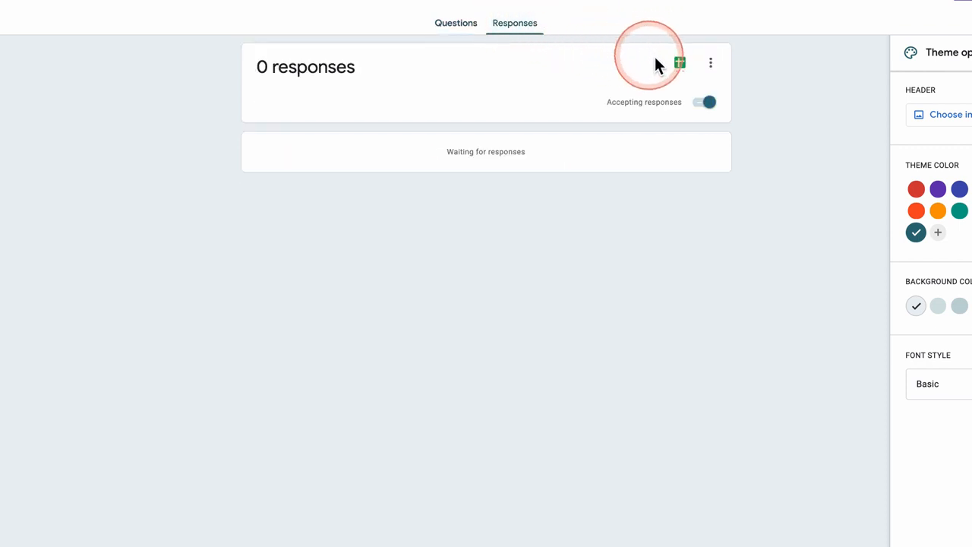
pyautogui.moveTo(679, 63)
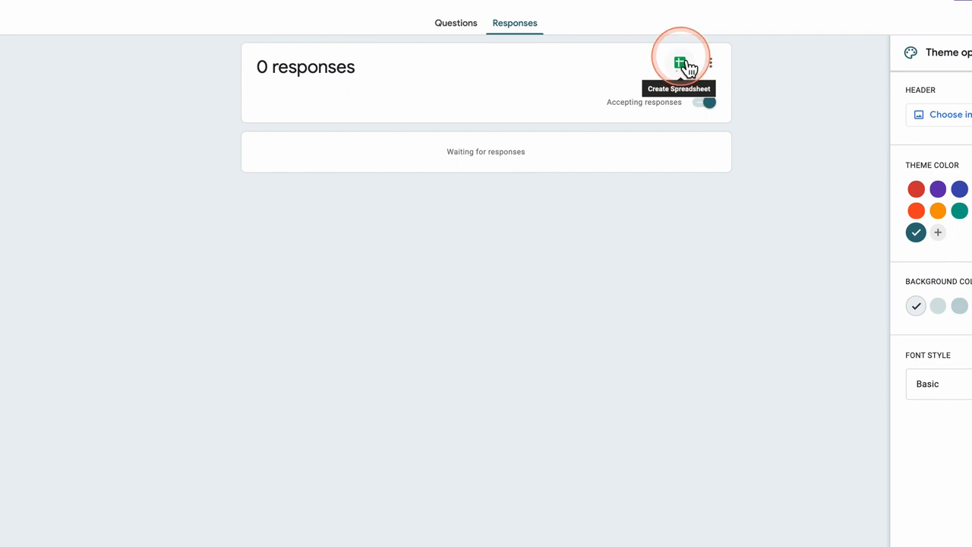
pyautogui.click(680, 63)
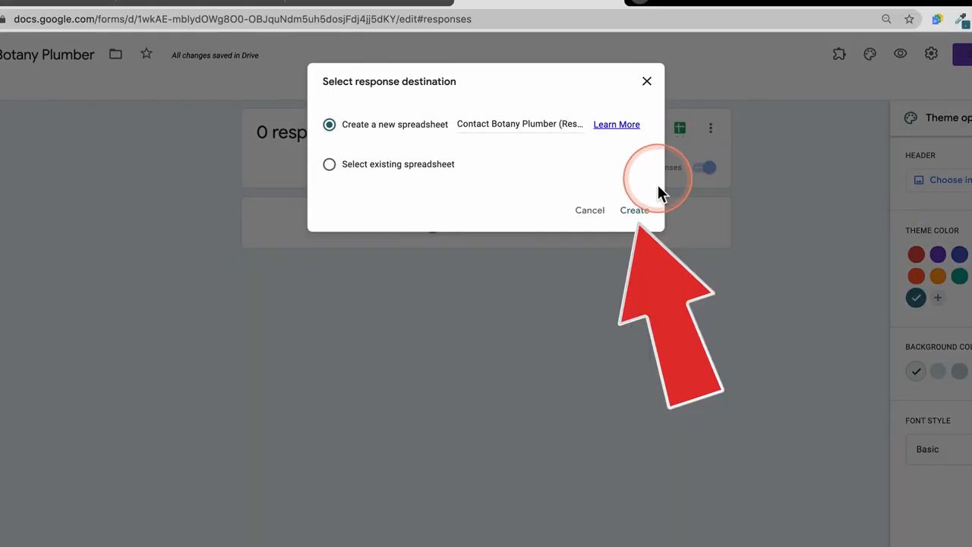
pyautogui.click(634, 210)
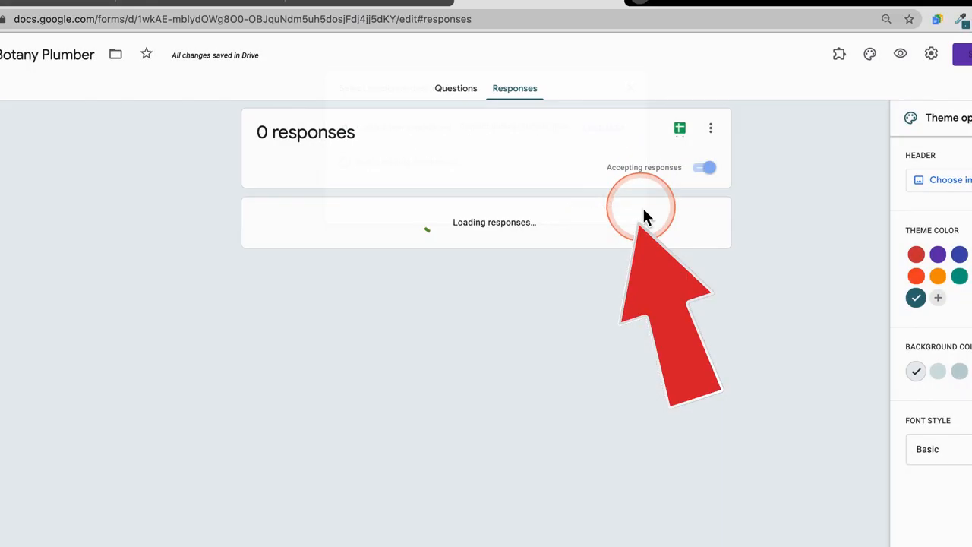
# View the linked responses spreadsheet with its Timestamp, Name, Phone Number and Email Address columns
pyautogui.click(678, 128)
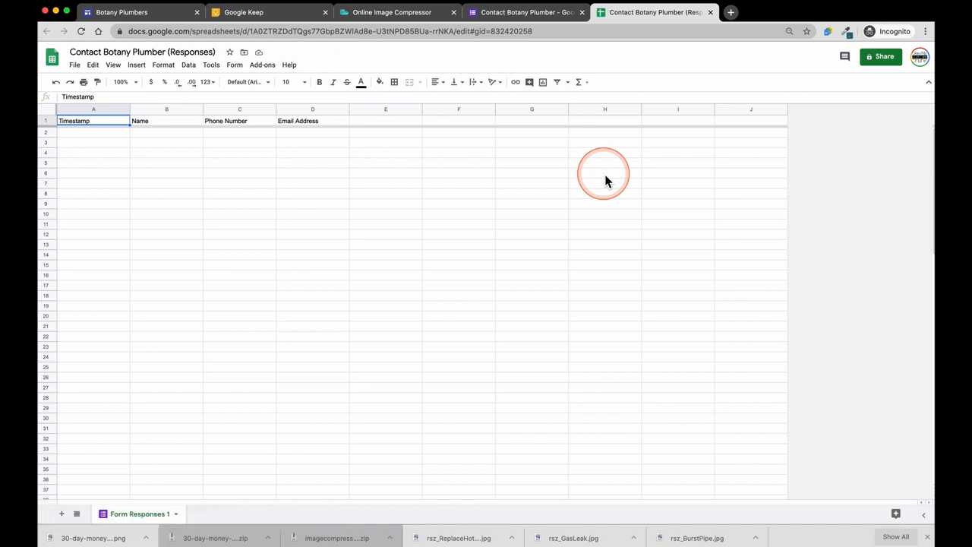
pyautogui.click(525, 13)
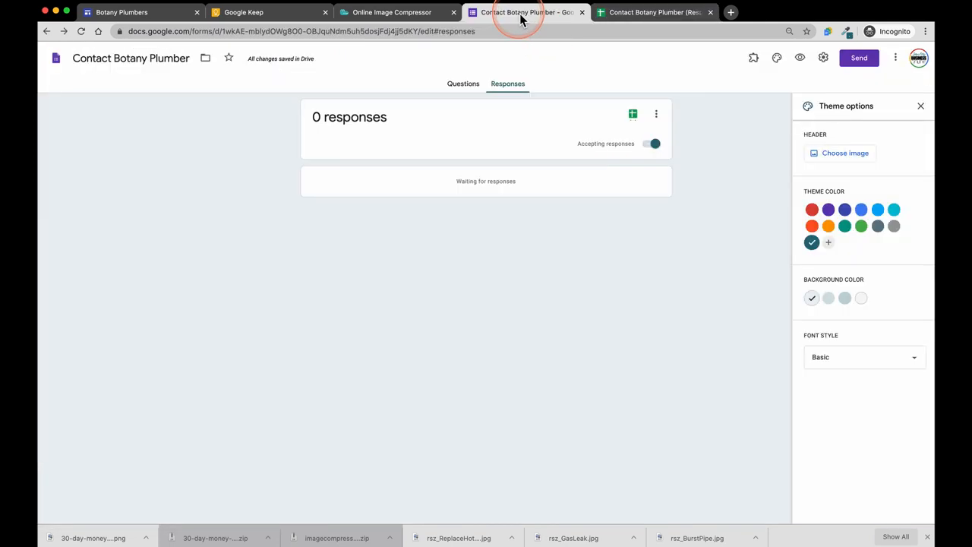
pyautogui.moveTo(313, 17)
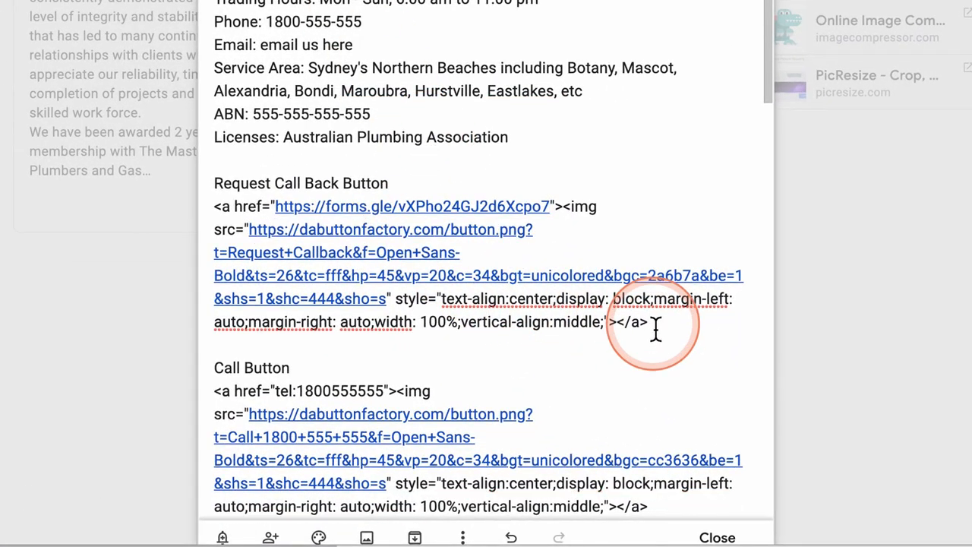
# Copy the whole Request Call Back Button code from the Keep note and return to the Botany Plumbers editor
pyautogui.moveTo(657, 321); pyautogui.dragTo(213, 206)
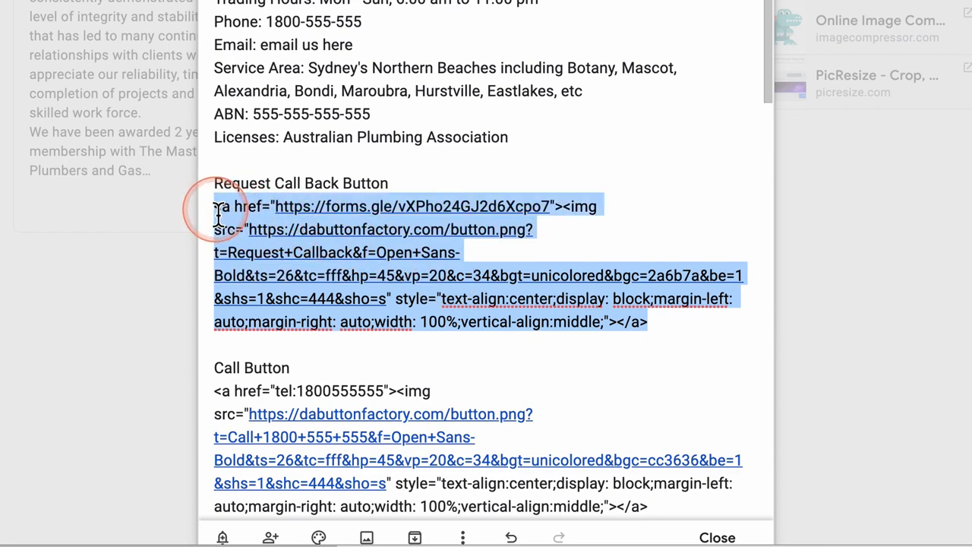
pyautogui.rightClick(220, 212)
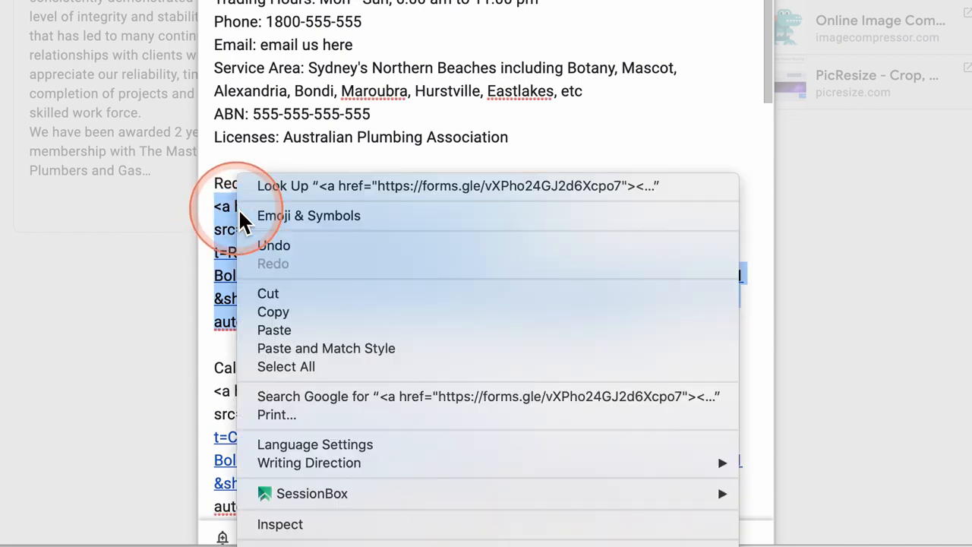
pyautogui.click(273, 312)
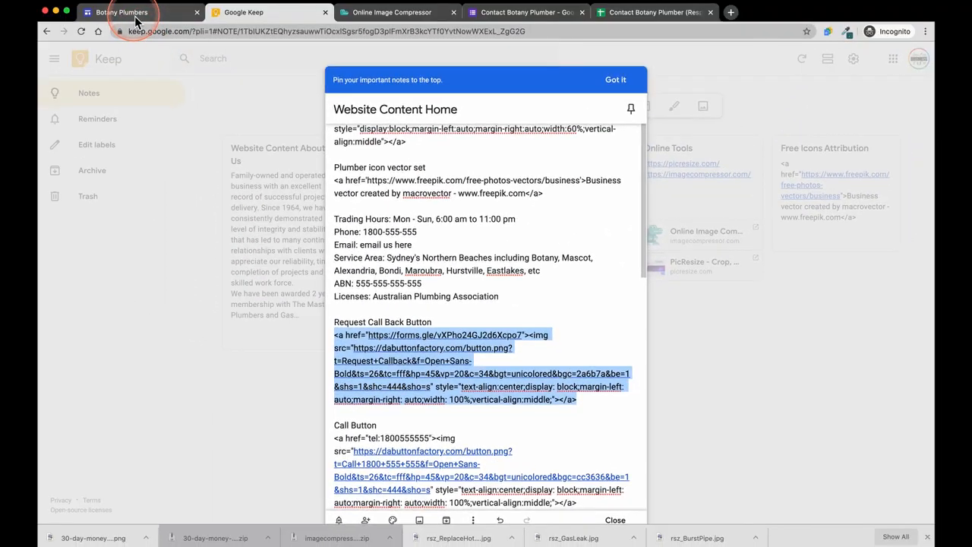
pyautogui.click(122, 12)
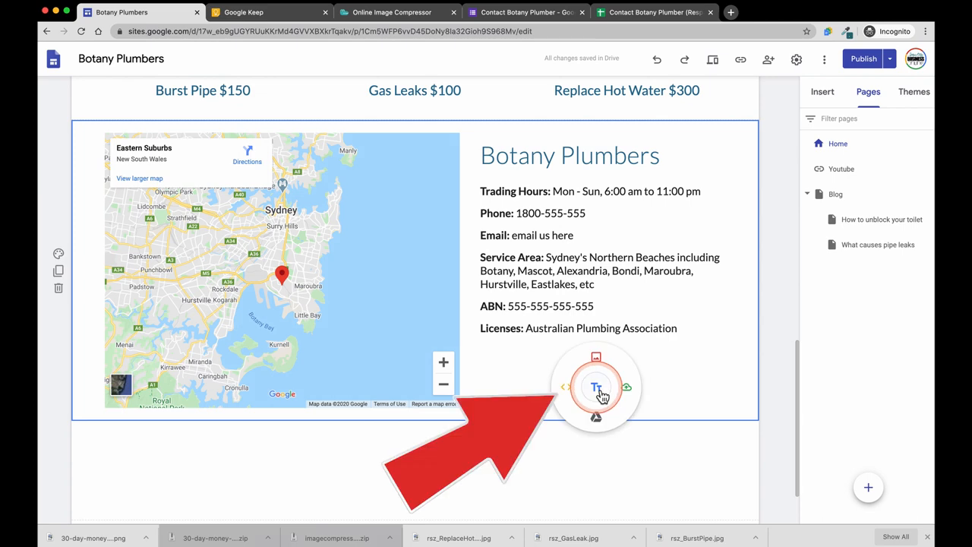
# Embed the pasted Request Call Back Button code as a button beneath the business details beside the map
pyautogui.click(626, 388)
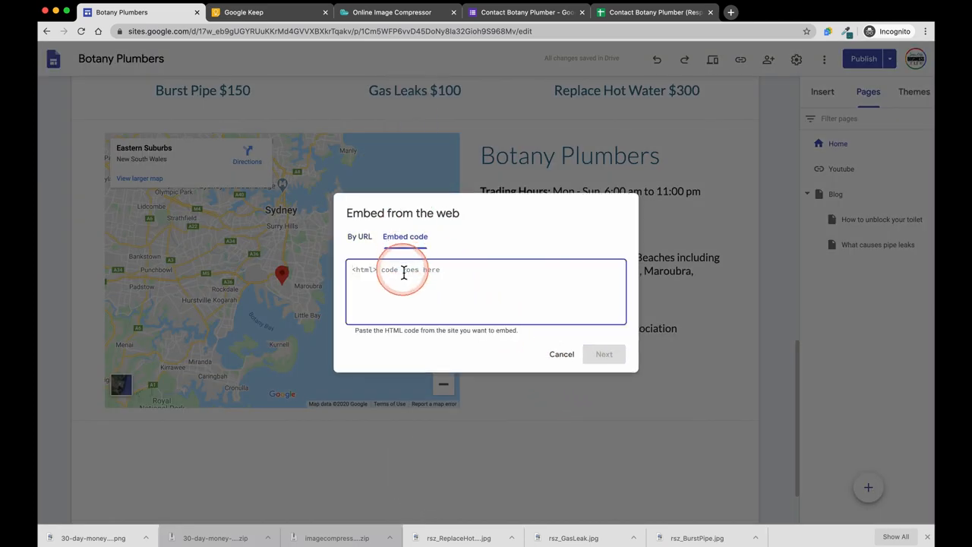
pyautogui.rightClick(404, 274)
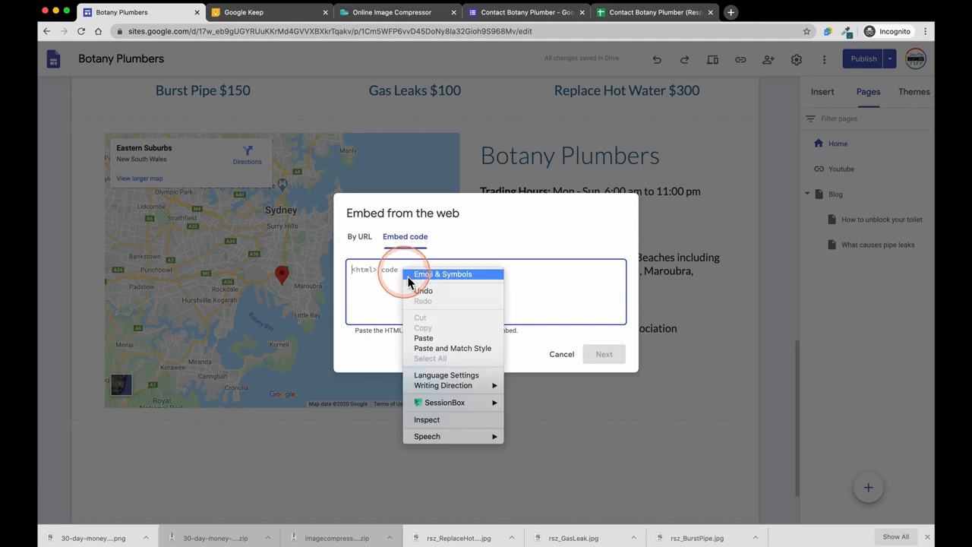
pyautogui.click(423, 337)
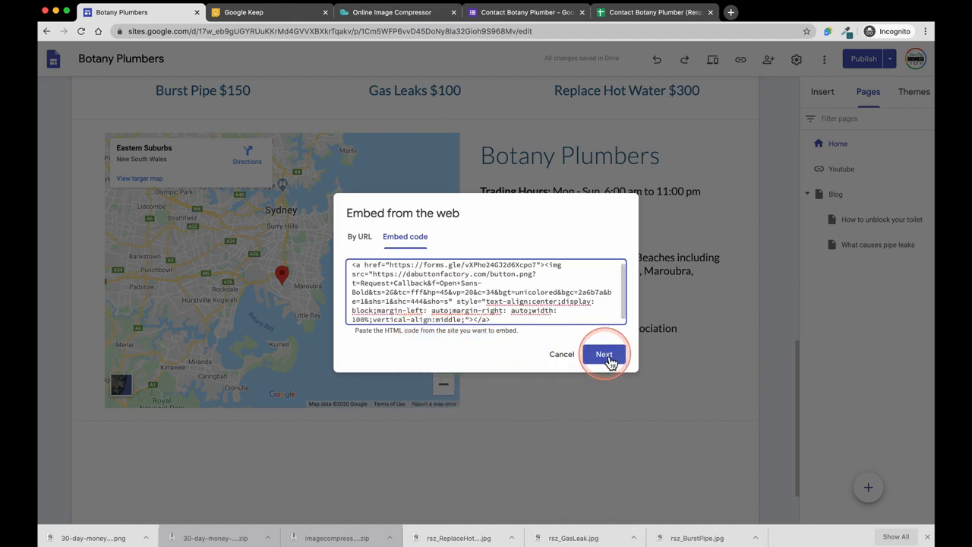
pyautogui.click(604, 354)
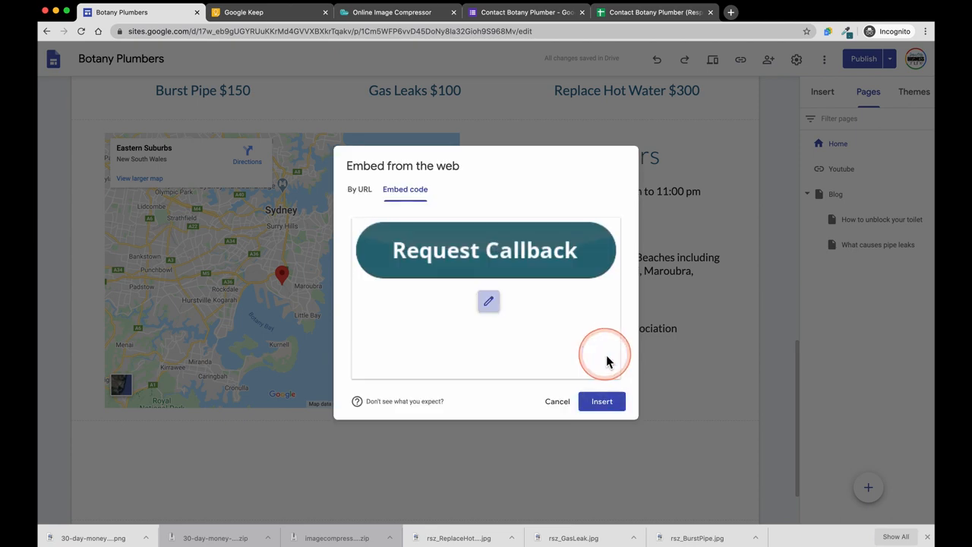
pyautogui.click(601, 401)
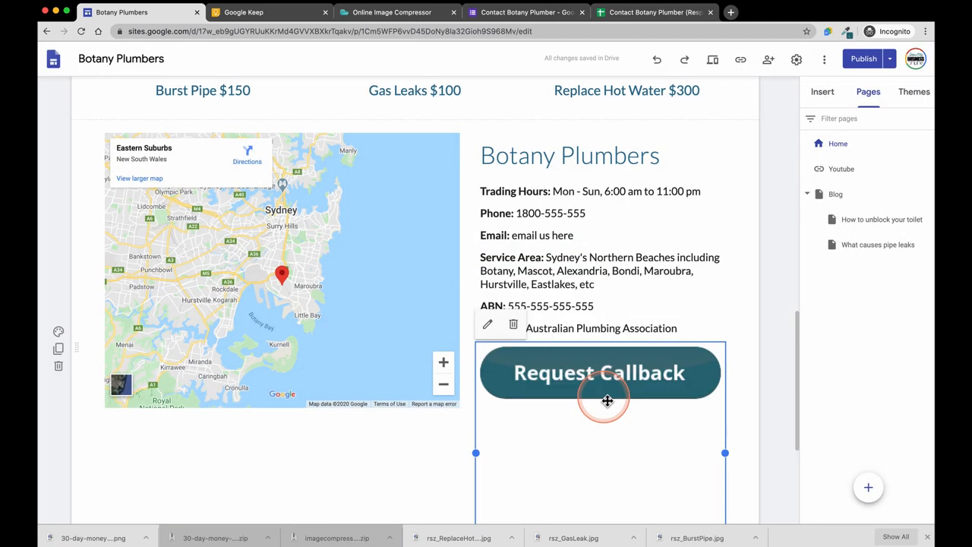
pyautogui.scroll(-3)
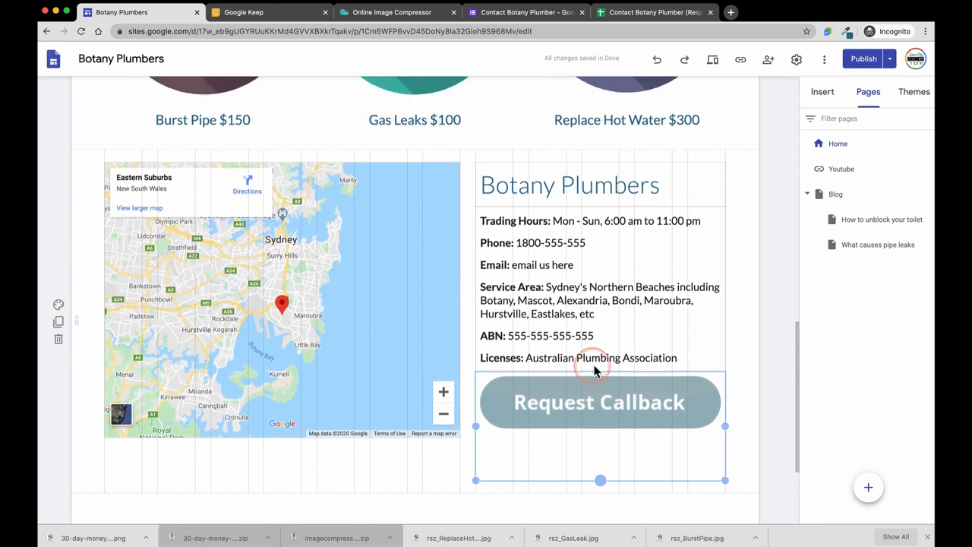
pyautogui.scroll(3)
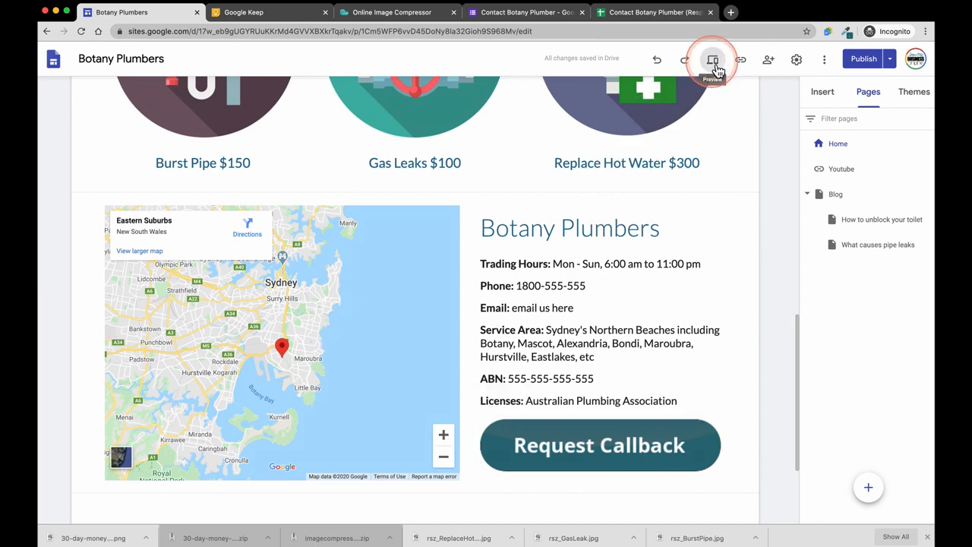
# Preview the site at desktop width and launch the Contact Botany Plumber form via Request Callback
pyautogui.click(713, 59)
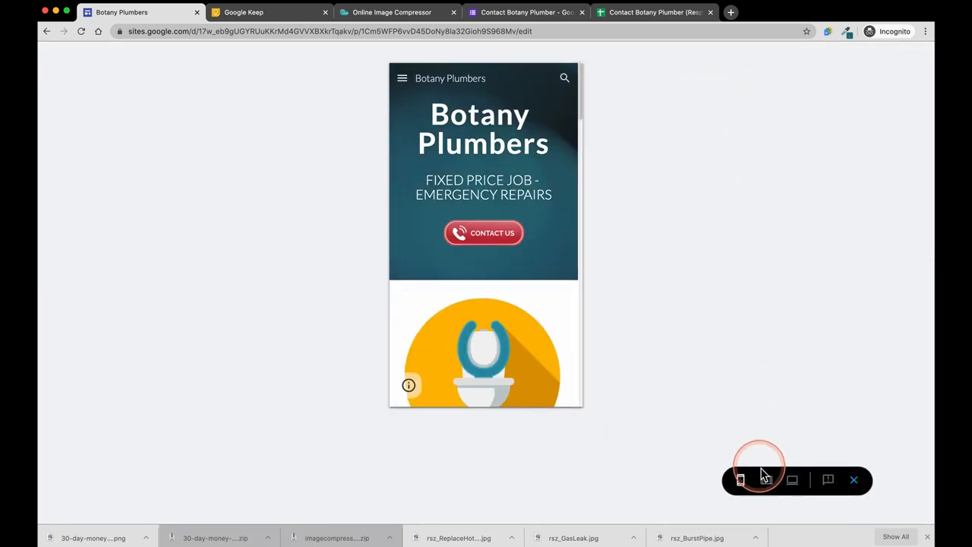
pyautogui.click(791, 479)
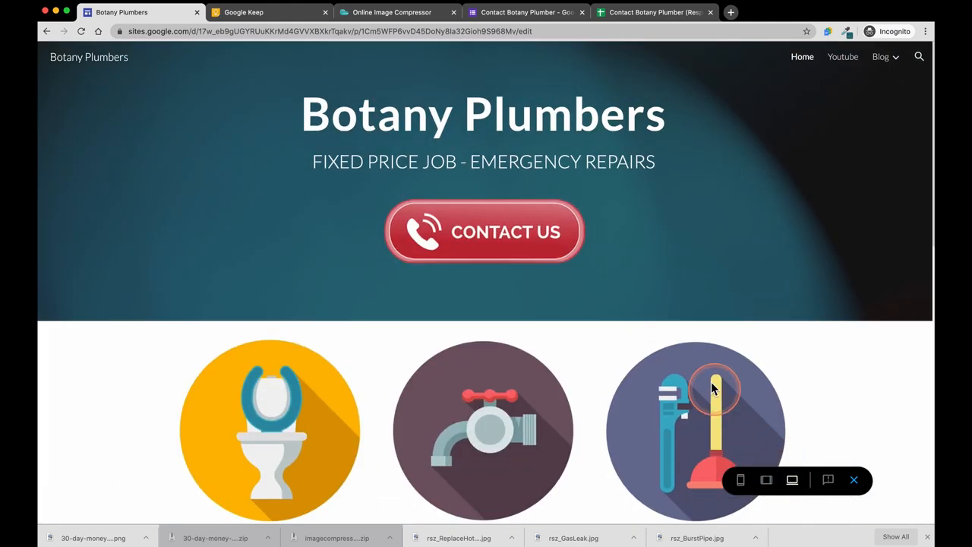
pyautogui.moveTo(777, 244)
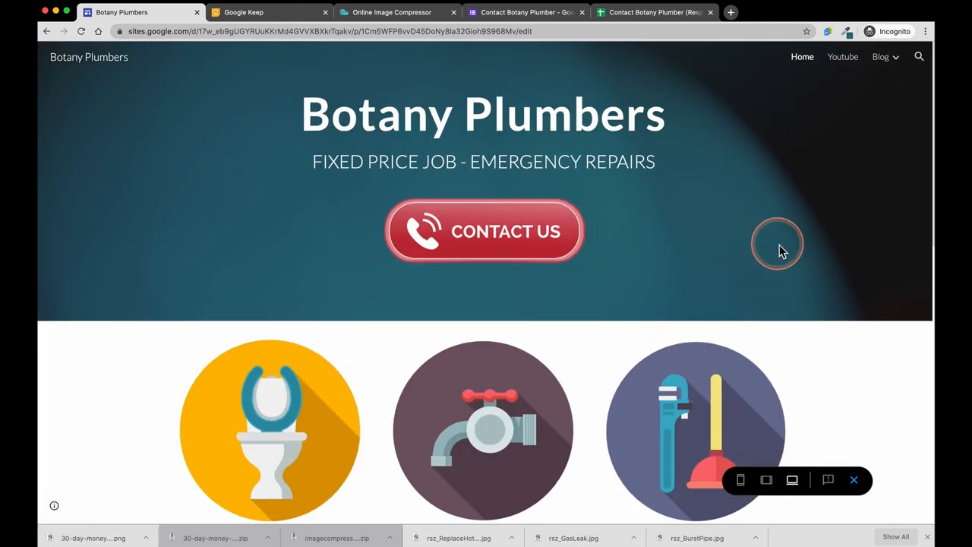
pyautogui.scroll(-3)
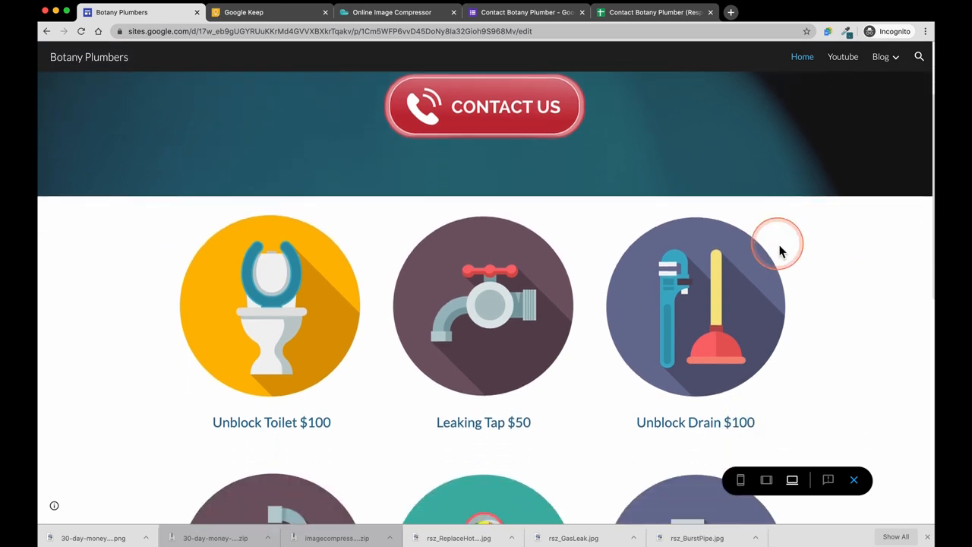
pyautogui.scroll(-3)
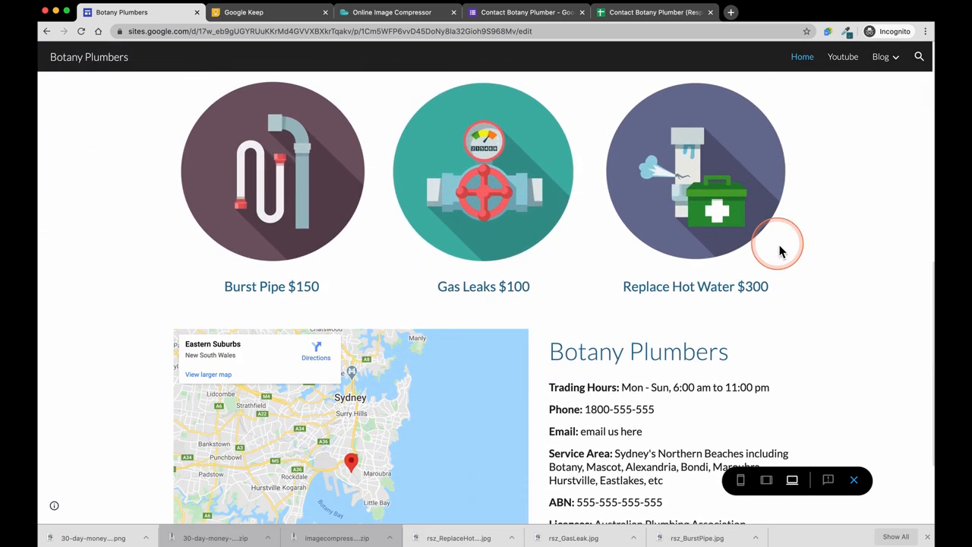
pyautogui.scroll(-3)
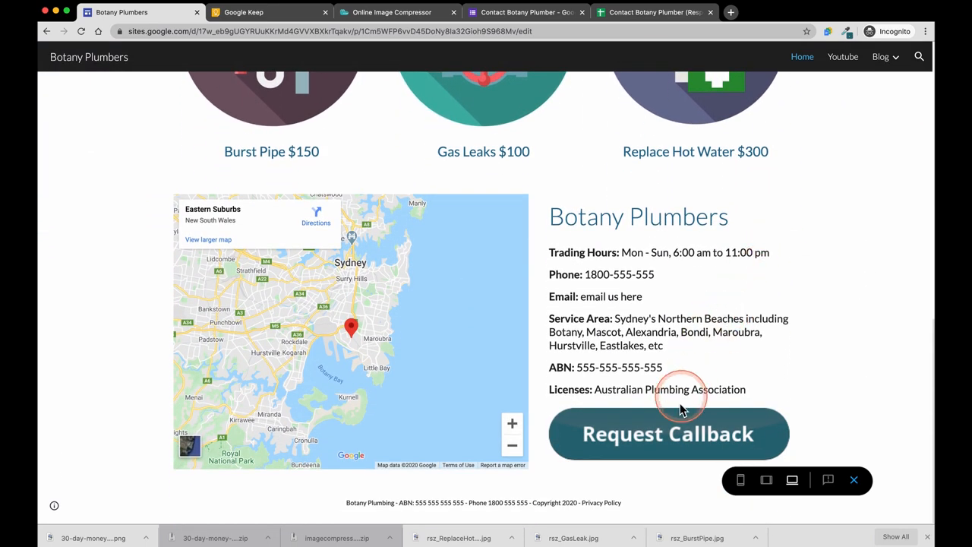
pyautogui.click(668, 432)
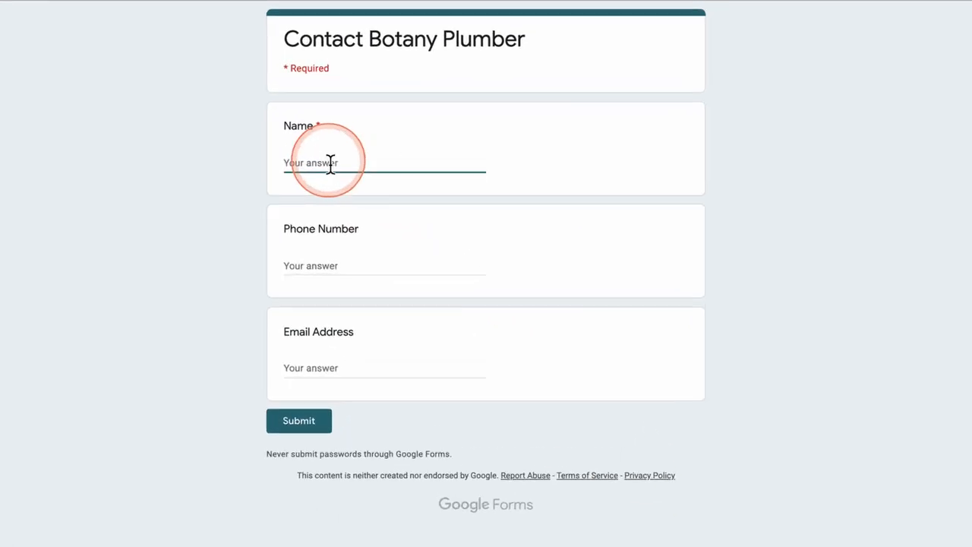
# Enter the test name 'Bend' and try invalid phone entries 'ttt' and '000'
pyautogui.write('Bend')
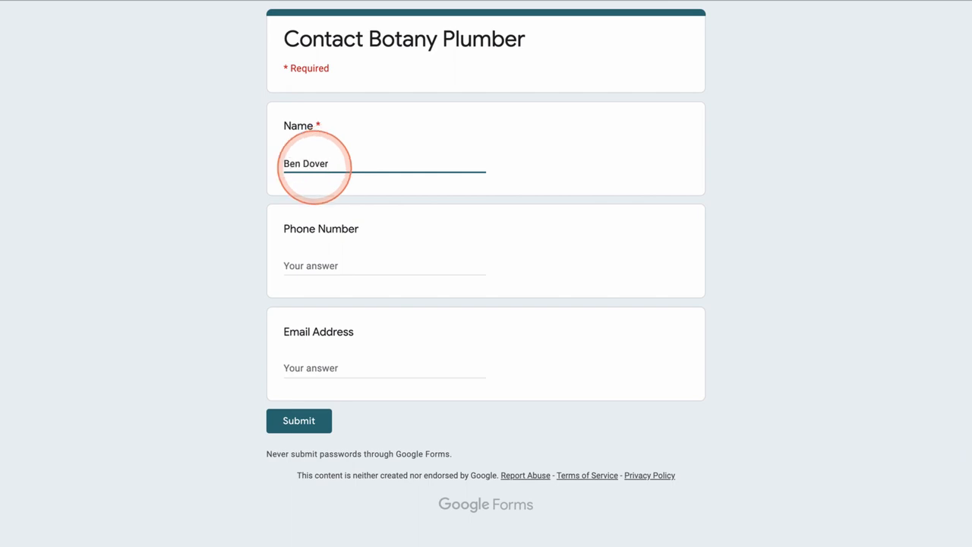
pyautogui.click(308, 266)
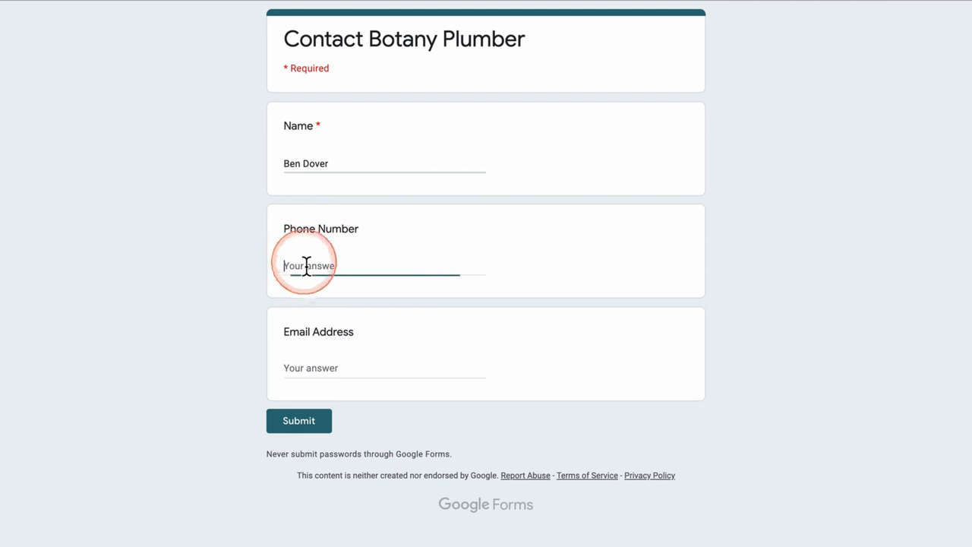
pyautogui.write('ttt')
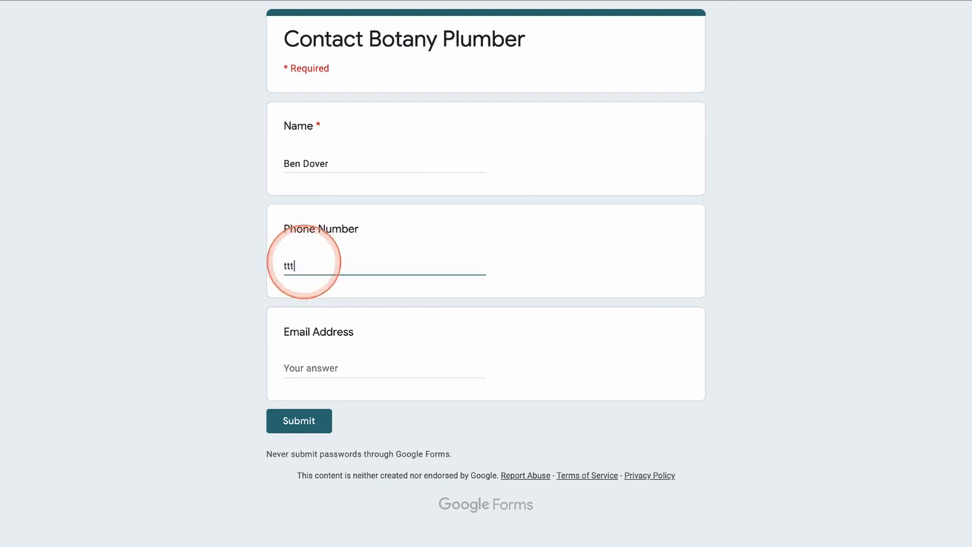
pyautogui.click(319, 372)
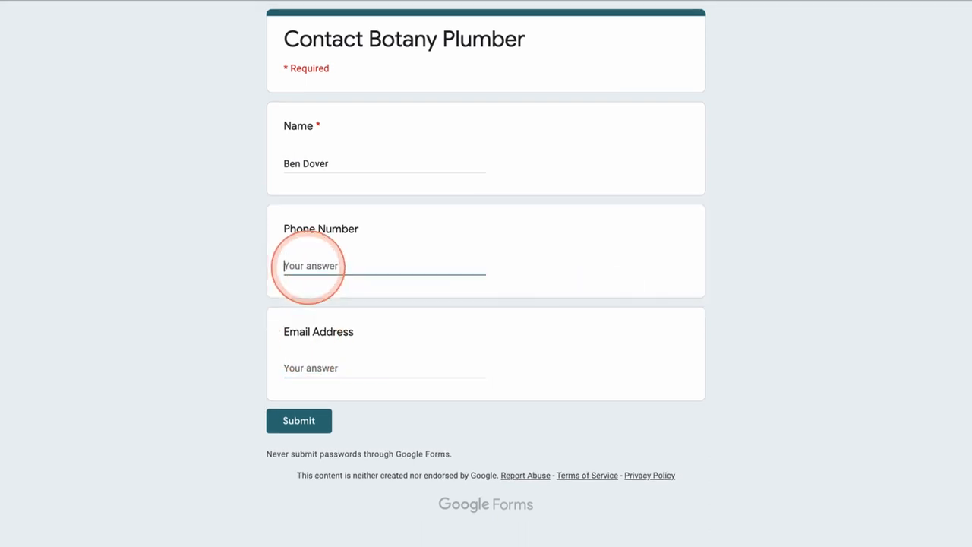
pyautogui.write('000')
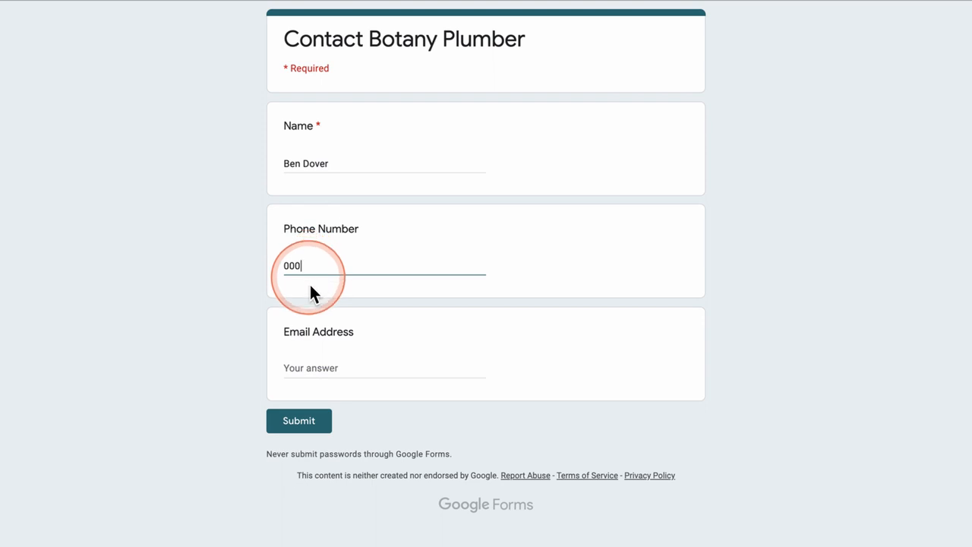
pyautogui.click(383, 387)
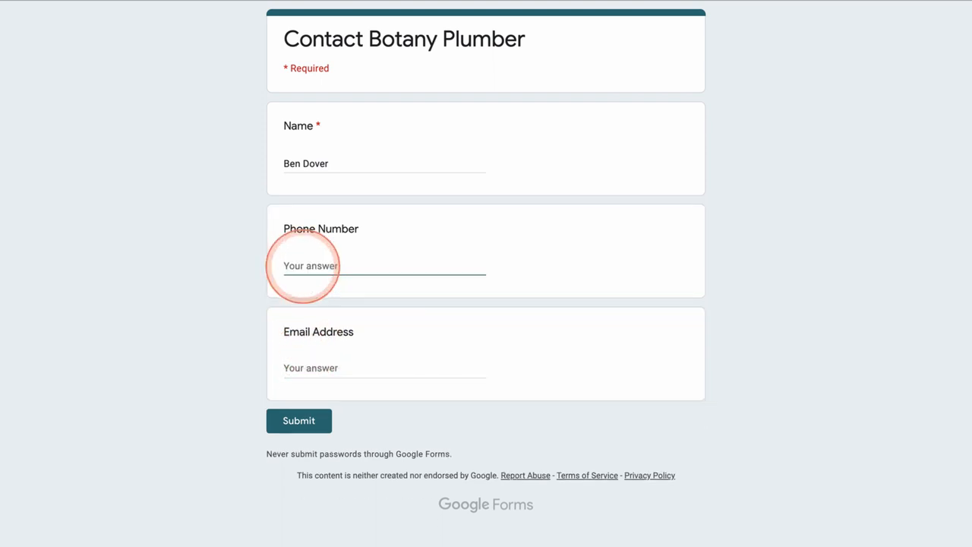
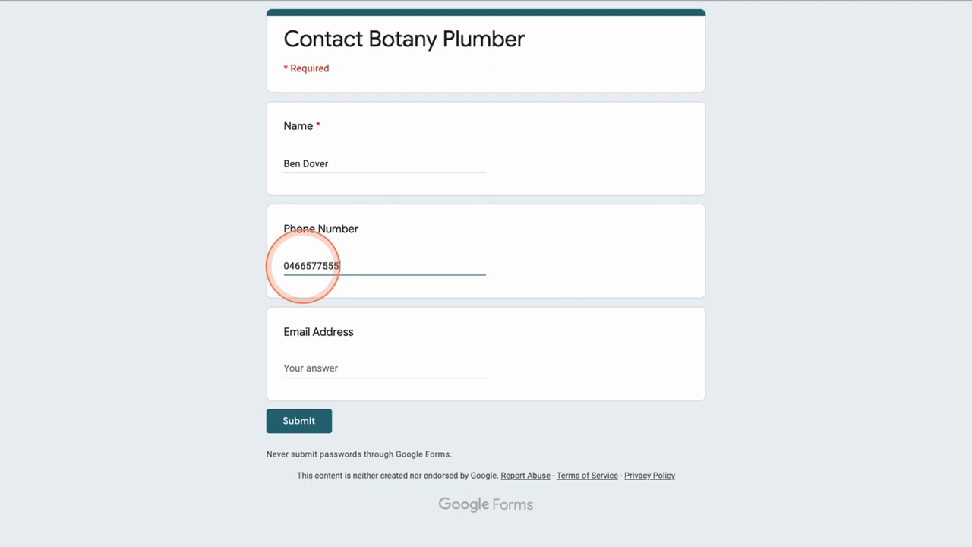
pyautogui.click(319, 368)
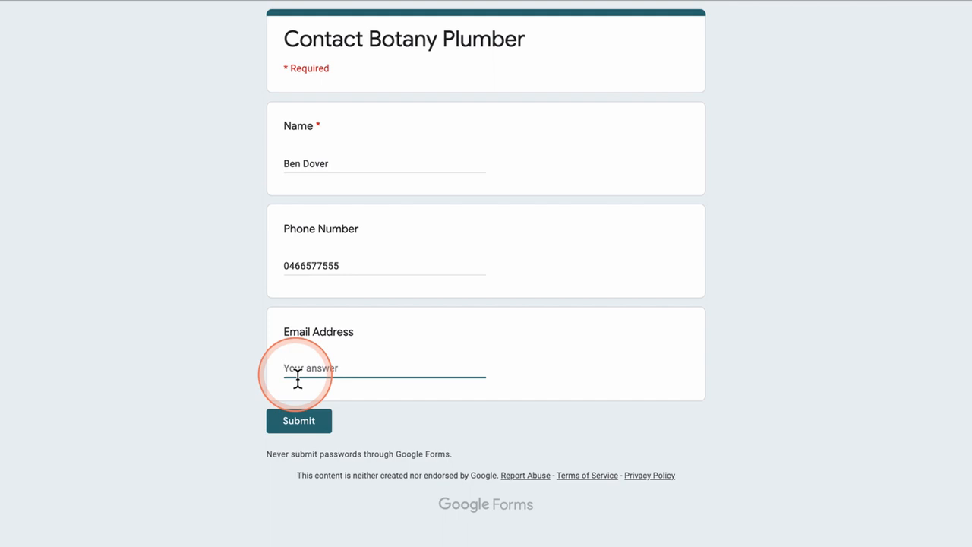
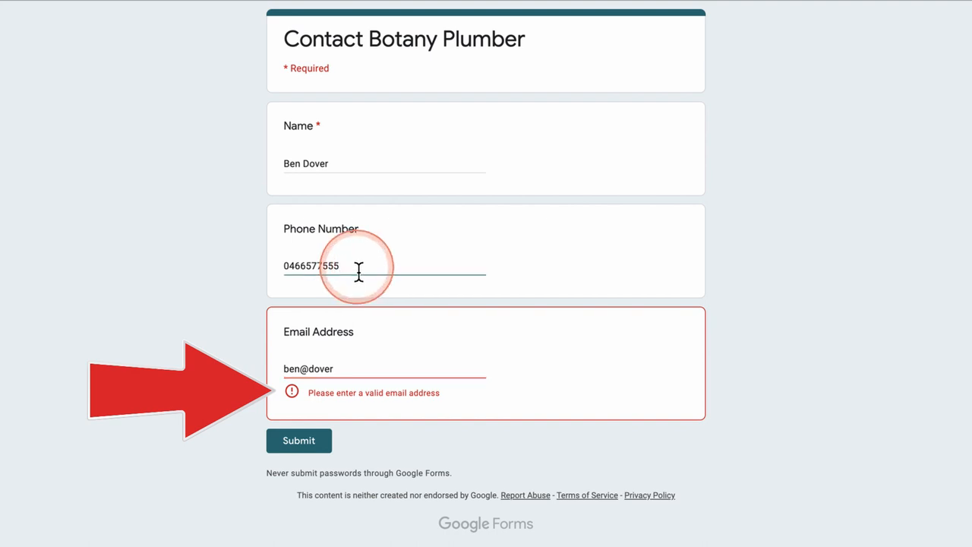
pyautogui.click(344, 371)
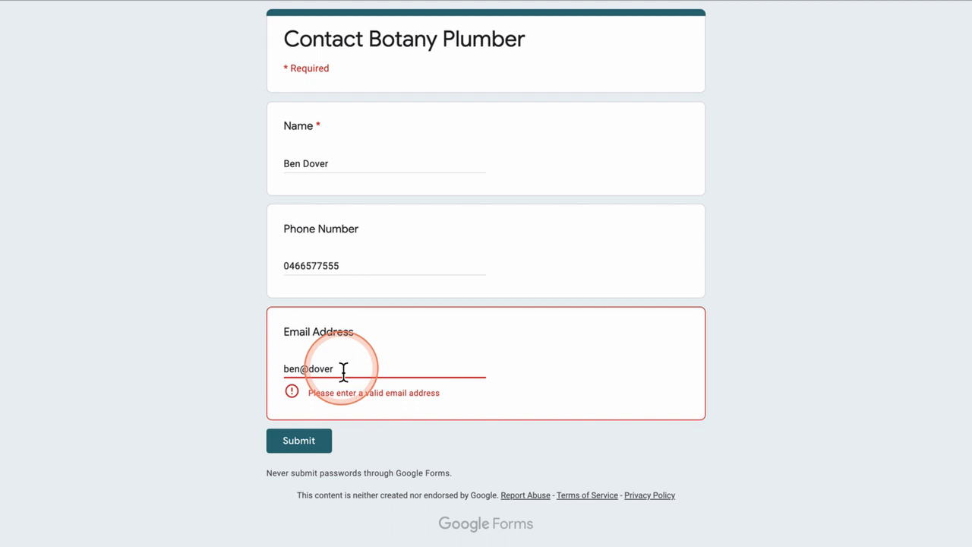
pyautogui.write('.com')
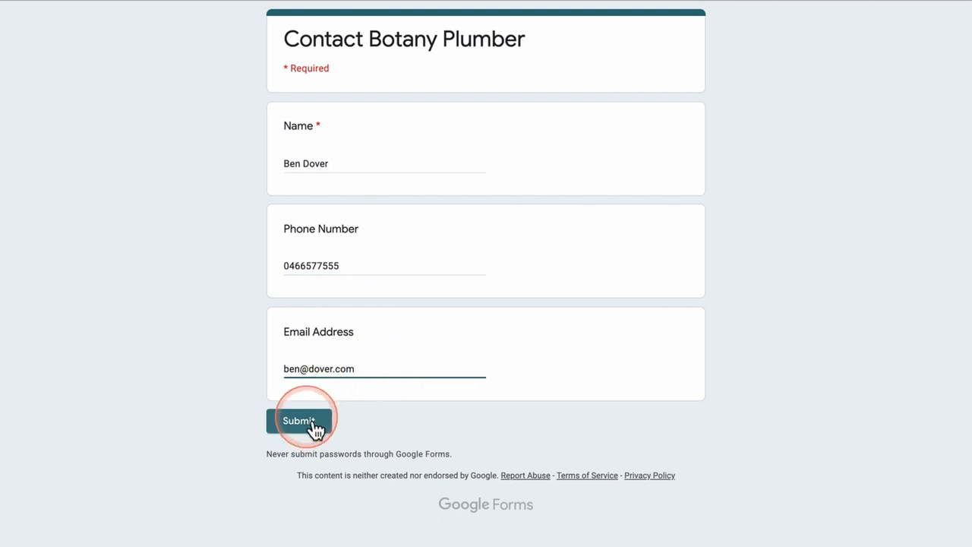
pyautogui.click(298, 421)
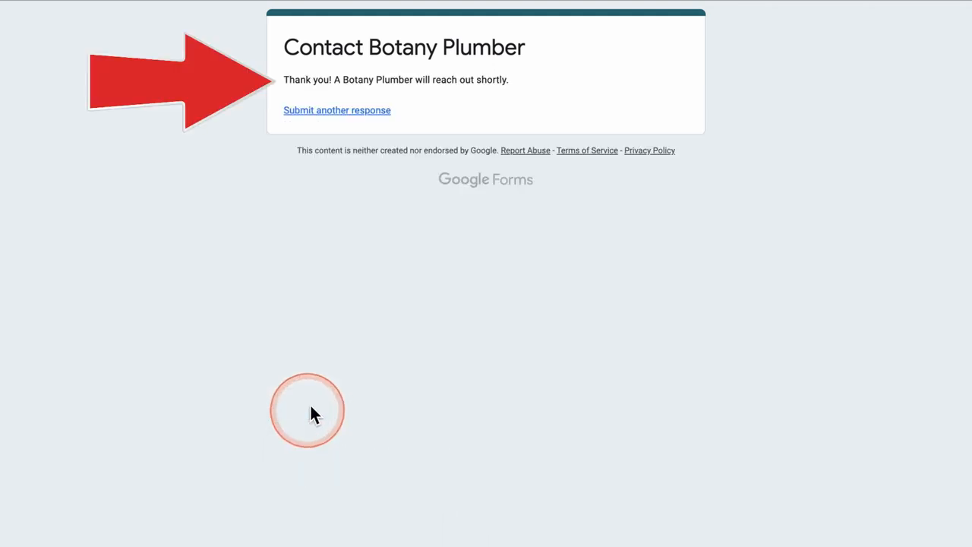
pyautogui.moveTo(485, 95)
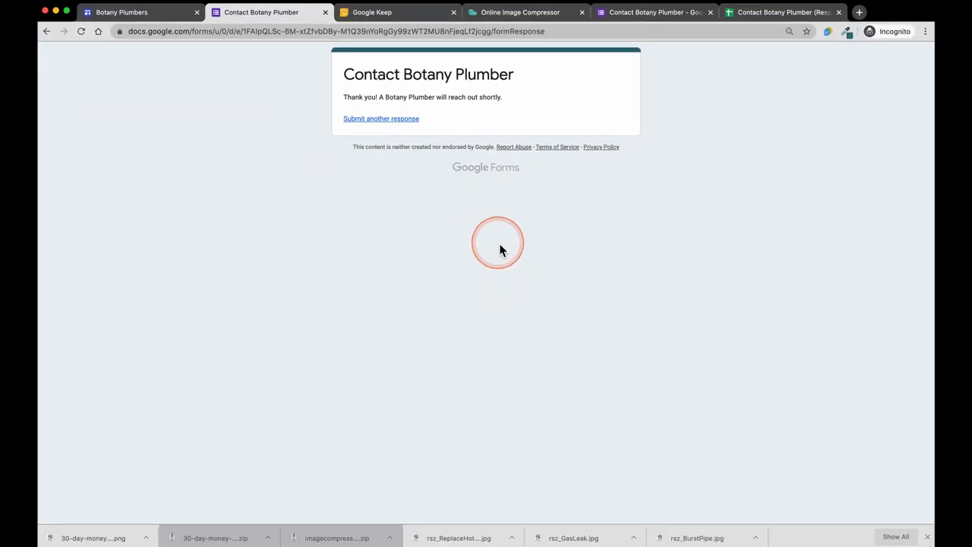
# From Gmail's 'Form submissions detected' alert, open the Contact Botany Plumber (Responses) spreadsheet
pyautogui.click(859, 12)
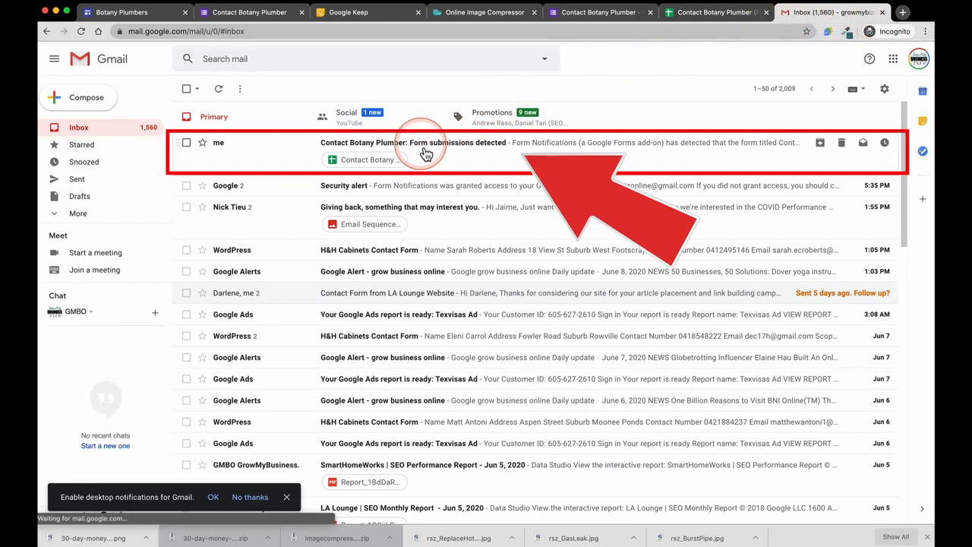
pyautogui.click(417, 142)
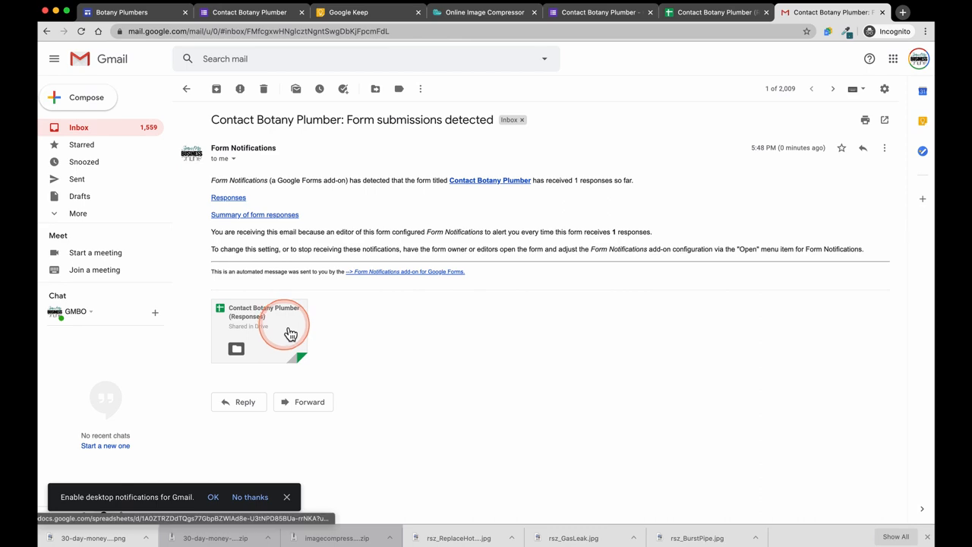
pyautogui.click(291, 334)
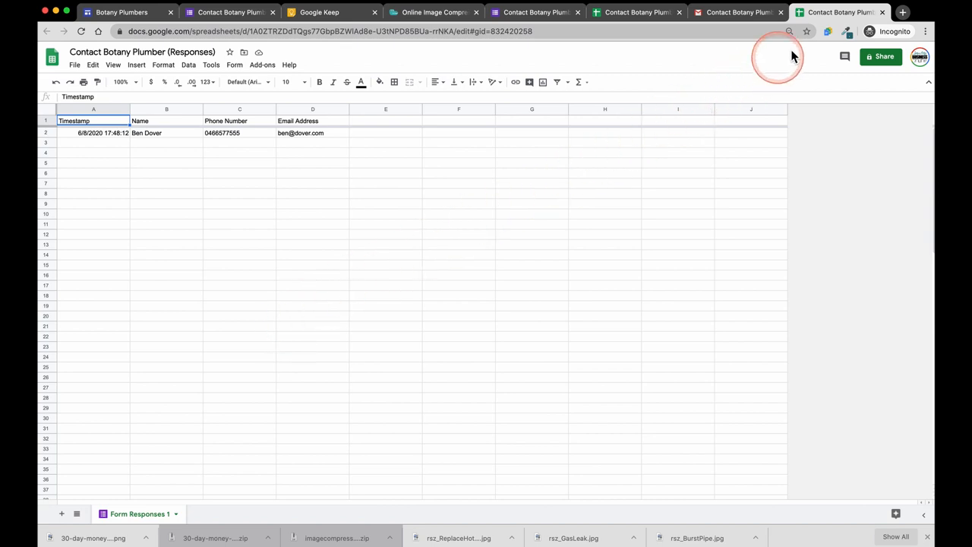
# Close the responses spreadsheet, return to the inbox and switch back to the Botany Plumbers site editor
pyautogui.click(739, 12)
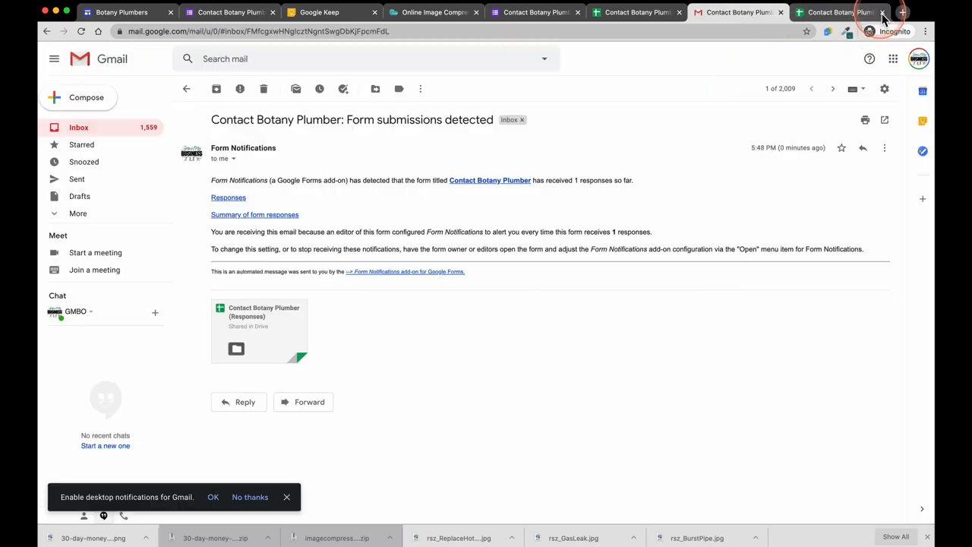
pyautogui.click(902, 12)
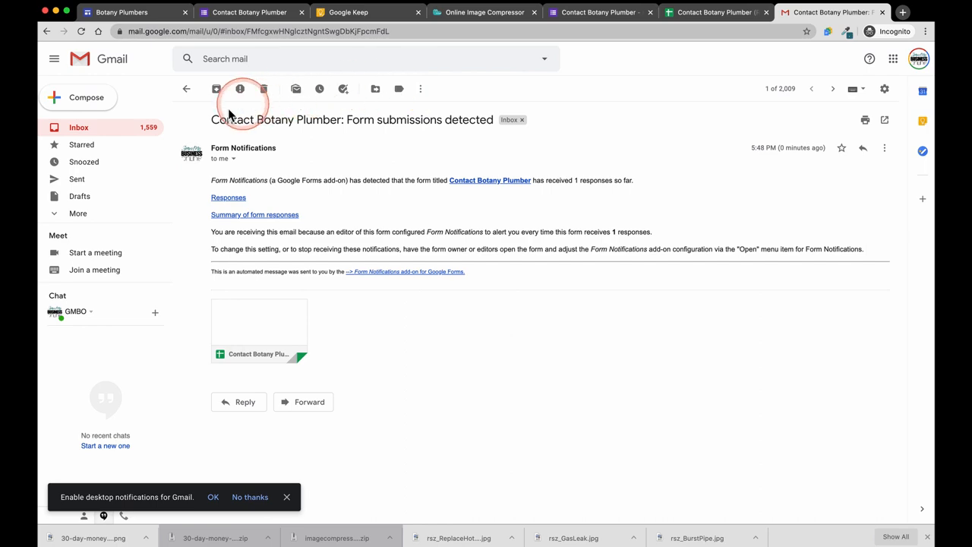
pyautogui.click(187, 89)
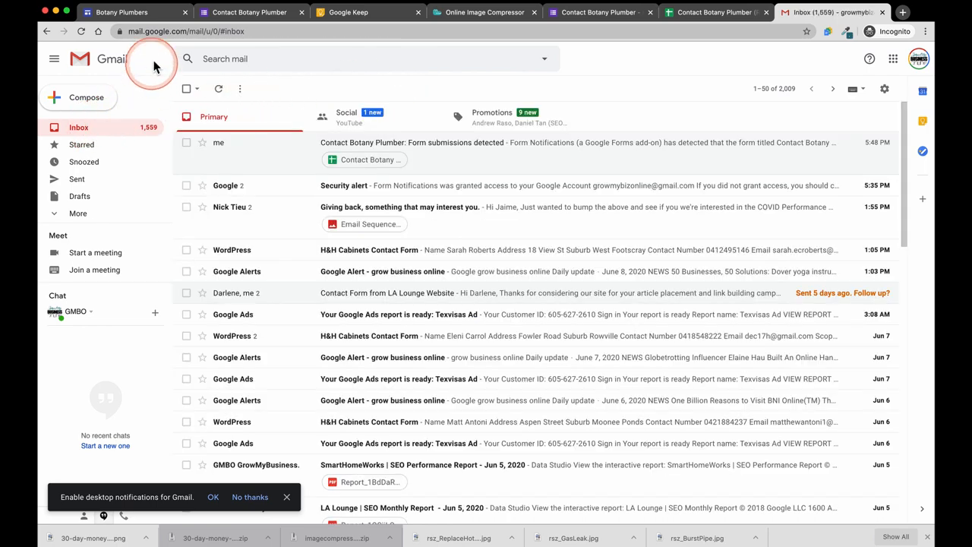
pyautogui.click(121, 12)
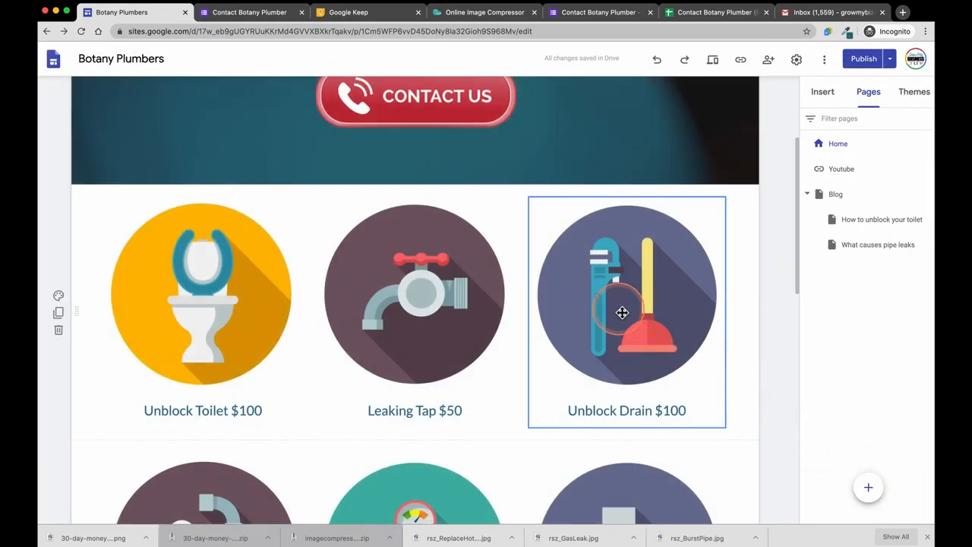
pyautogui.scroll(-3)
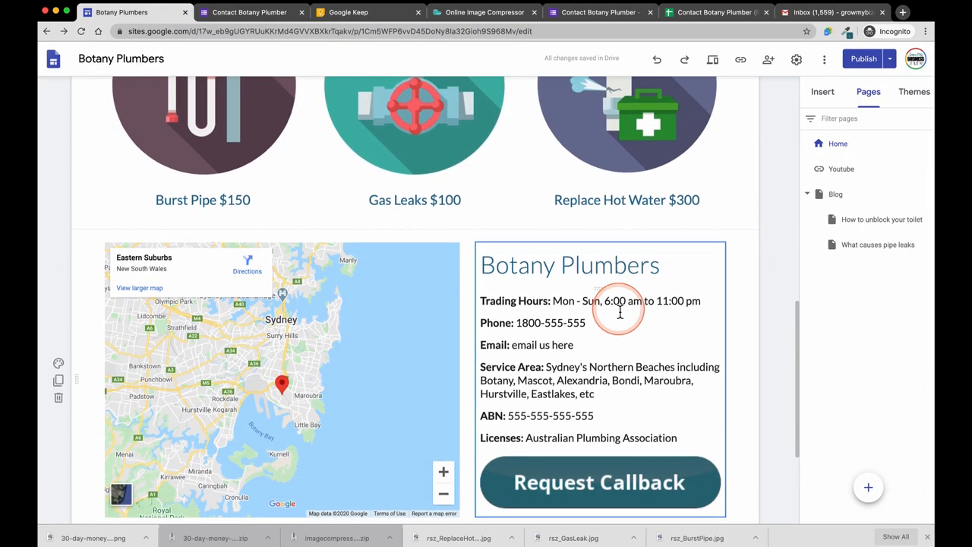
pyautogui.scroll(-3)
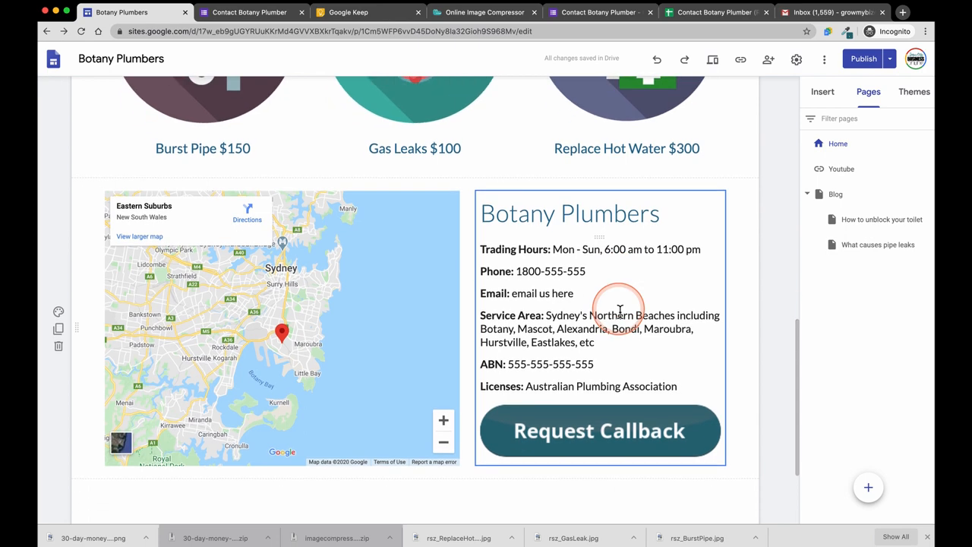